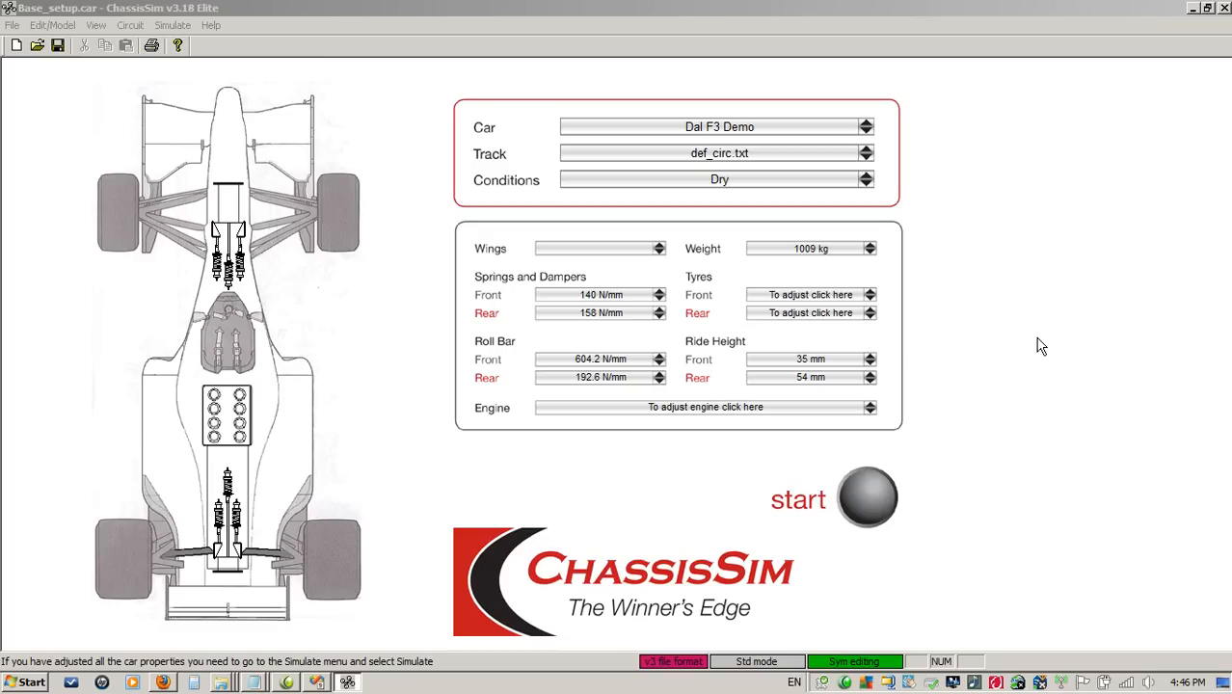
pyautogui.moveTo(1082, 150)
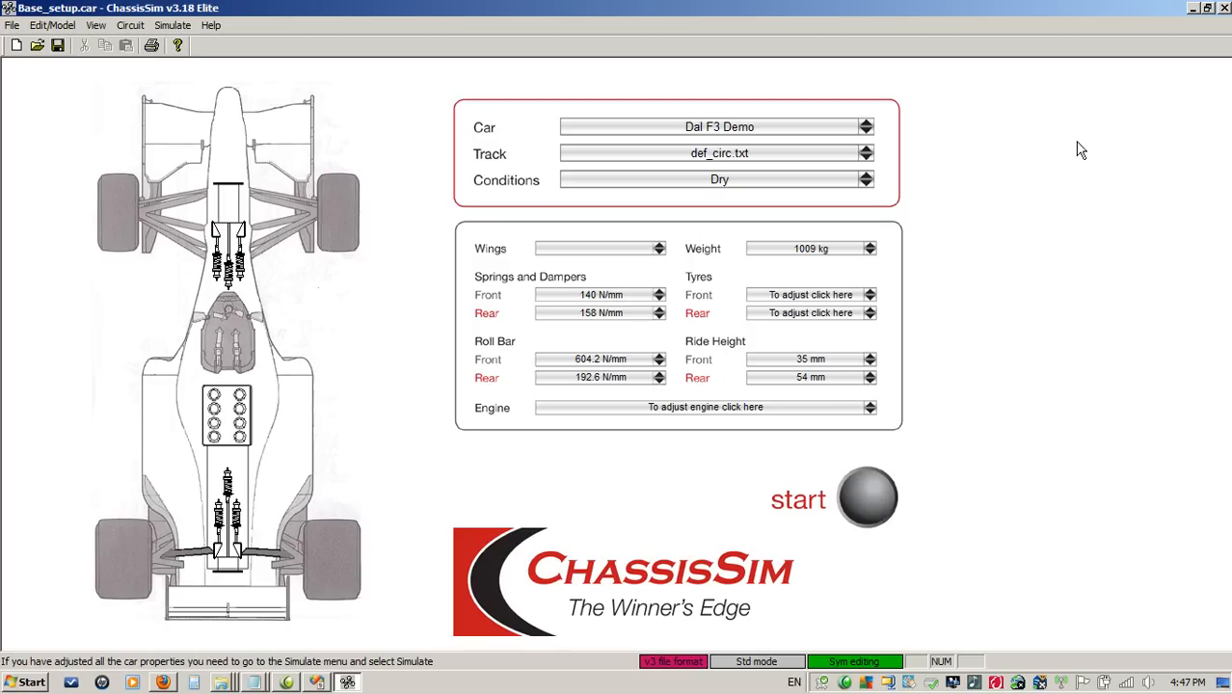
pyautogui.moveTo(1191, 124)
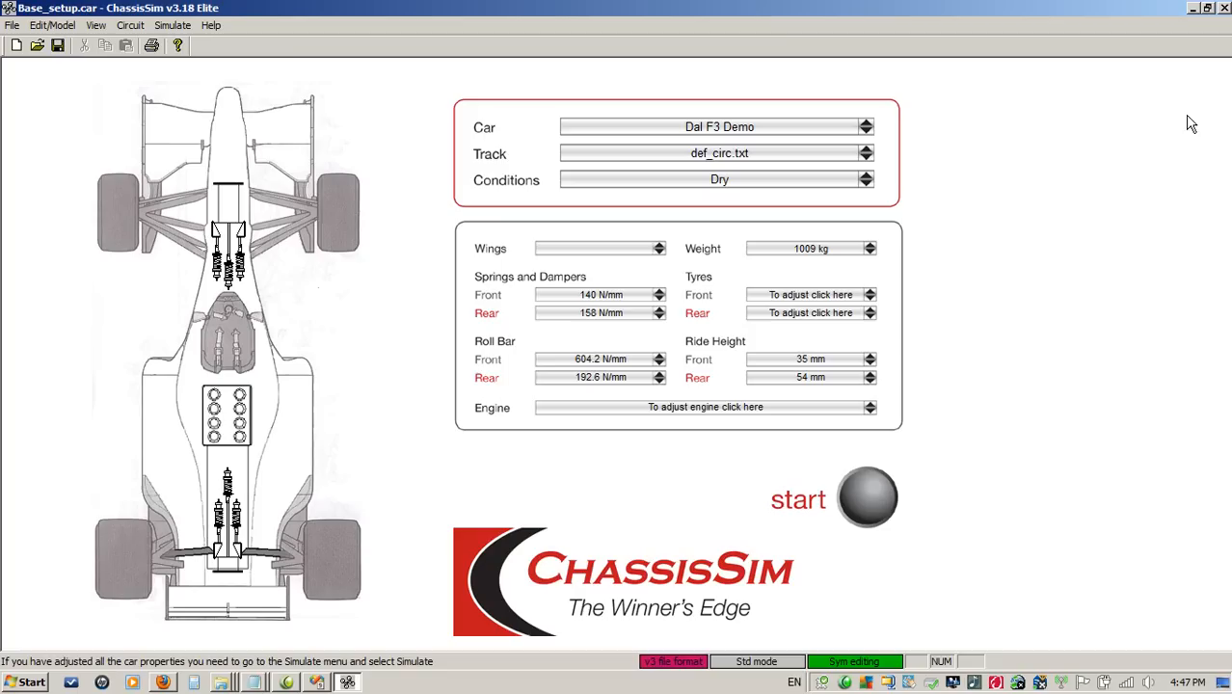
# Step: Set up curvature file creation from a monster import file with raw data frequency 50 Hz
pyautogui.click(140, 25)
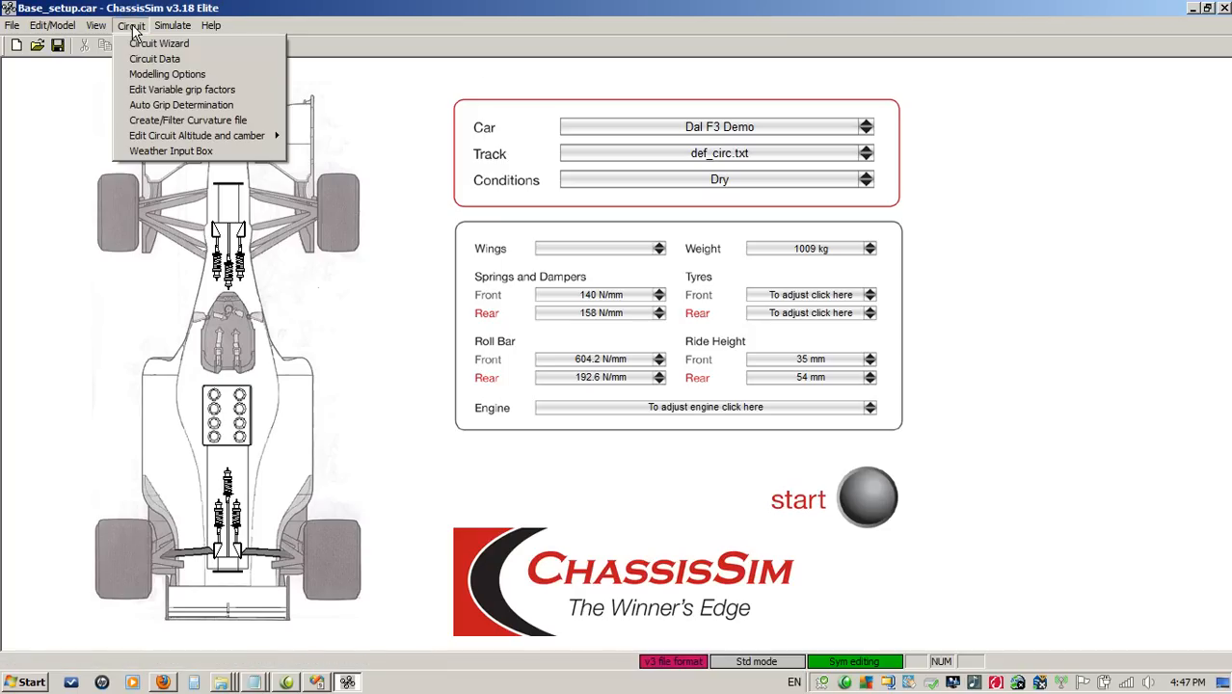
pyautogui.moveTo(175, 74)
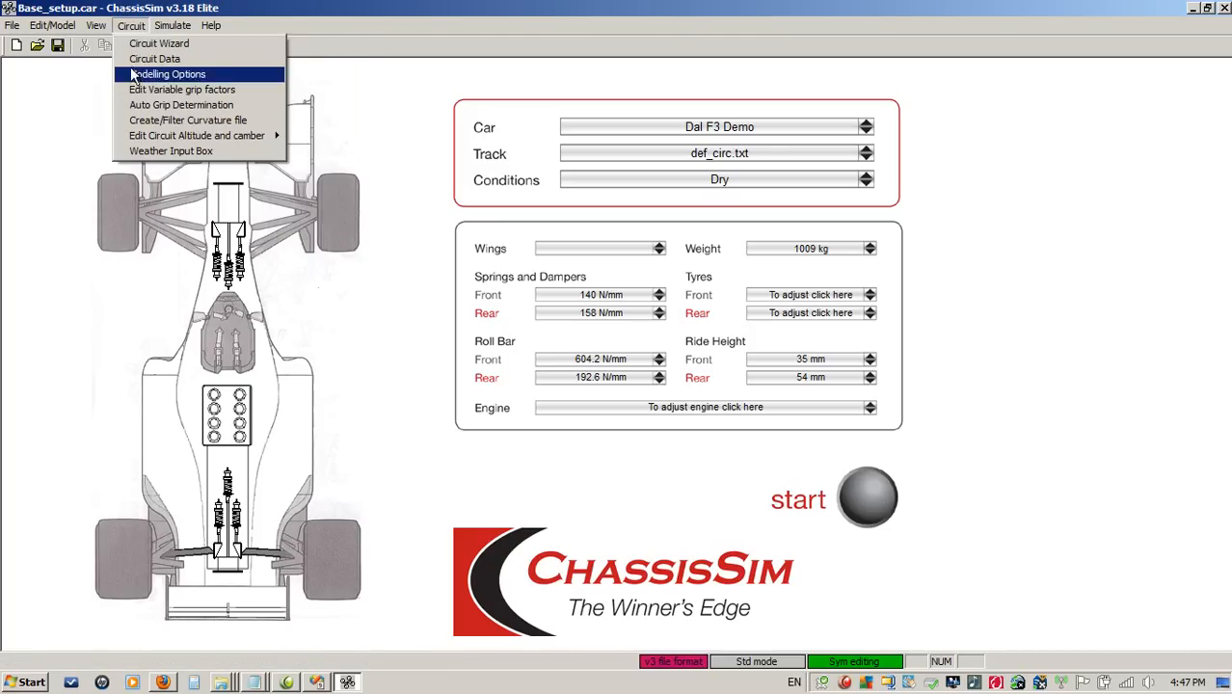
pyautogui.moveTo(164, 124)
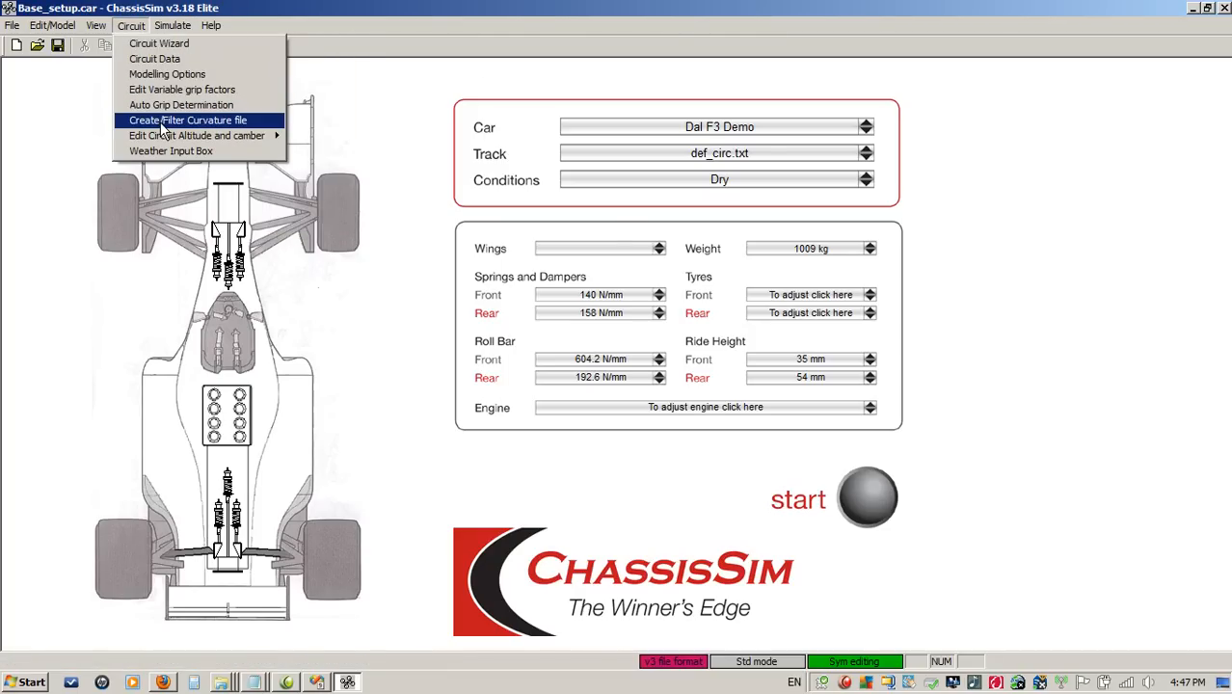
pyautogui.click(188, 119)
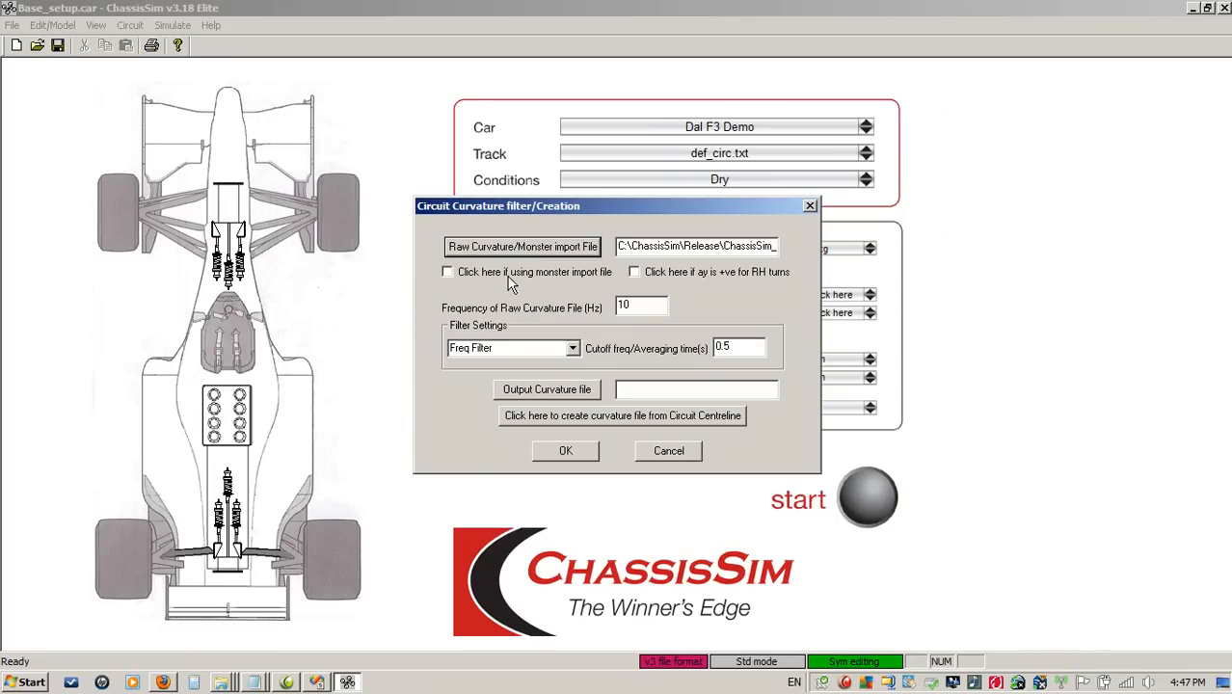
pyautogui.click(447, 270)
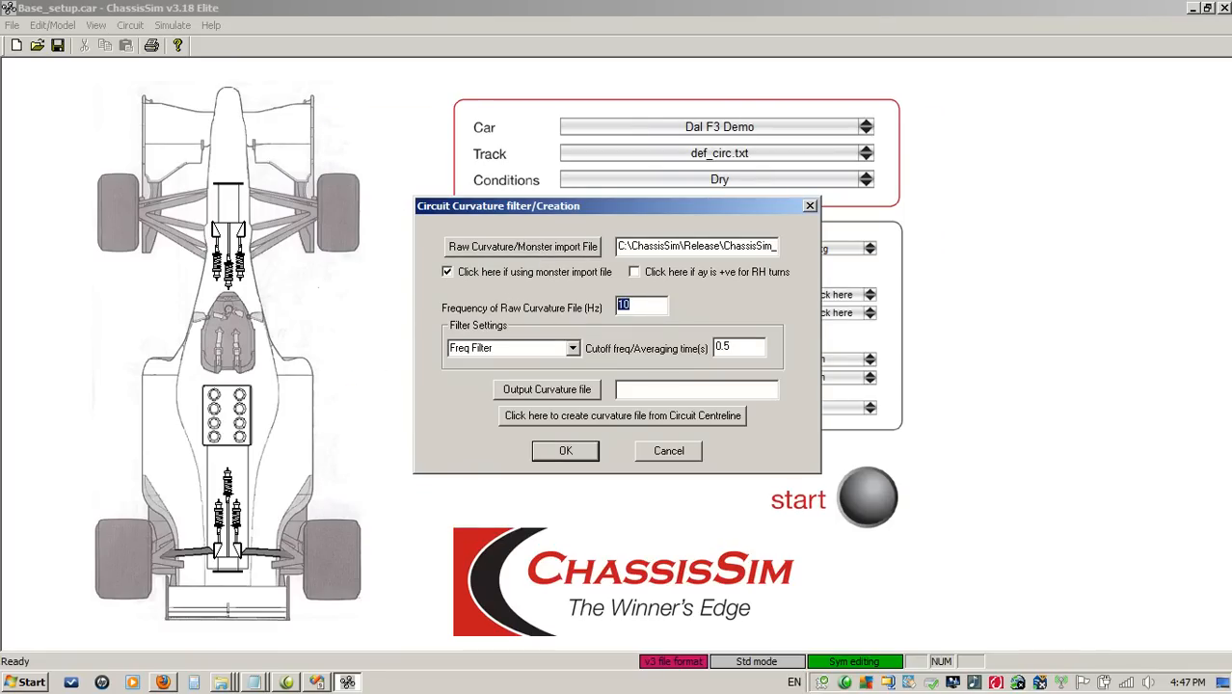
pyautogui.write('50')
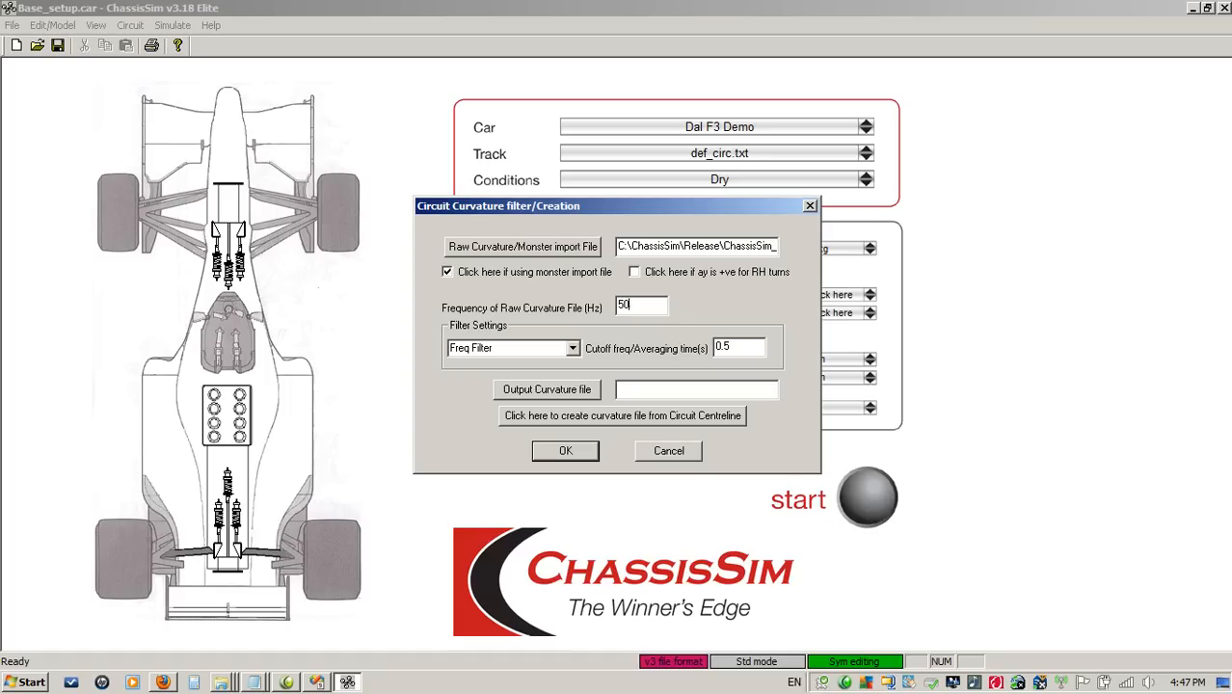
pyautogui.moveTo(780, 279)
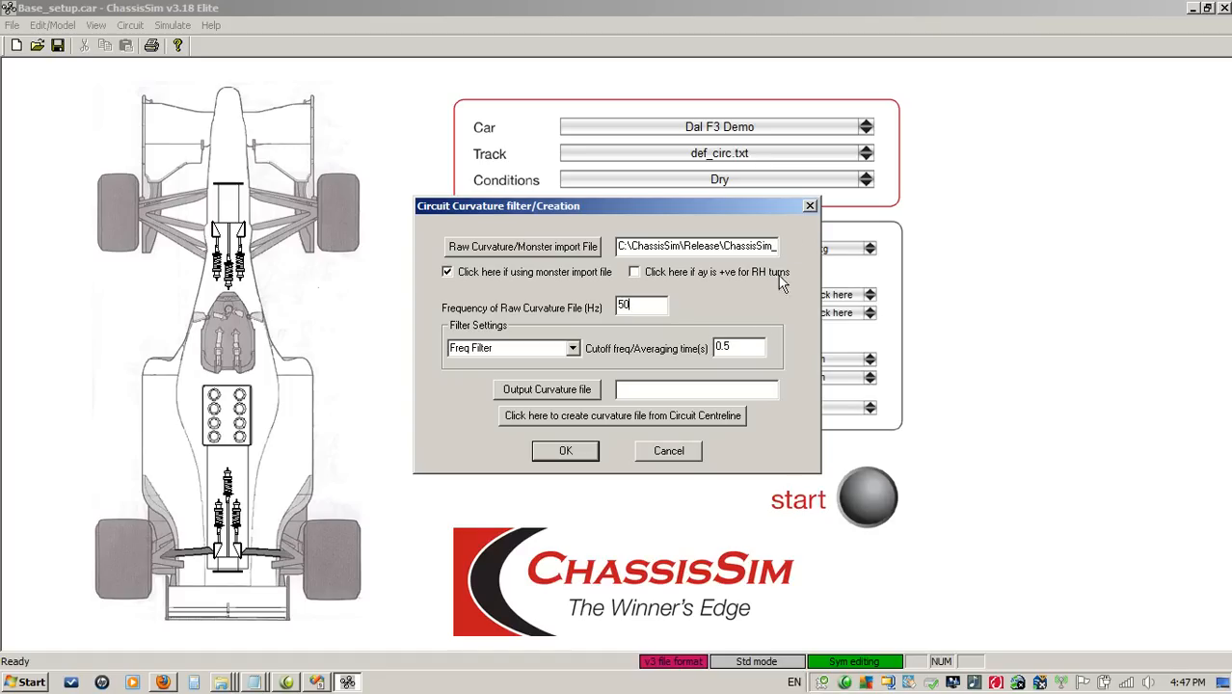
pyautogui.moveTo(761, 328)
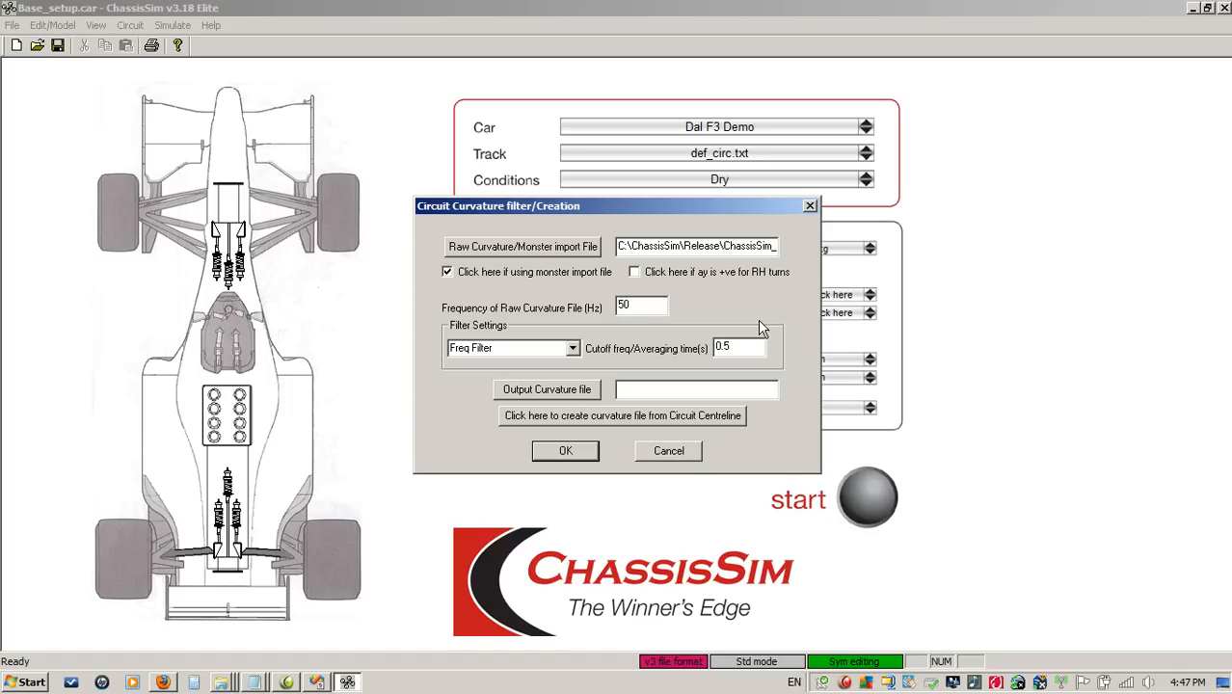
pyautogui.moveTo(725, 281)
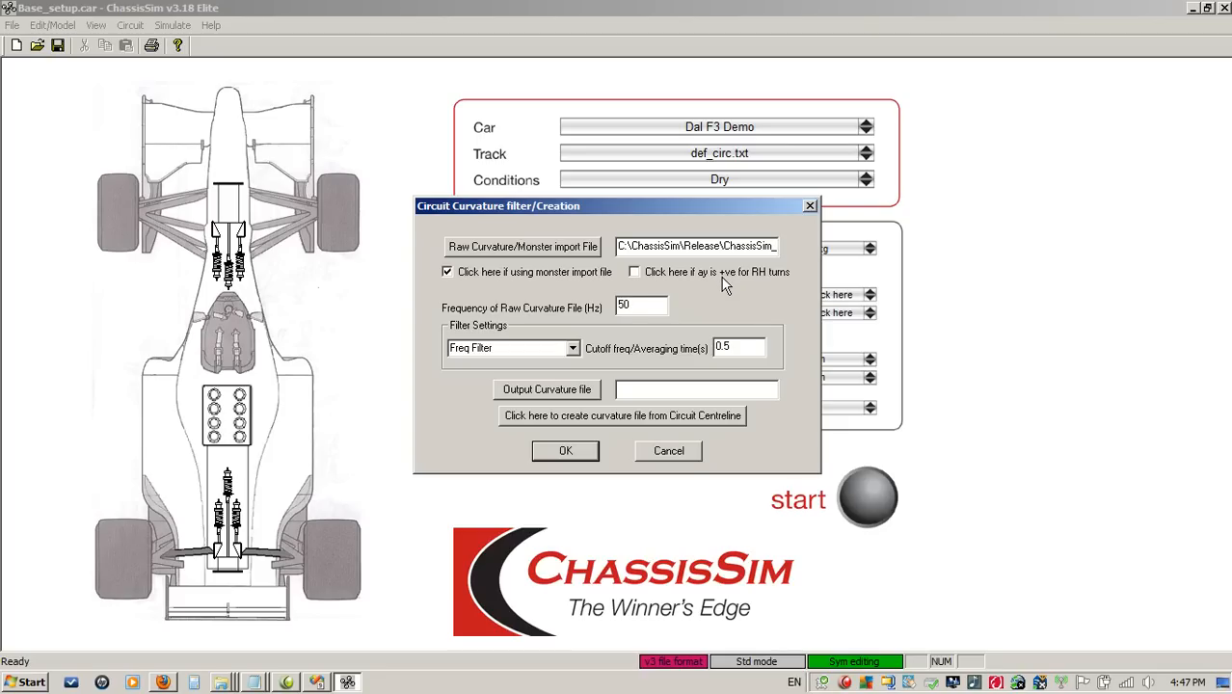
pyautogui.moveTo(756, 309)
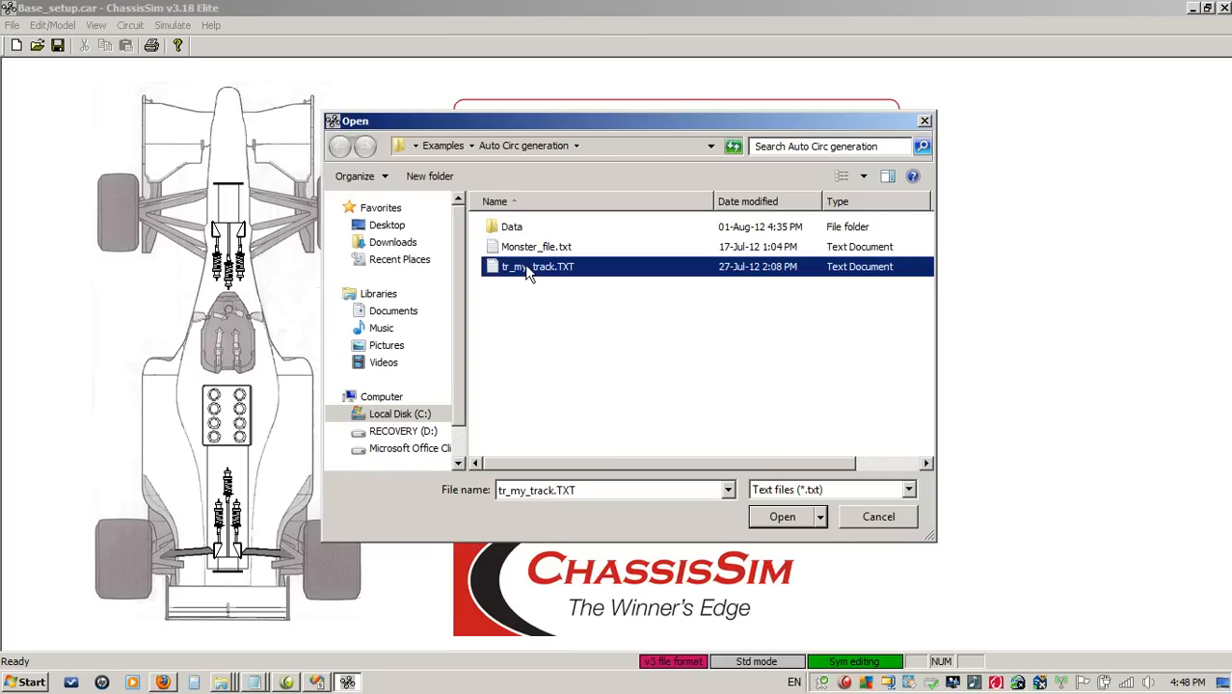
# Step: Load tr_my_track.TXT as the raw curvature source and create the filtered curvature file
pyautogui.click(782, 516)
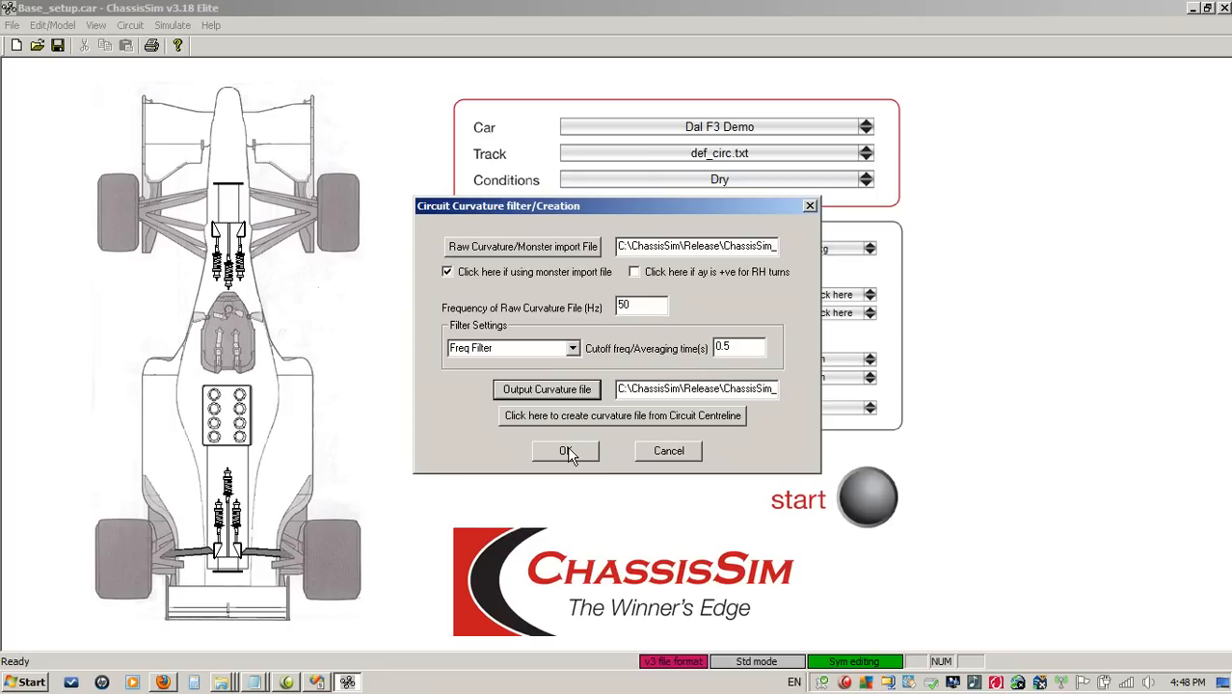
pyautogui.click(565, 451)
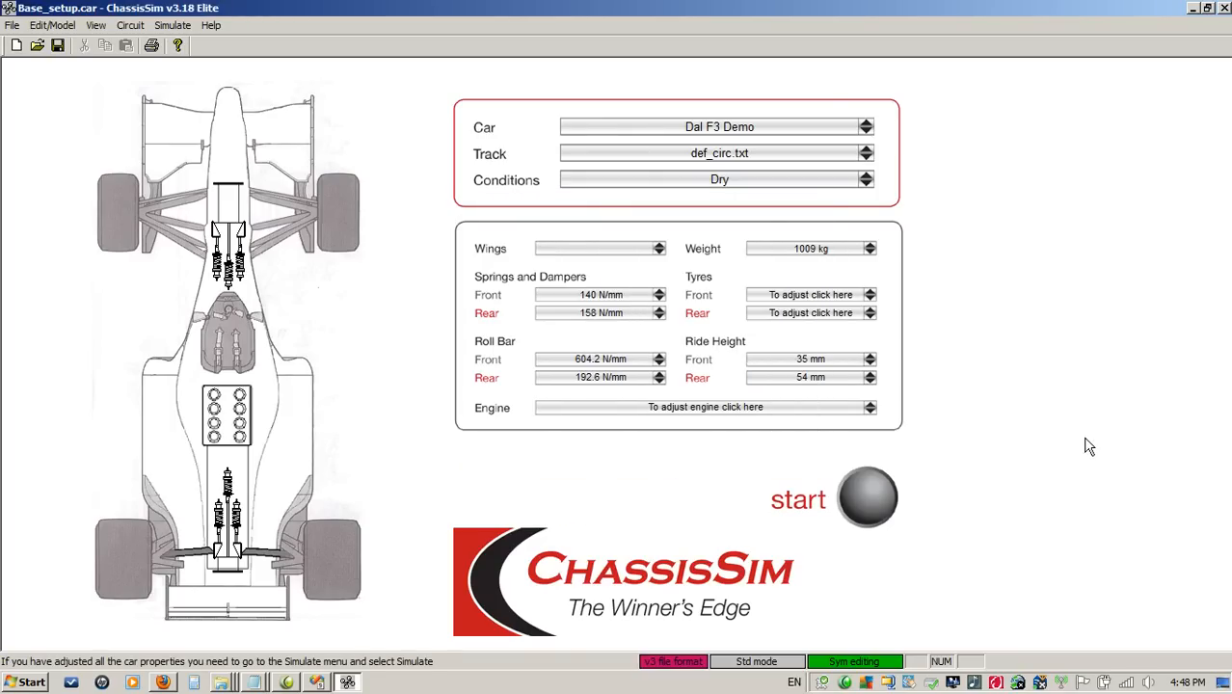
# Step: In Bump Profile Modelling, load the logged damper data and allow automatic bump scaling
pyautogui.click(183, 25)
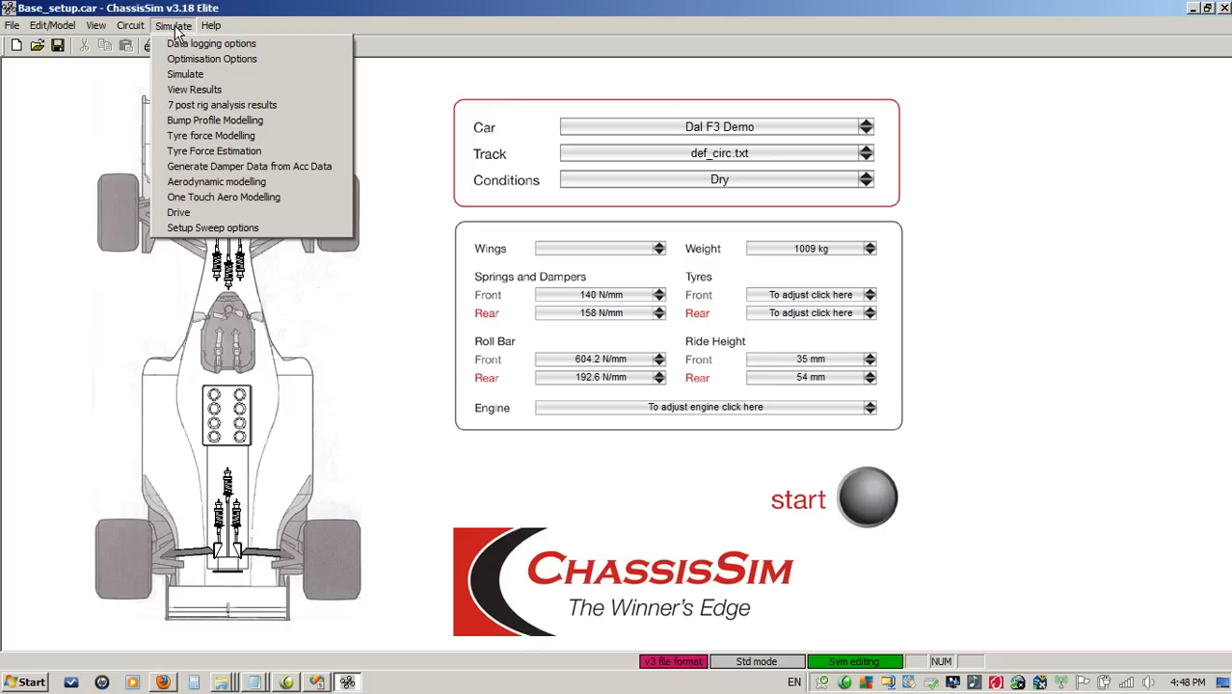
pyautogui.moveTo(214, 119)
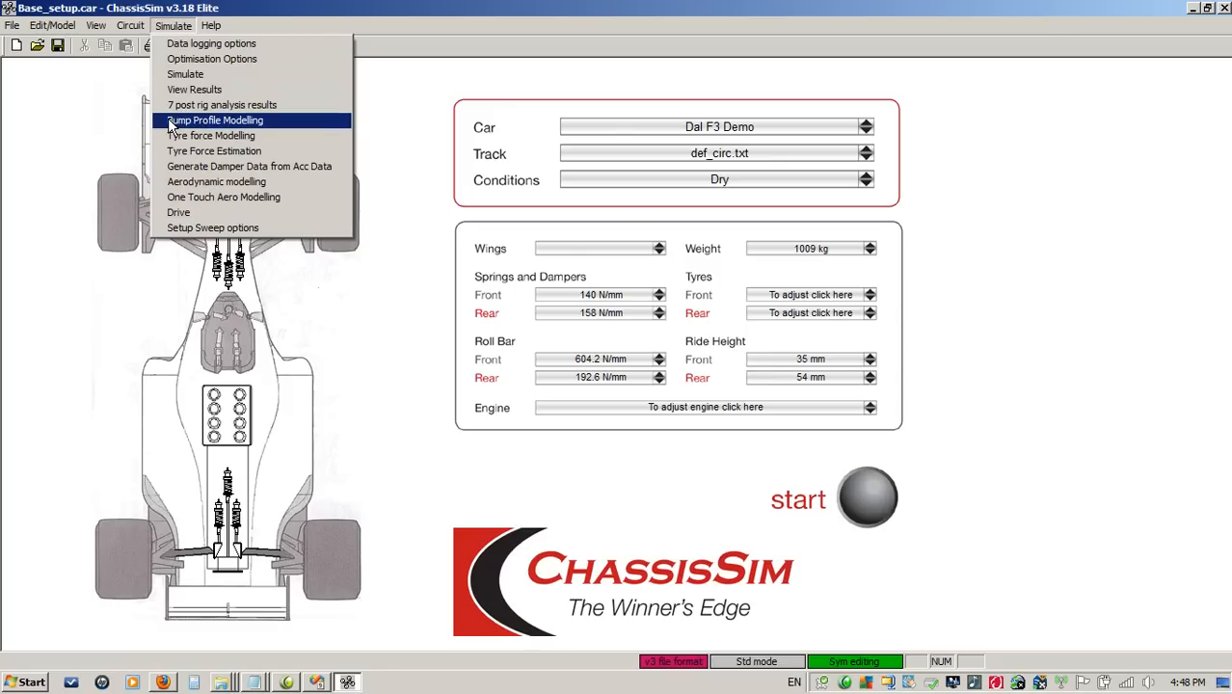
pyautogui.click(216, 119)
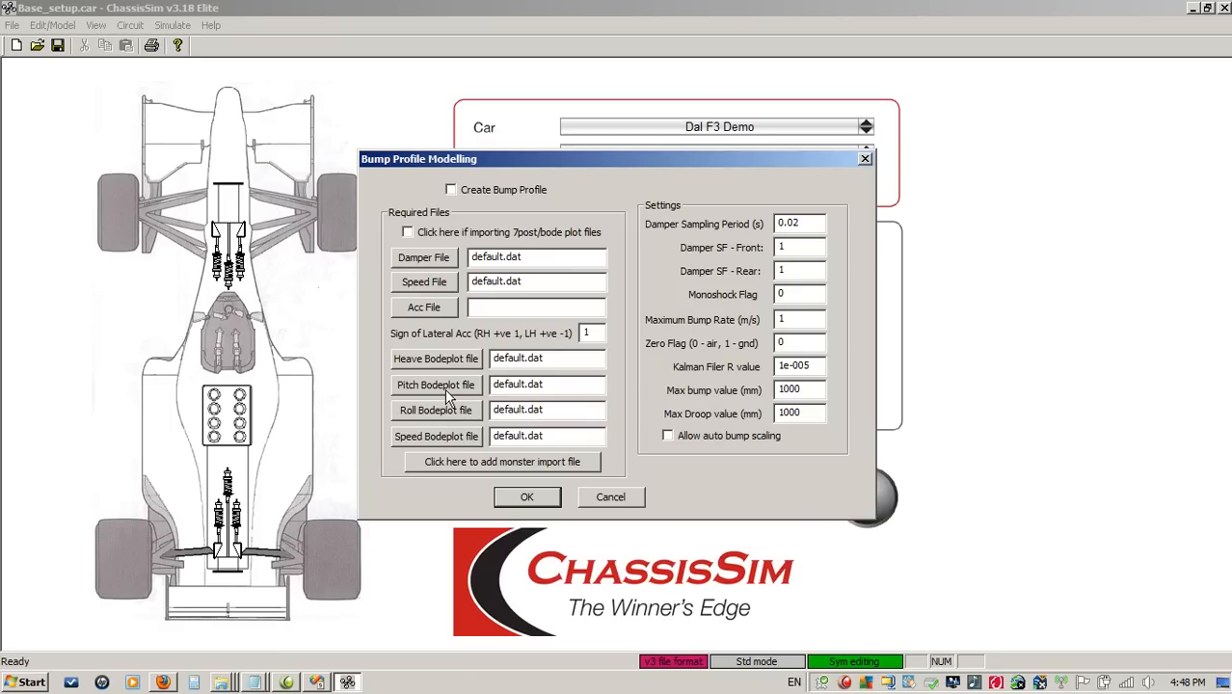
pyautogui.click(435, 385)
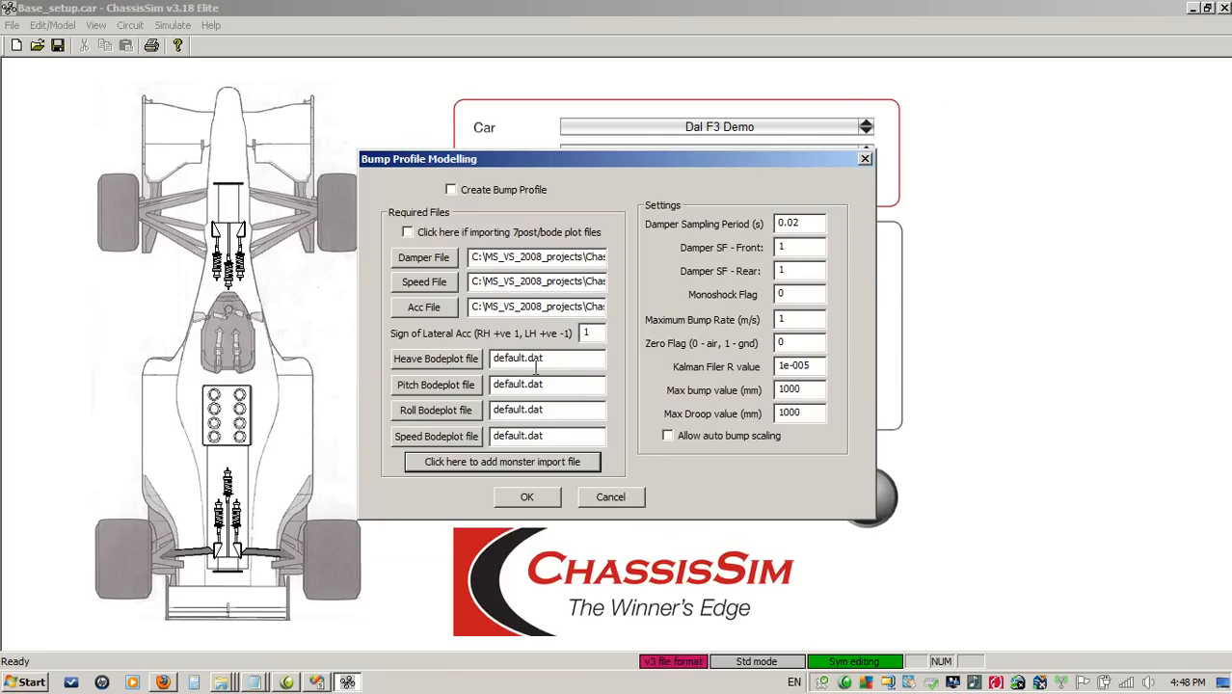
pyautogui.moveTo(590, 382)
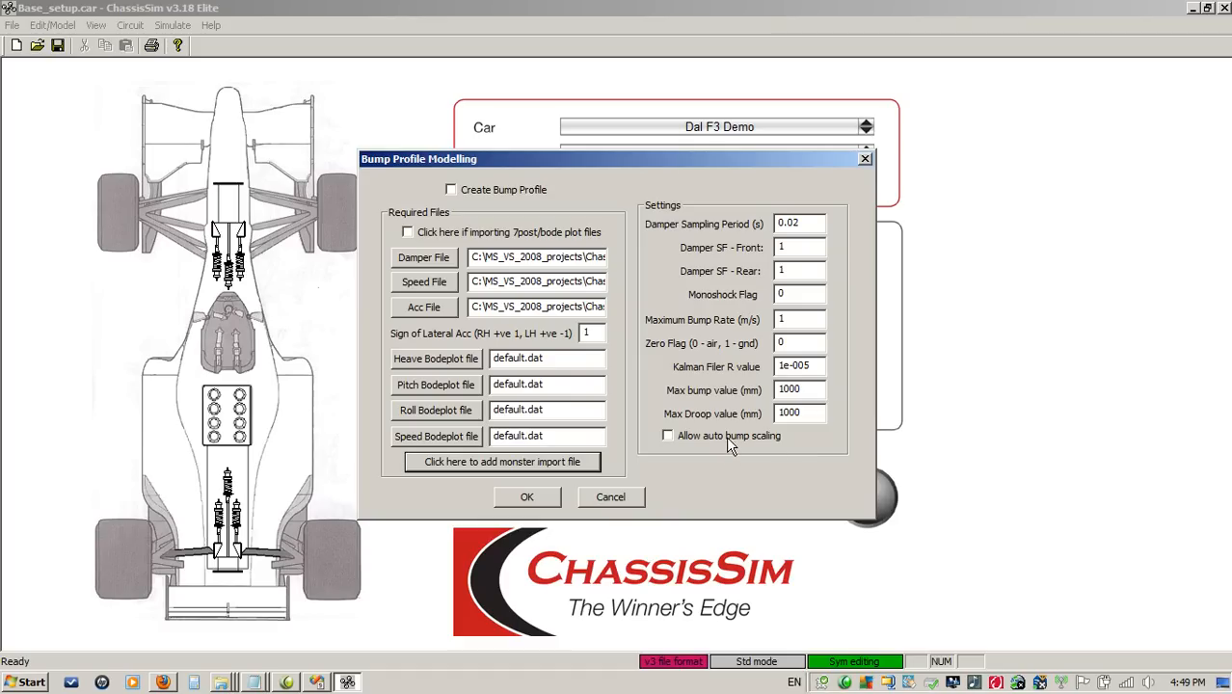
pyautogui.click(667, 436)
pyautogui.write('-1')
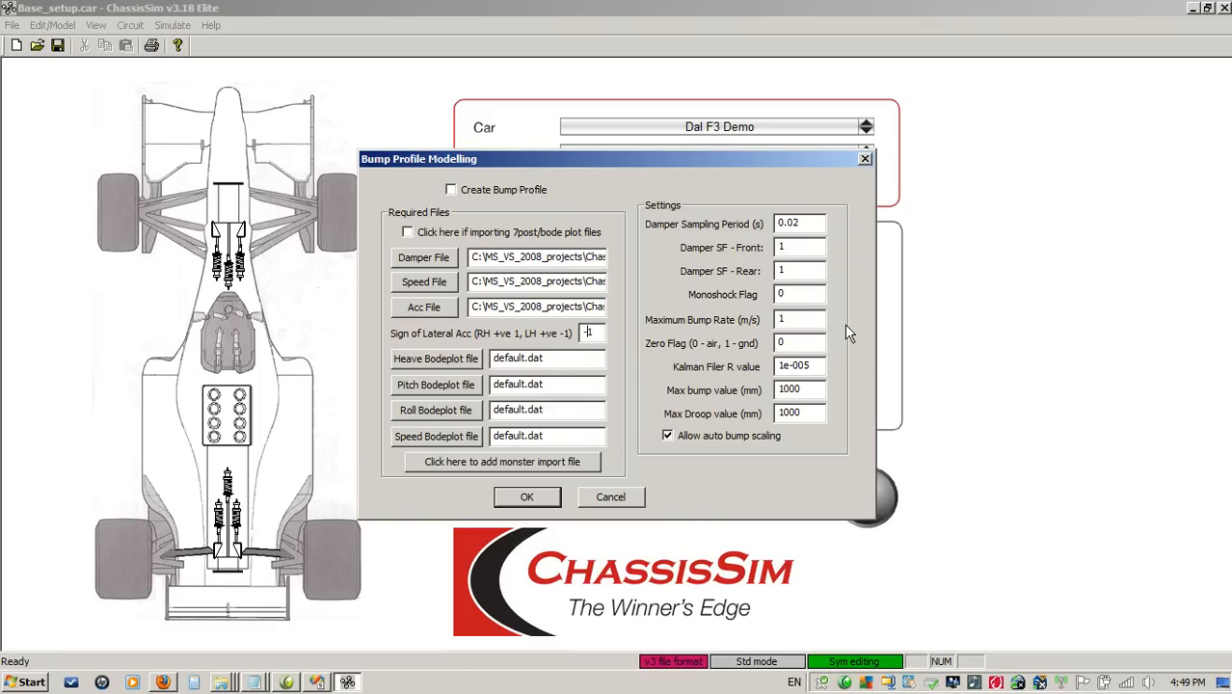
pyautogui.moveTo(516, 206)
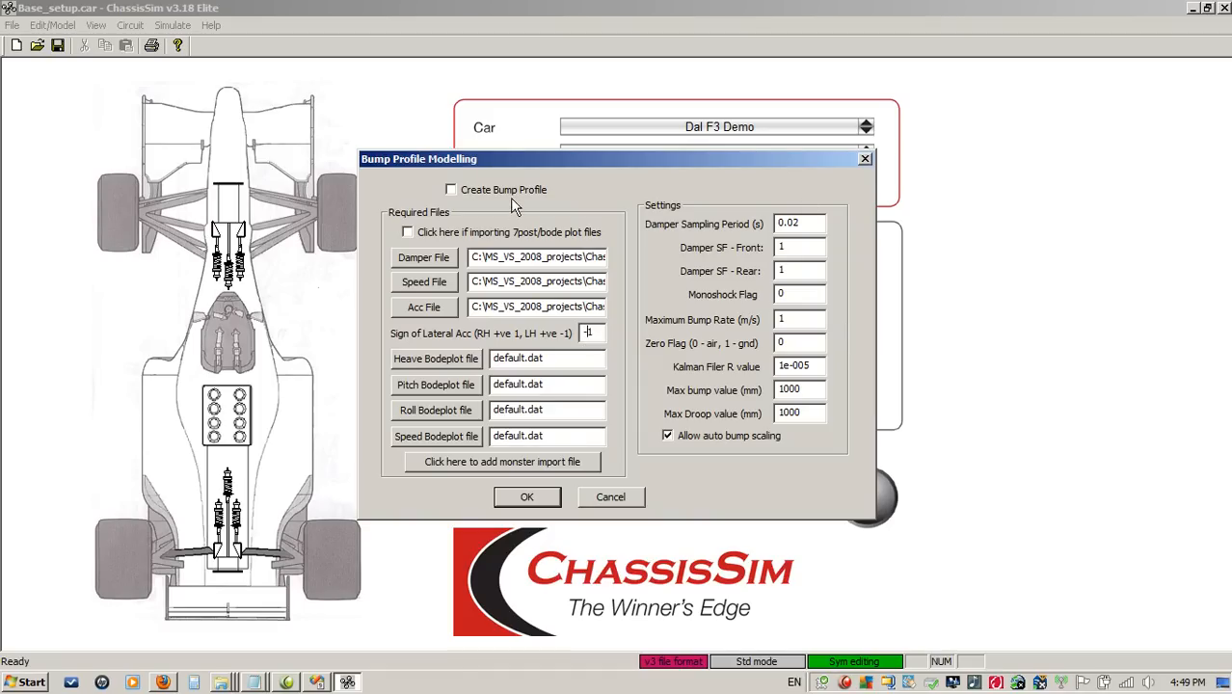
# Step: Turn on bump profile creation with 30 mm bump/droop limits and values 3 and 0.2
pyautogui.click(451, 189)
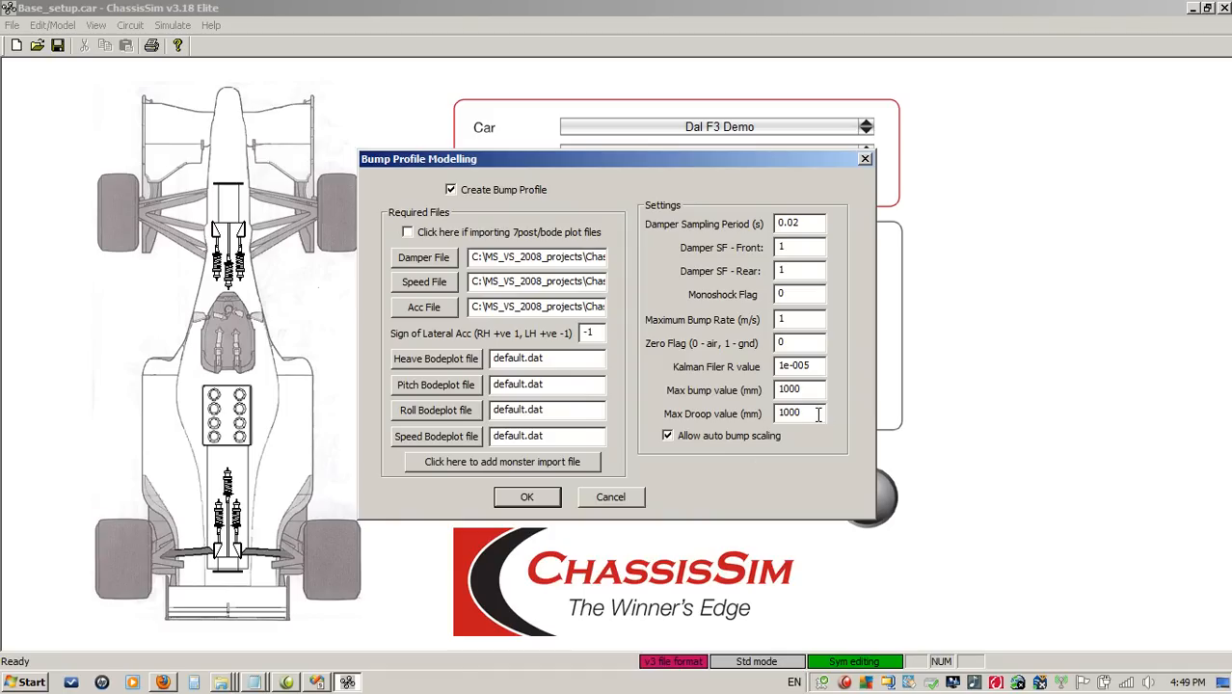
pyautogui.write('30')
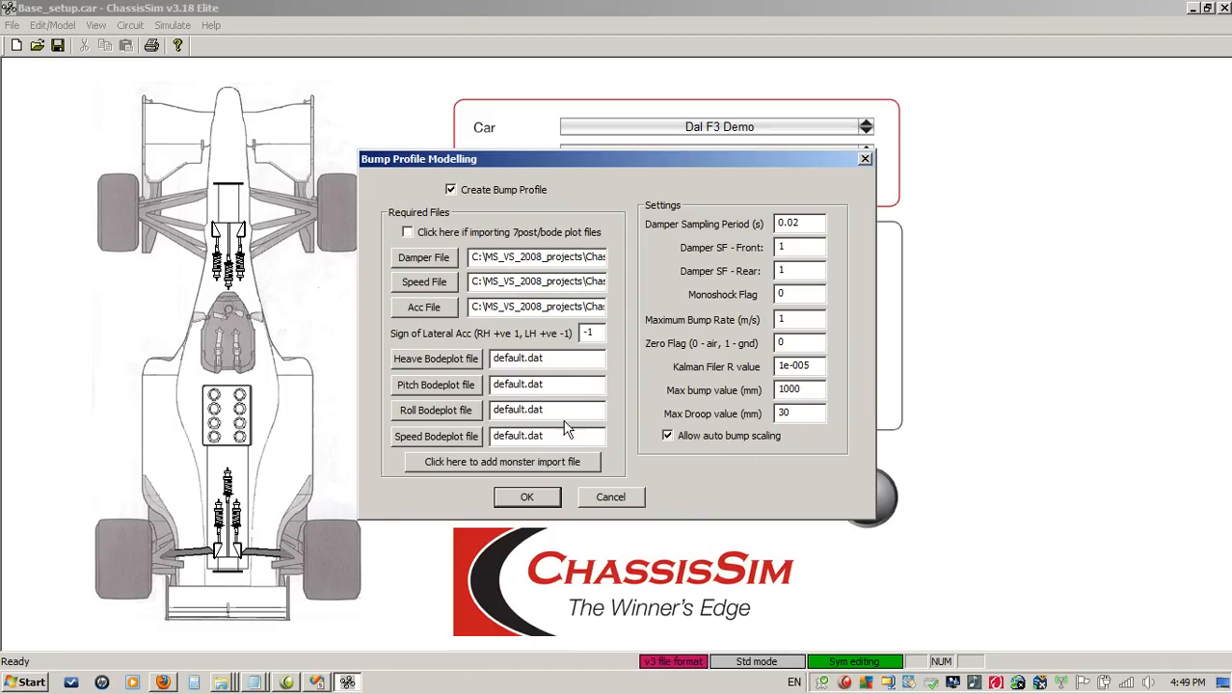
pyautogui.write('3')
pyautogui.write('1')
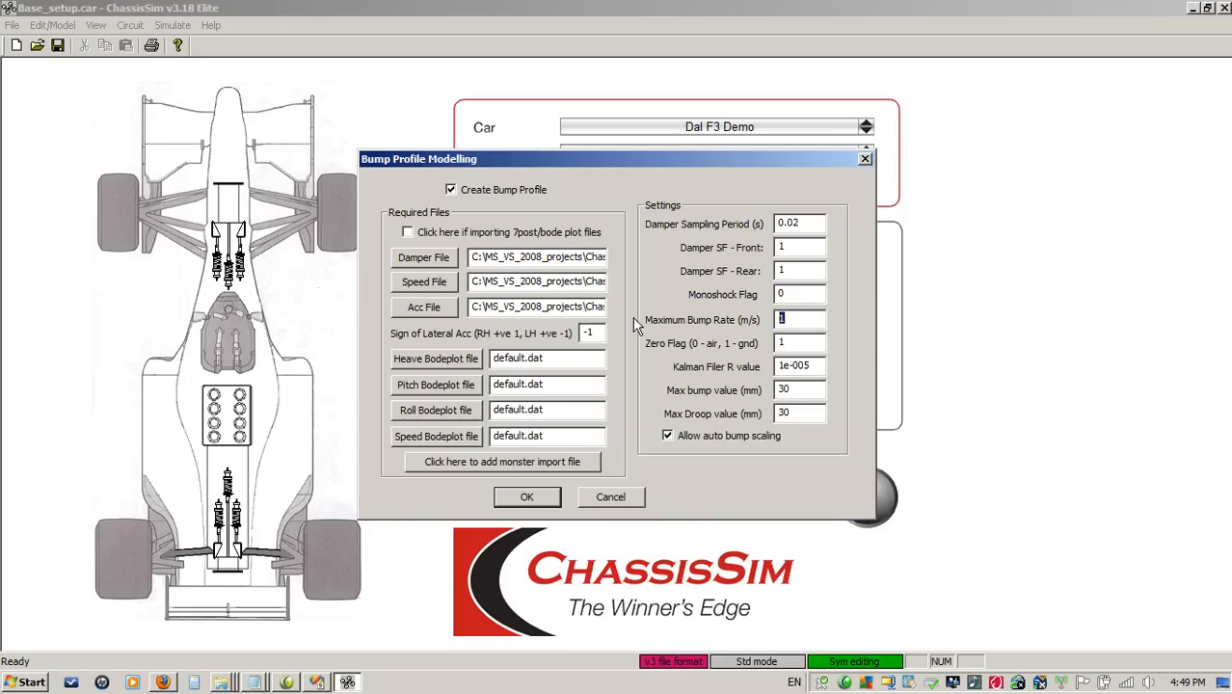
pyautogui.write('0.2')
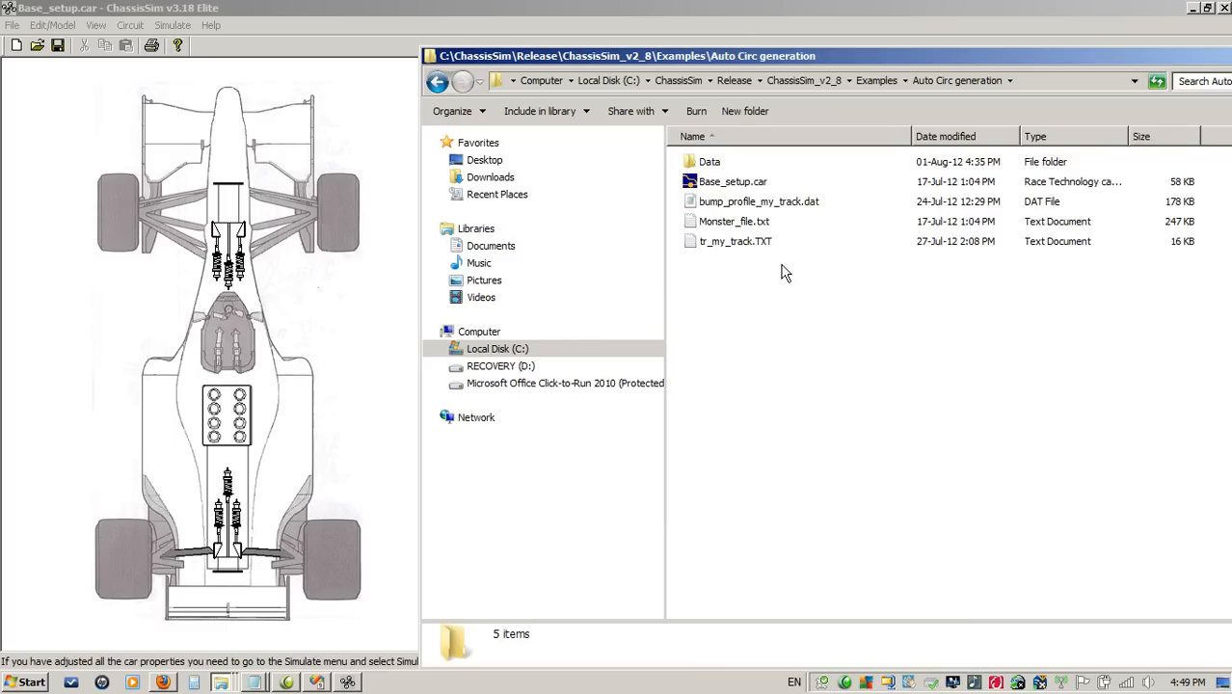
pyautogui.moveTo(783, 206)
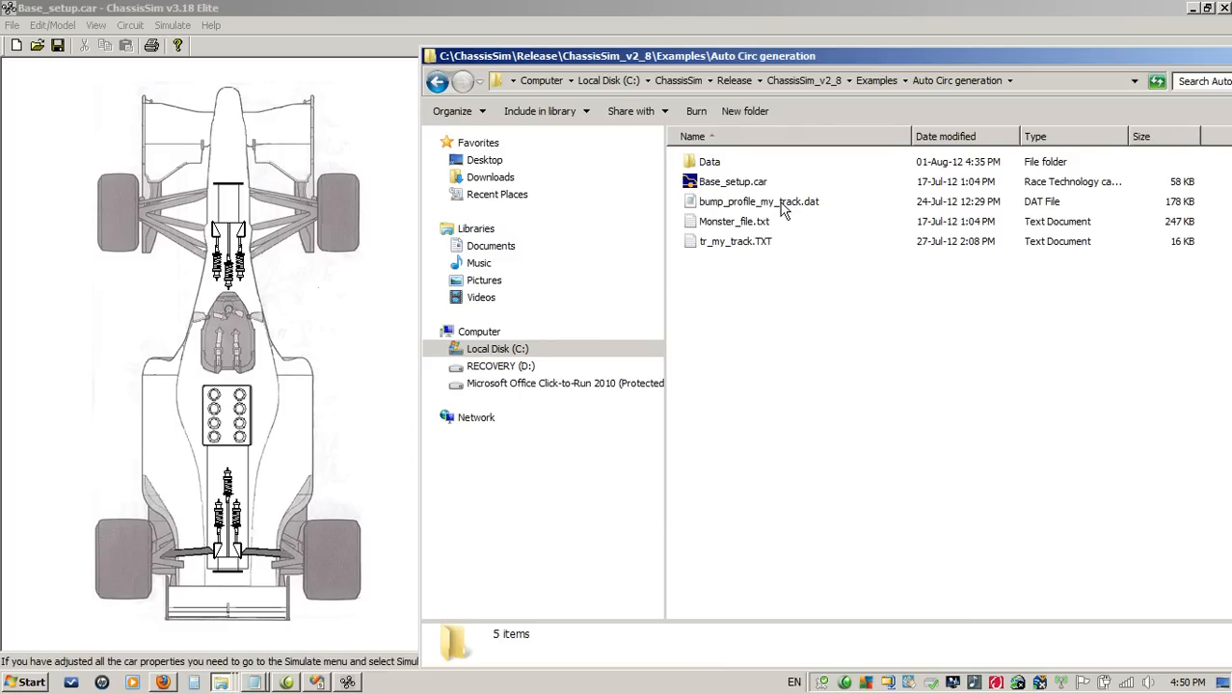
# Step: View bump_profile_my_track.dat in Notepad to check its numbers, then close it
pyautogui.rightClick(779, 201)
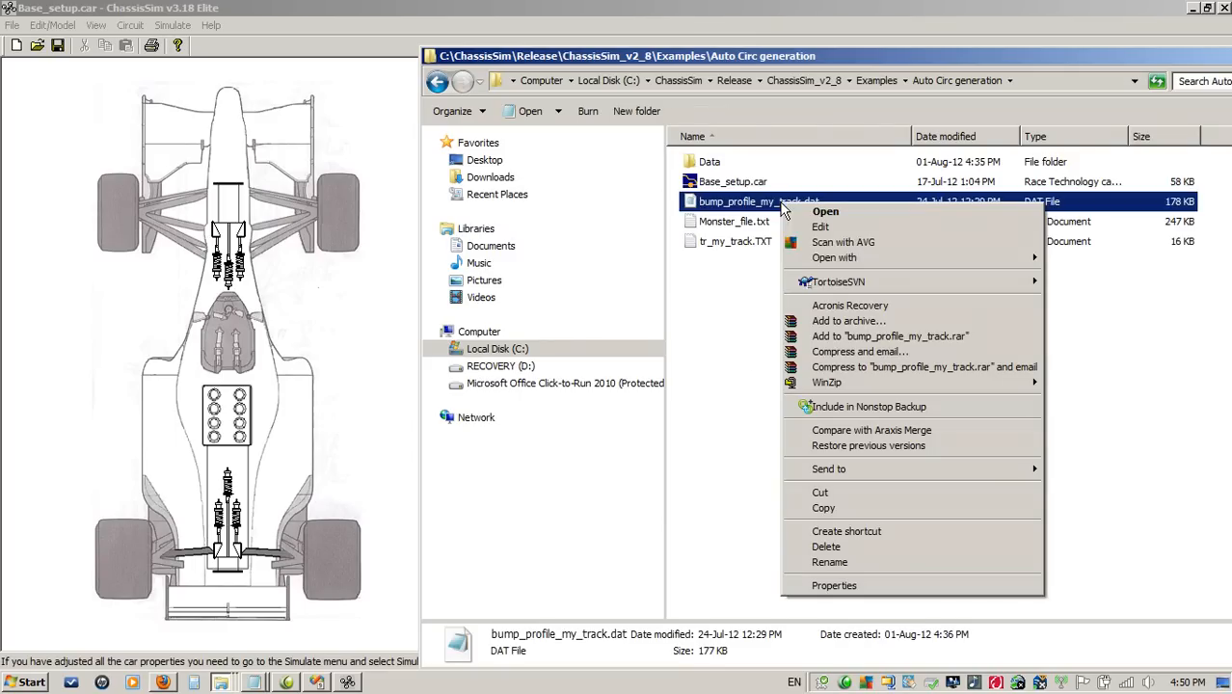
pyautogui.click(833, 258)
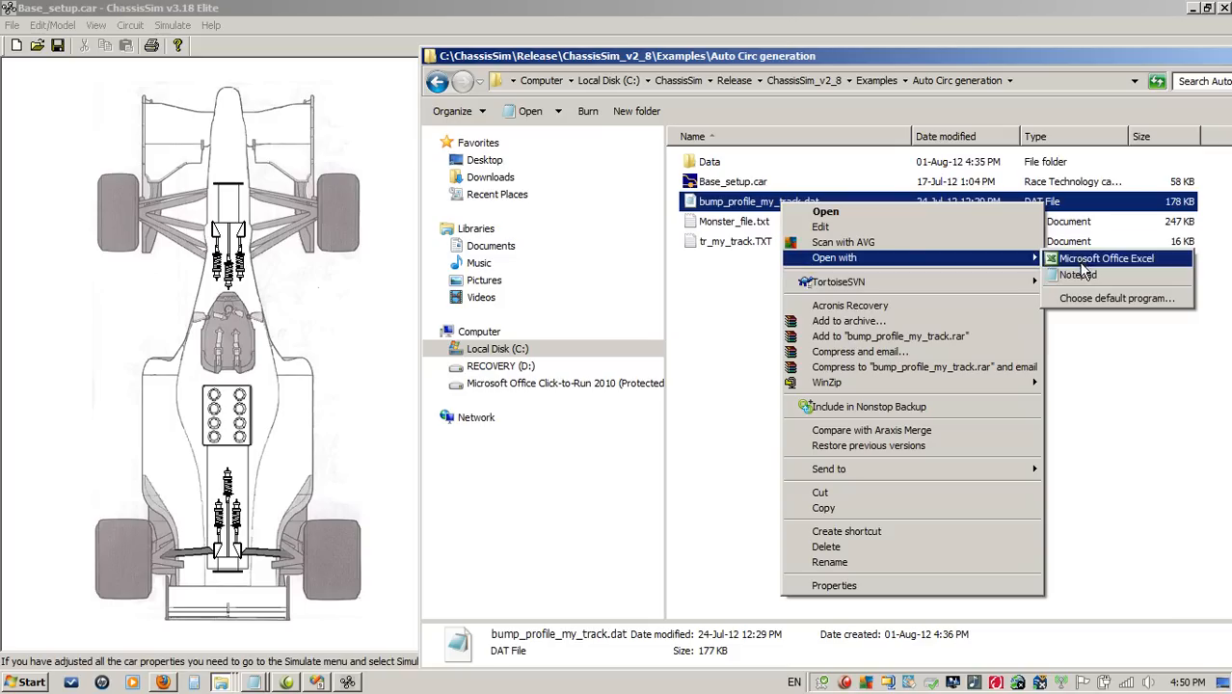
pyautogui.click(1078, 274)
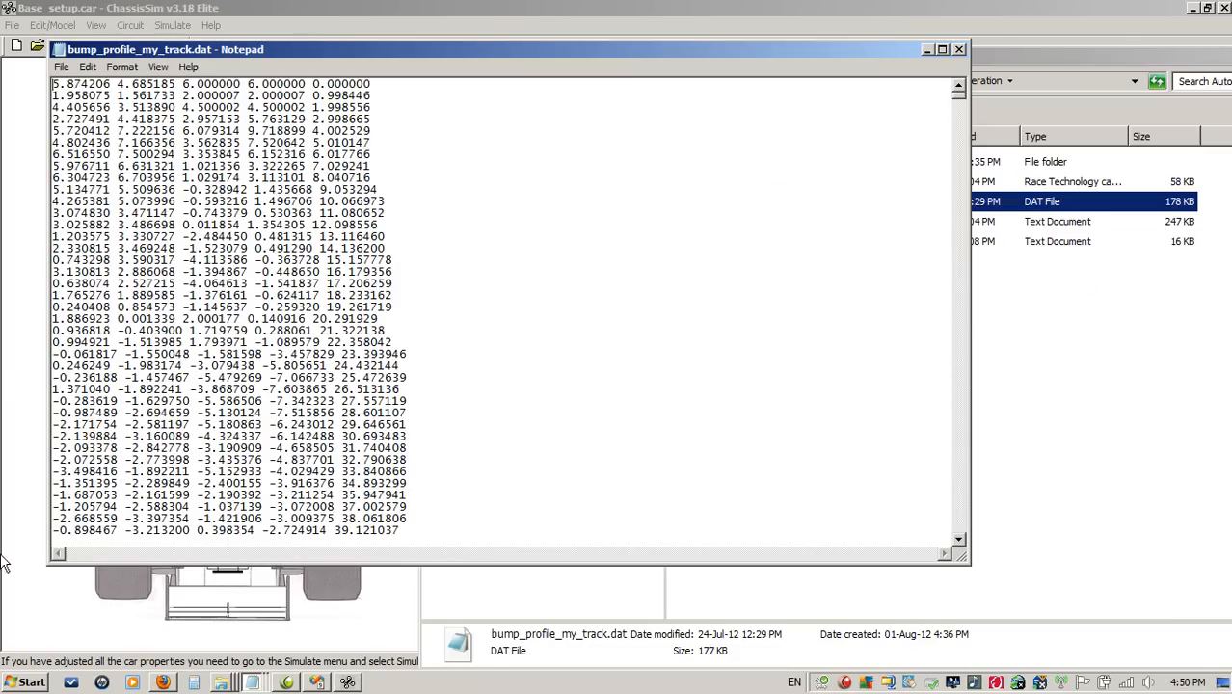
pyautogui.moveTo(960, 51)
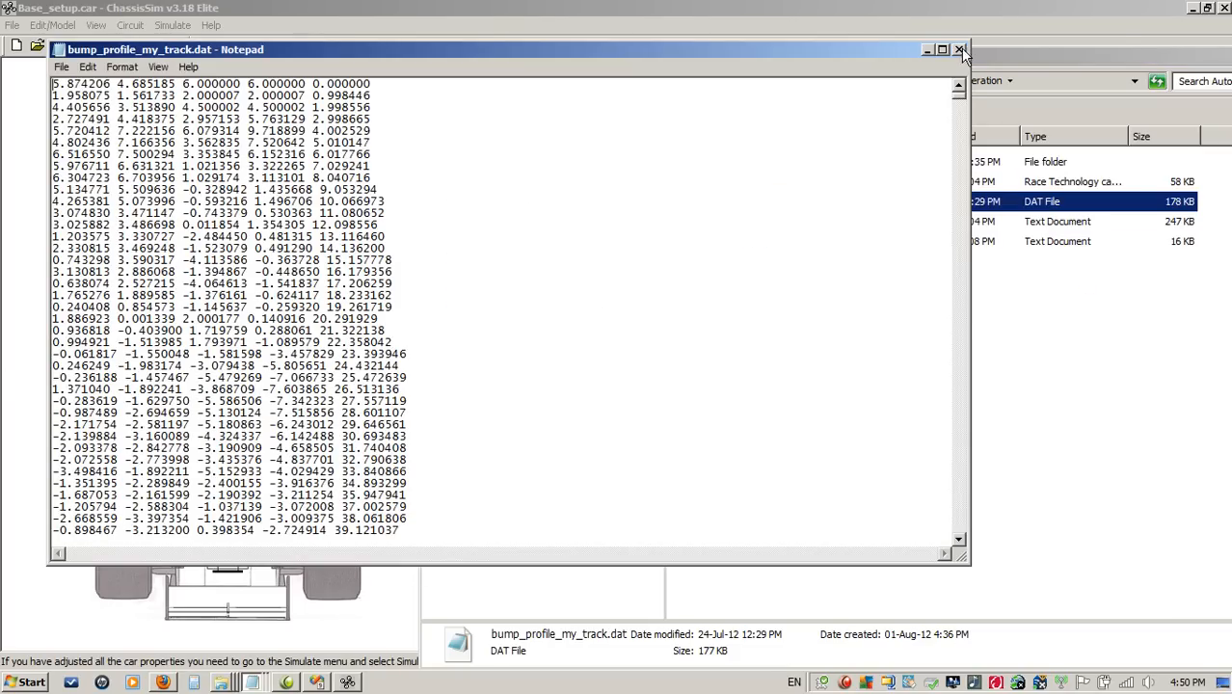
pyautogui.click(959, 48)
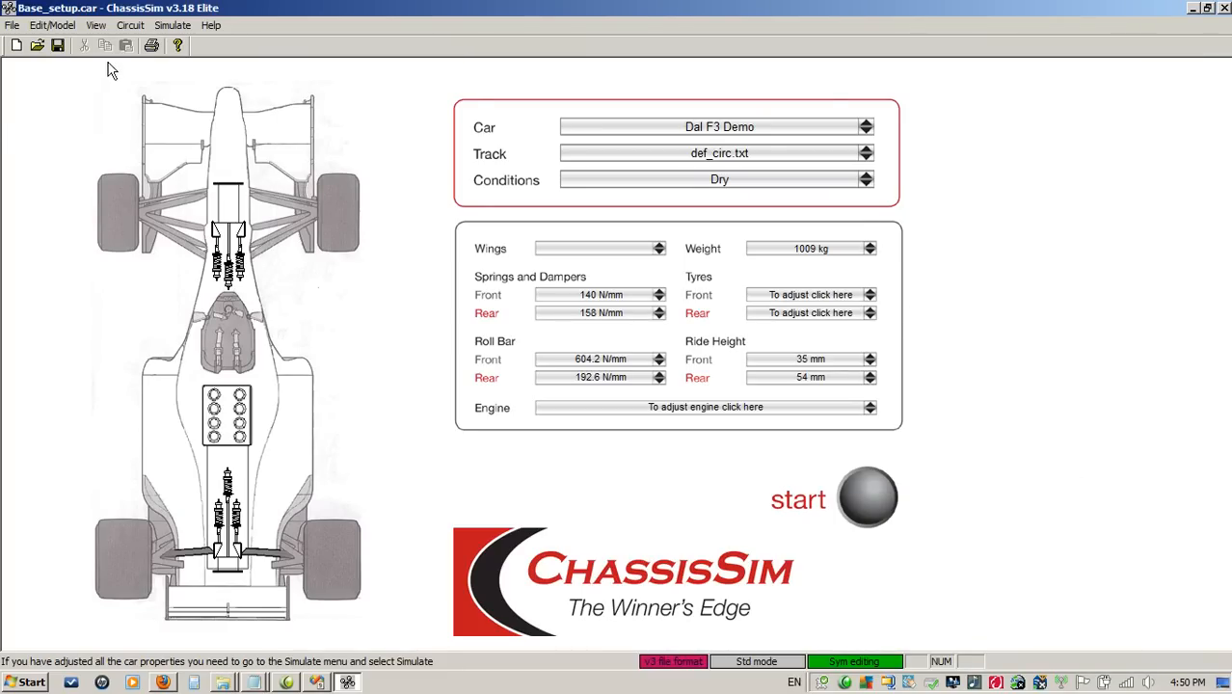
# Step: Launch the altitude and road camber generator and browse for its destination file
pyautogui.click(150, 25)
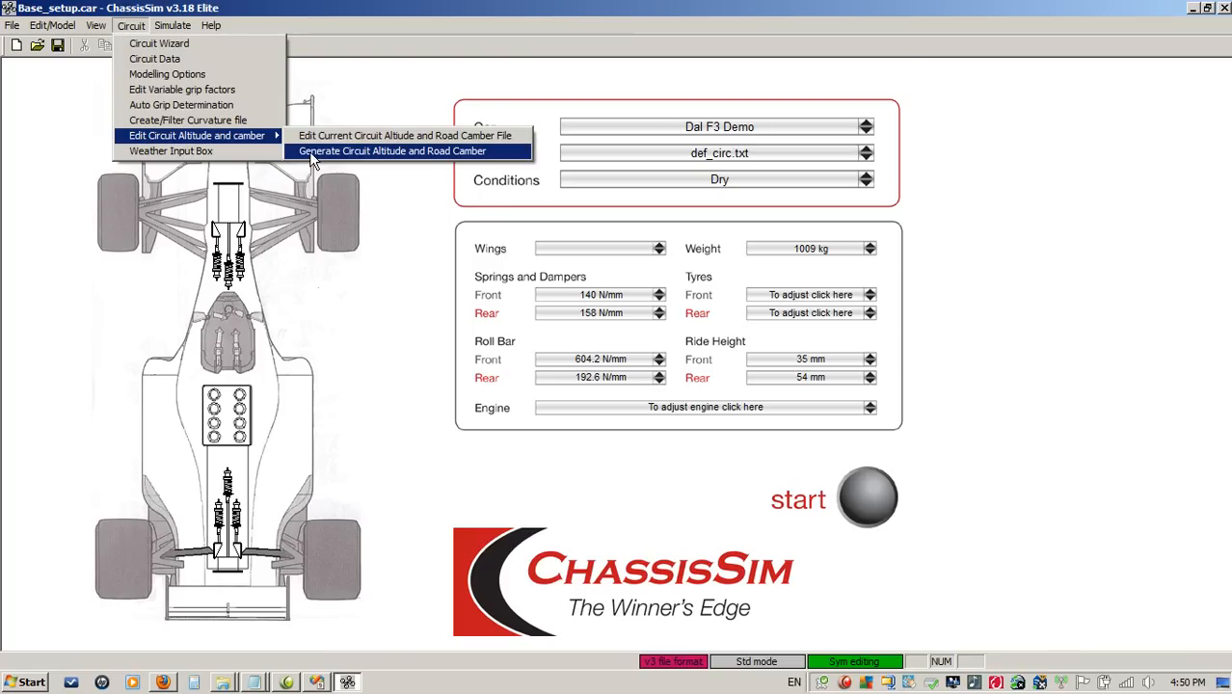
pyautogui.click(413, 150)
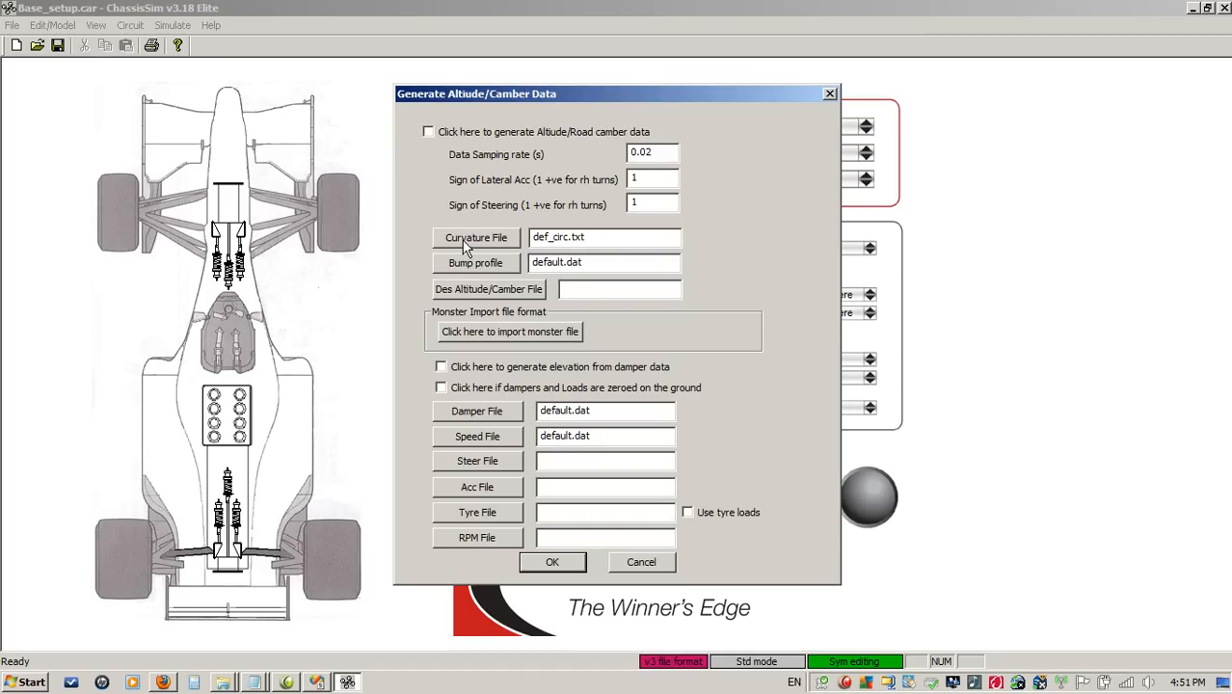
pyautogui.click(474, 237)
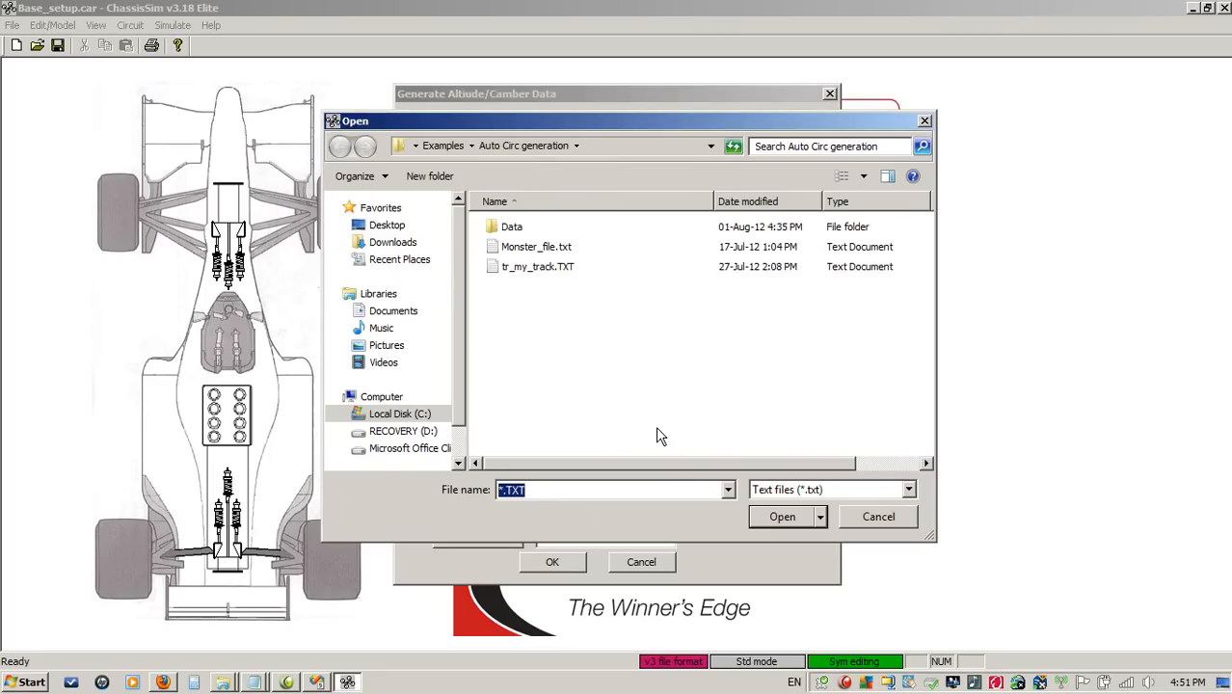
# Step: Name the destination altitude/camber file alt_rcamb_my_track and confirm it
pyautogui.write('alt_r')
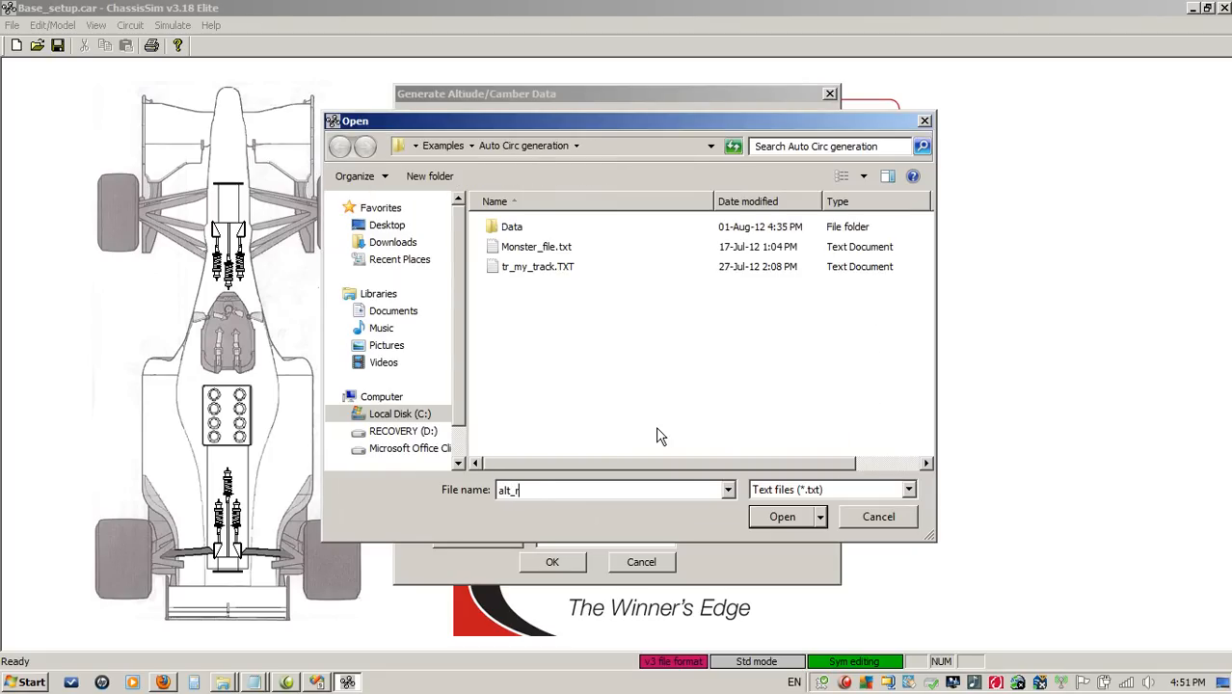
pyautogui.write('camb_my_tr')
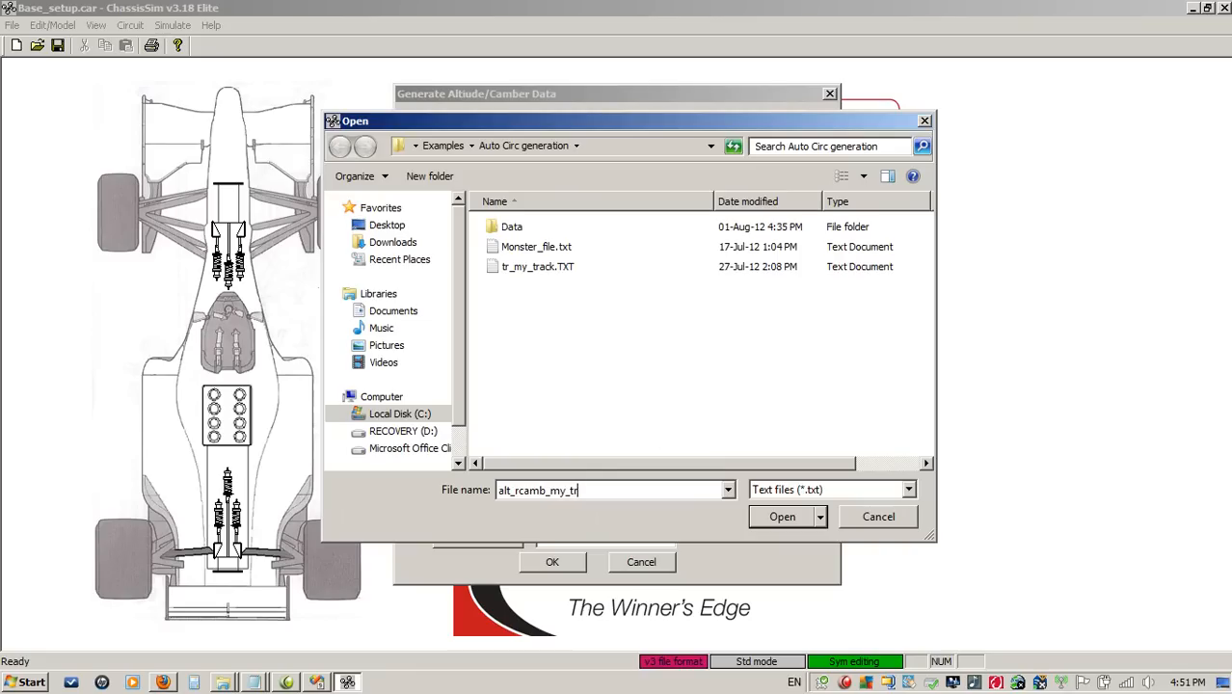
pyautogui.write('ack')
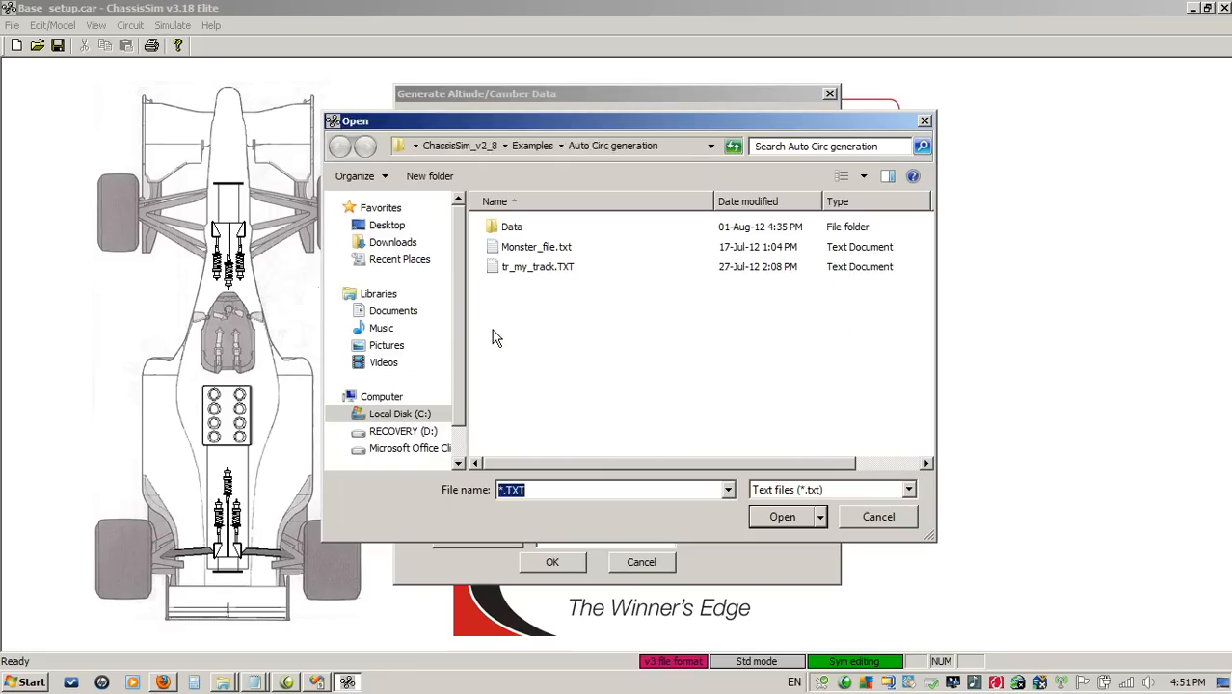
pyautogui.click(877, 517)
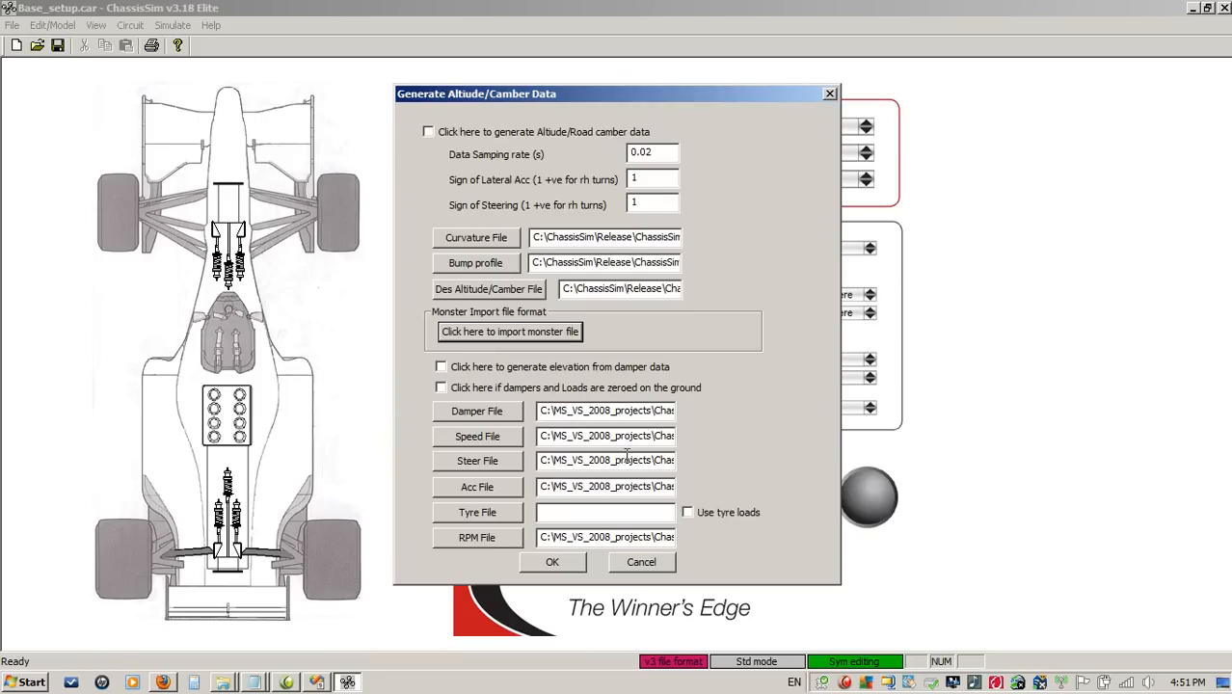
# Step: Zero dampers and loads, set lateral acc sign to -1, and generate the altitude/camber files
pyautogui.click(441, 387)
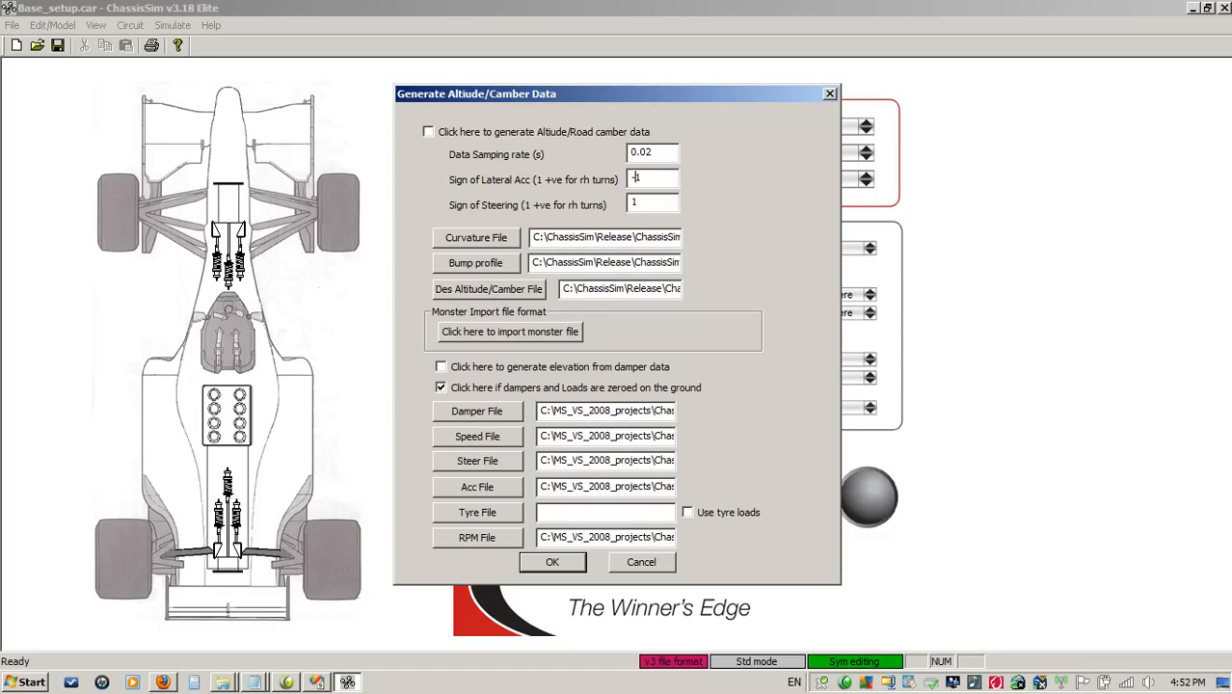
pyautogui.click(428, 131)
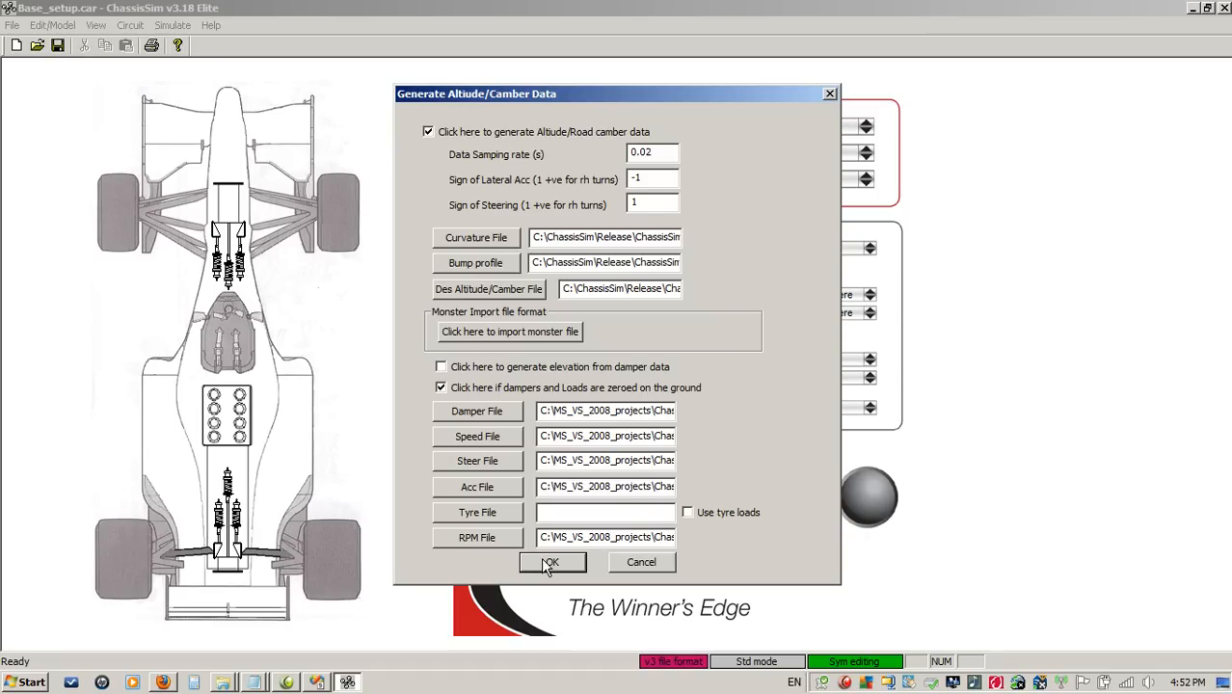
pyautogui.click(551, 563)
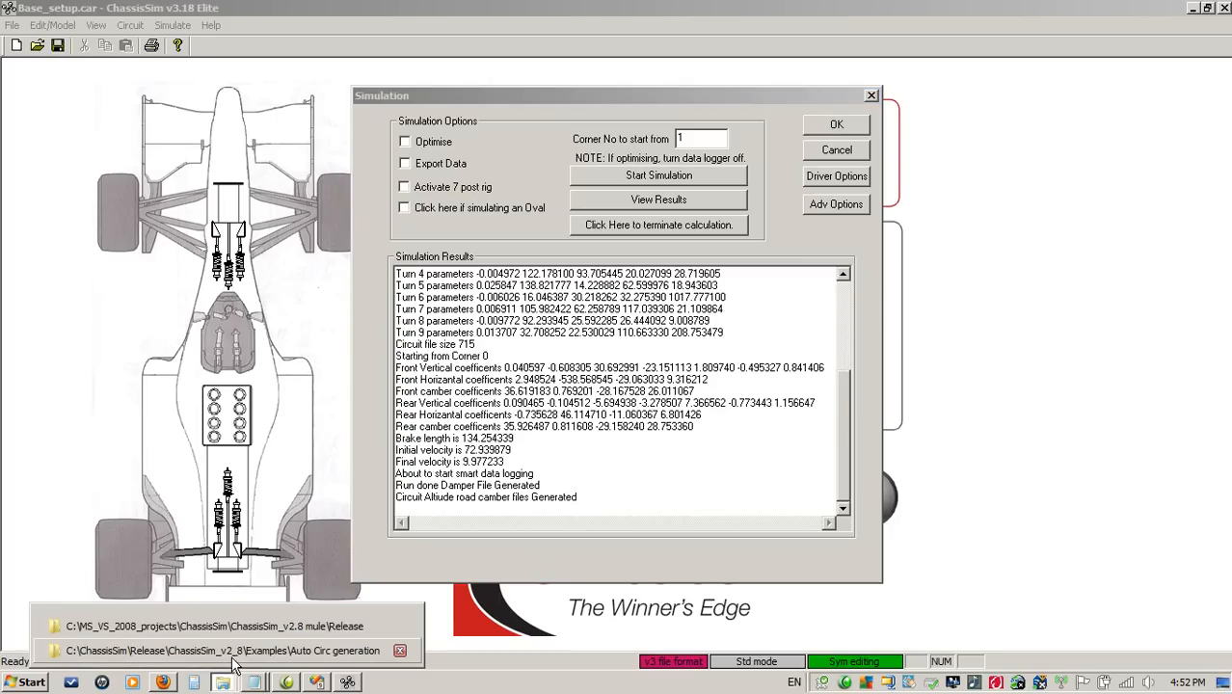
pyautogui.moveTo(247, 665)
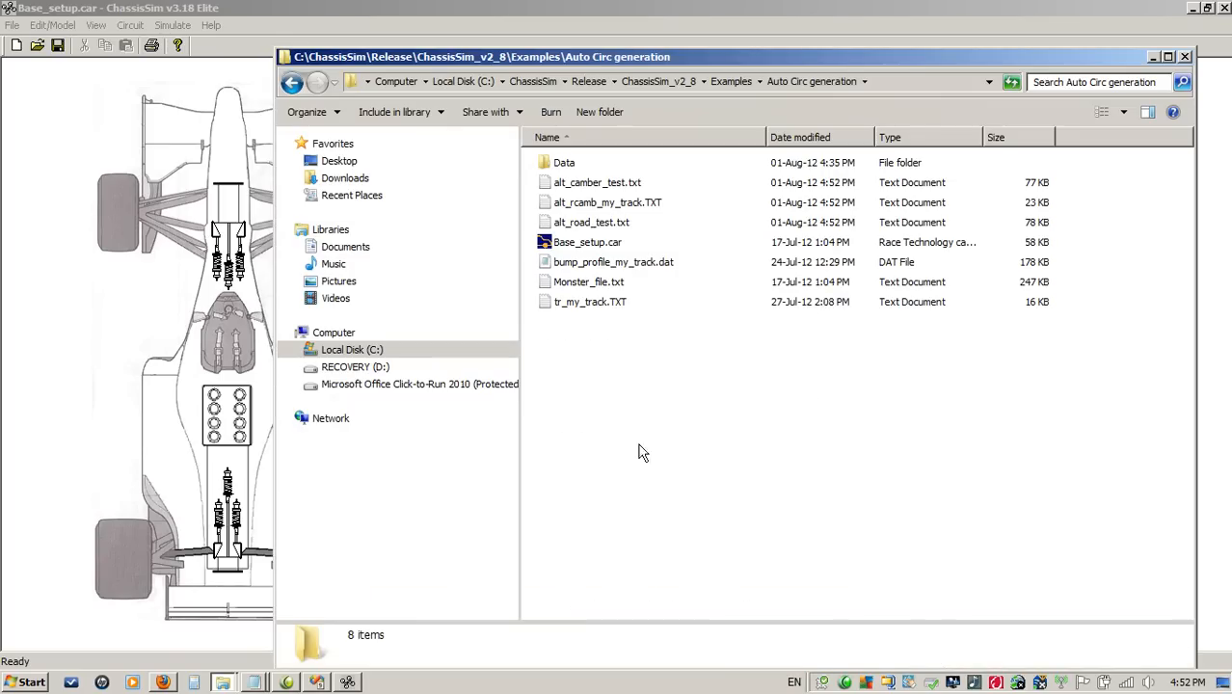
pyautogui.moveTo(598, 262)
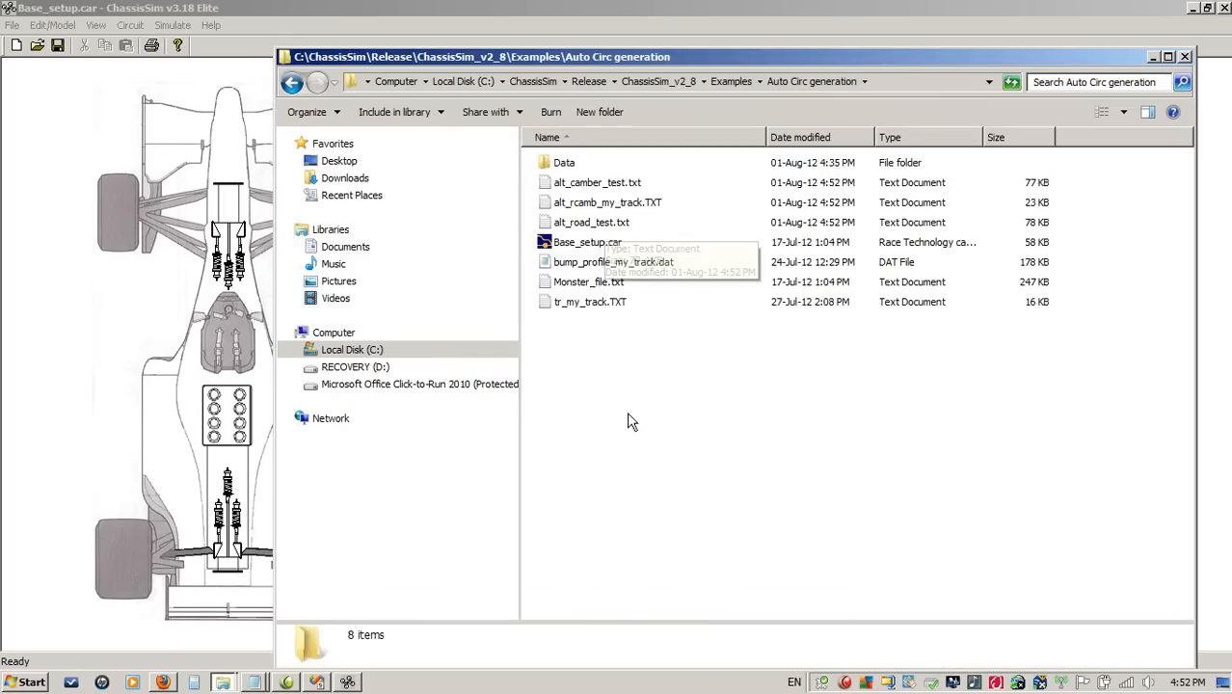
pyautogui.moveTo(655, 301)
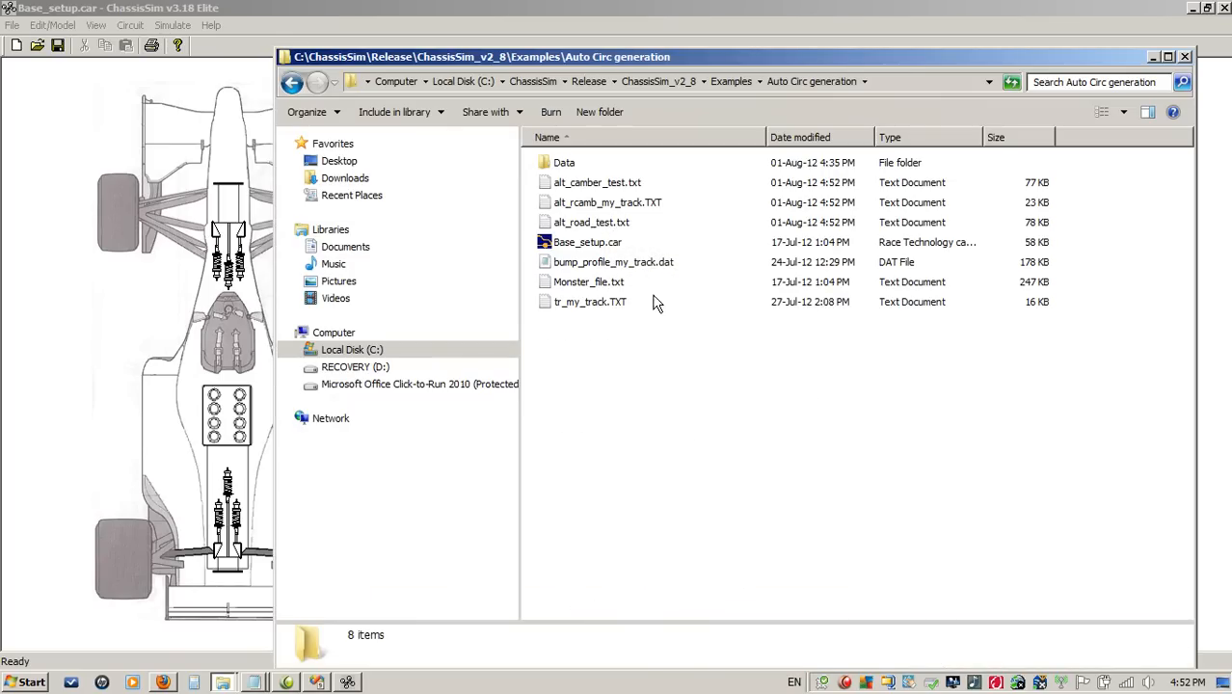
pyautogui.moveTo(613, 181)
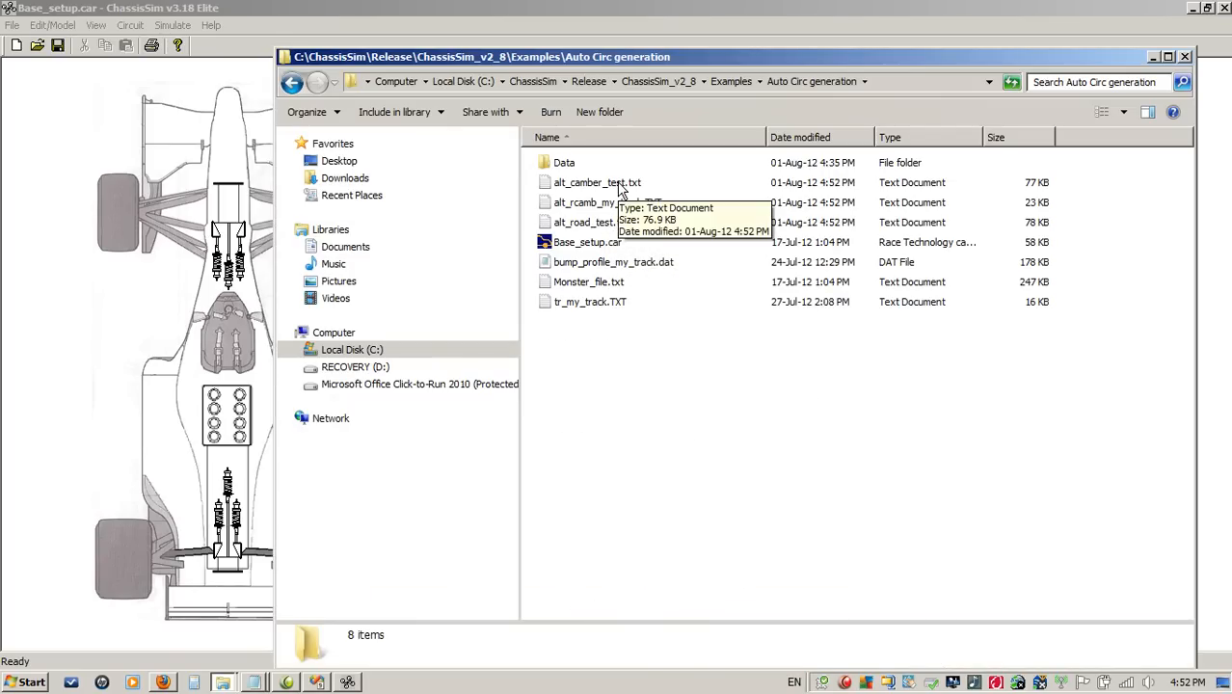
# Step: Close the Auto Circ generation folder and dismiss the simulation results window
pyautogui.click(586, 221)
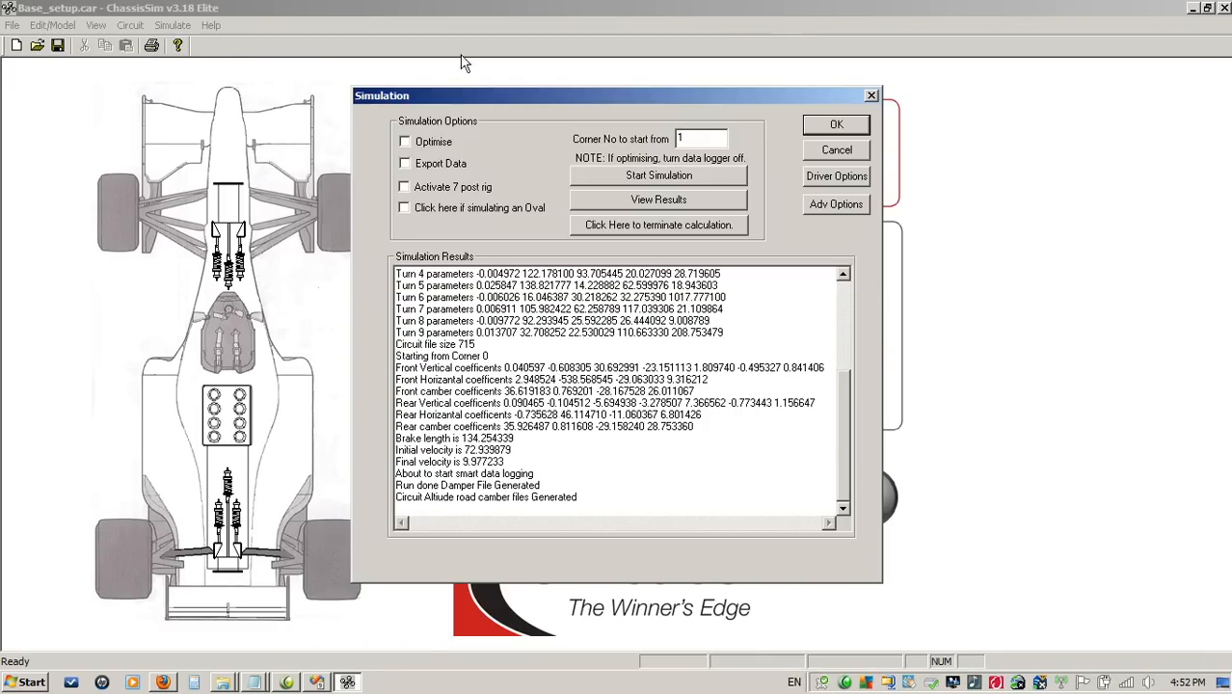
pyautogui.click(127, 25)
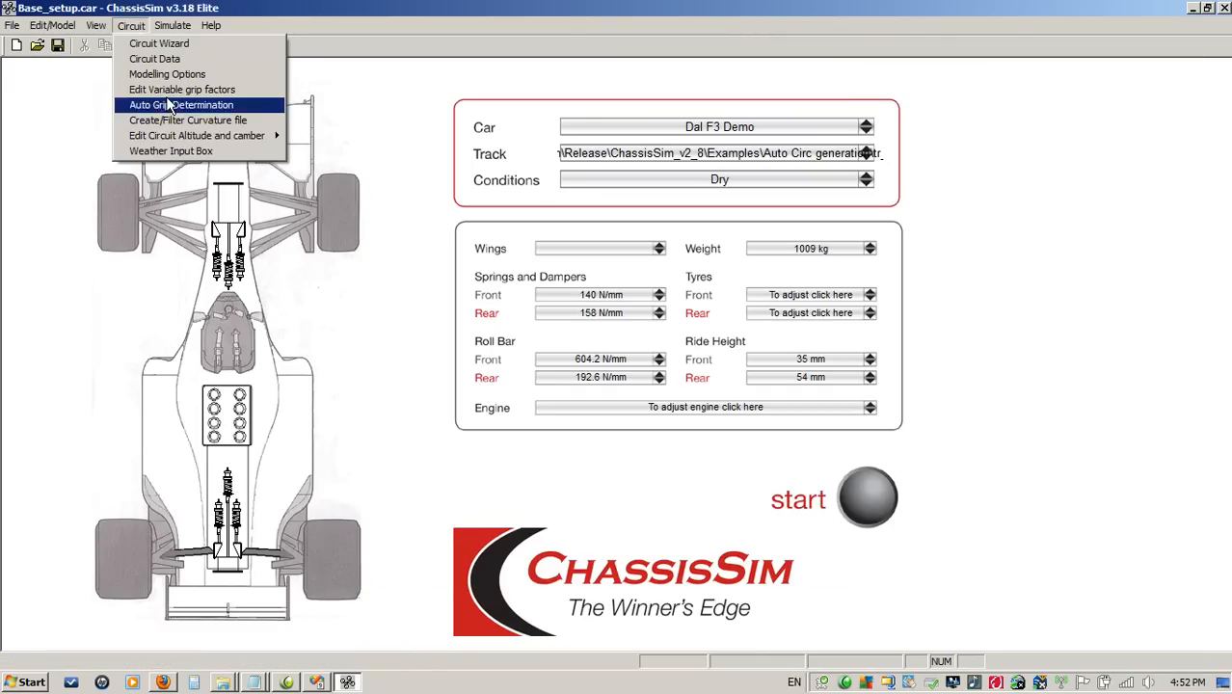
# Step: In the altitude and camber editor, import alt_rcamb_my_track.TXT onto the tr_my_track circuit
pyautogui.click(199, 135)
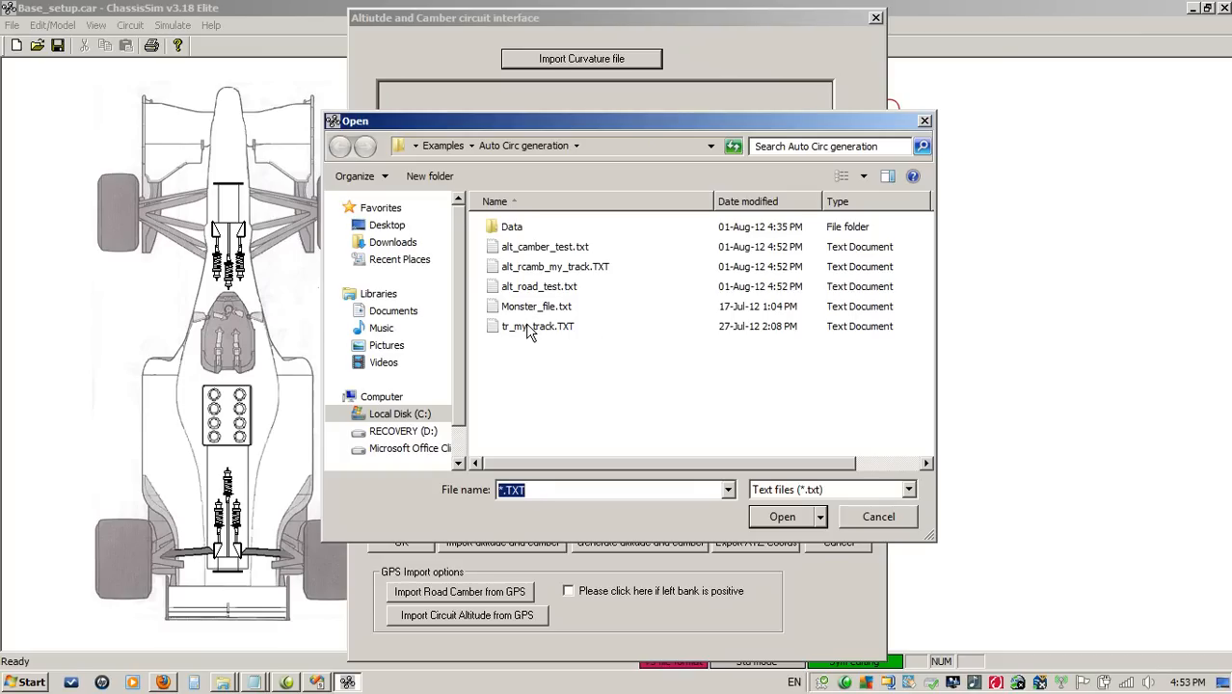
pyautogui.moveTo(534, 328)
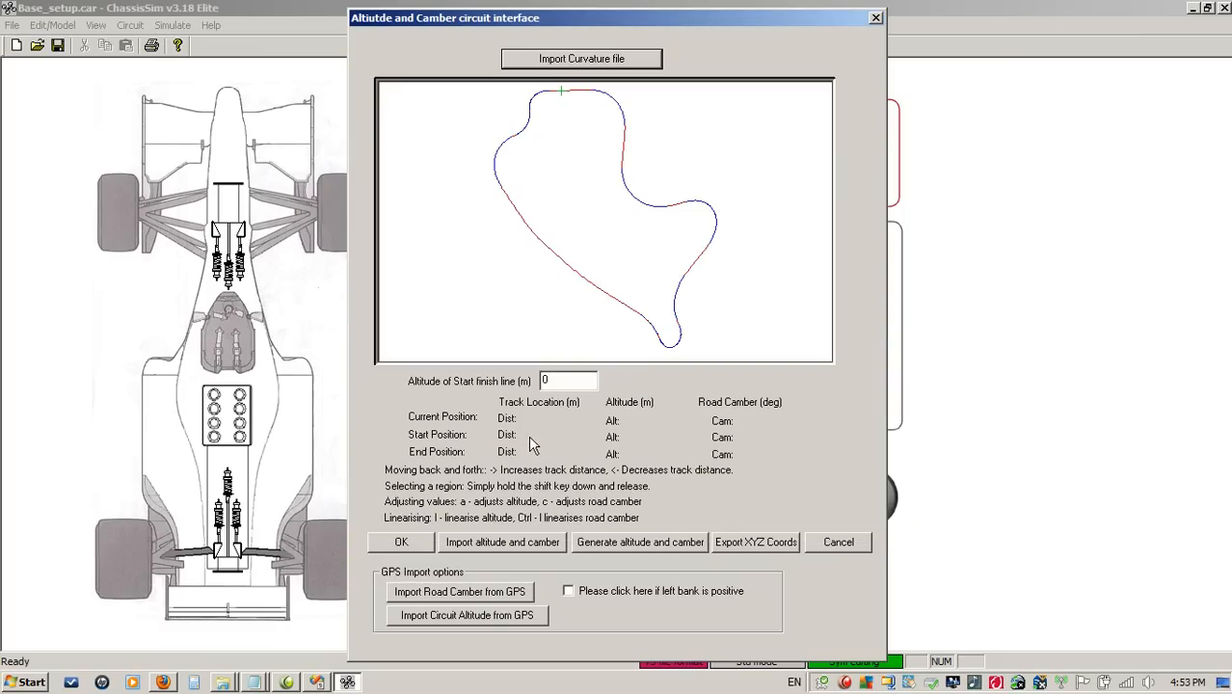
pyautogui.click(640, 541)
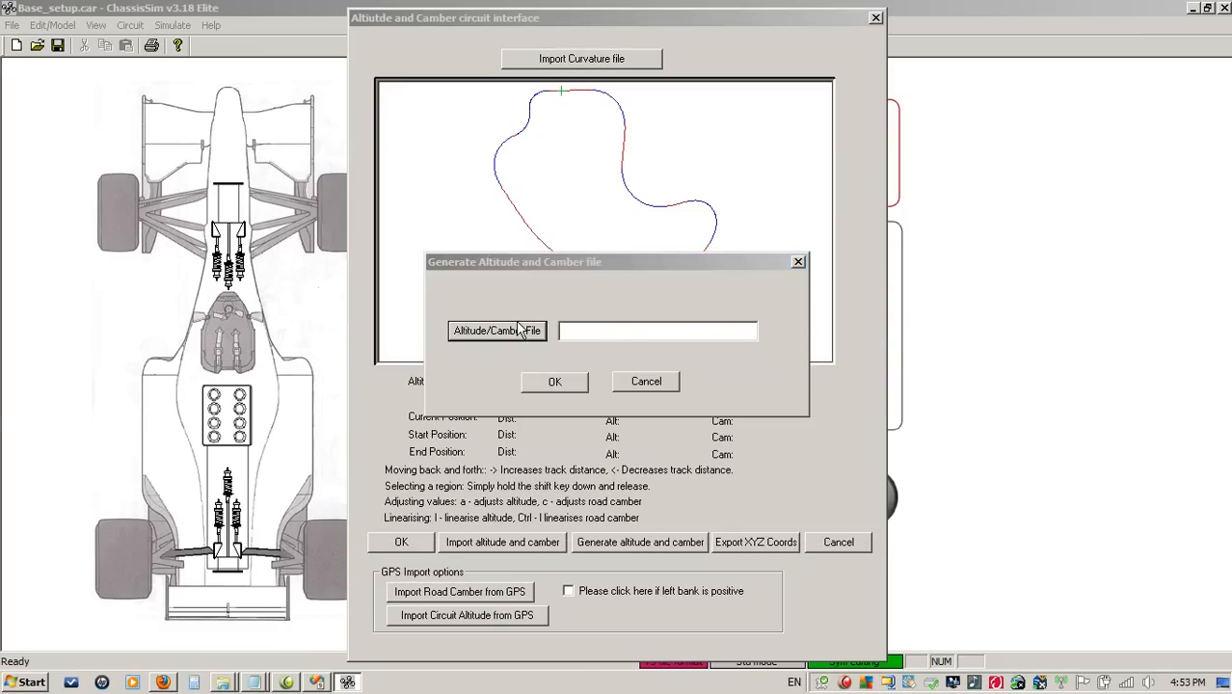
pyautogui.click(497, 332)
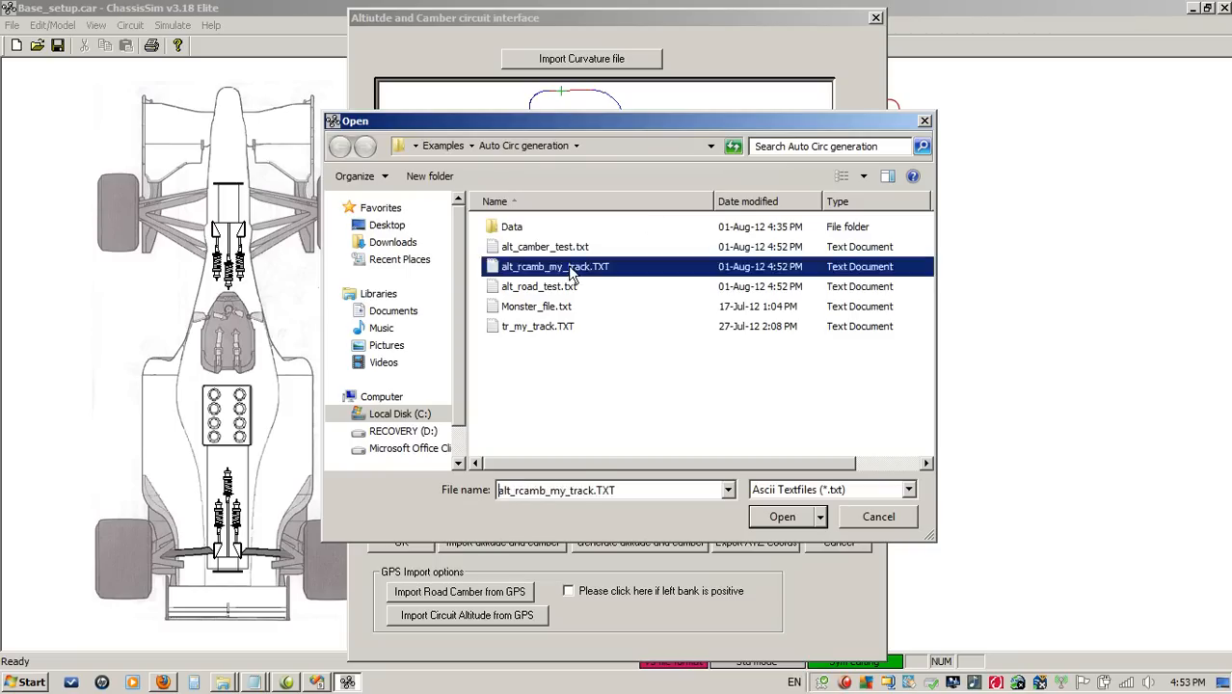
pyautogui.click(783, 517)
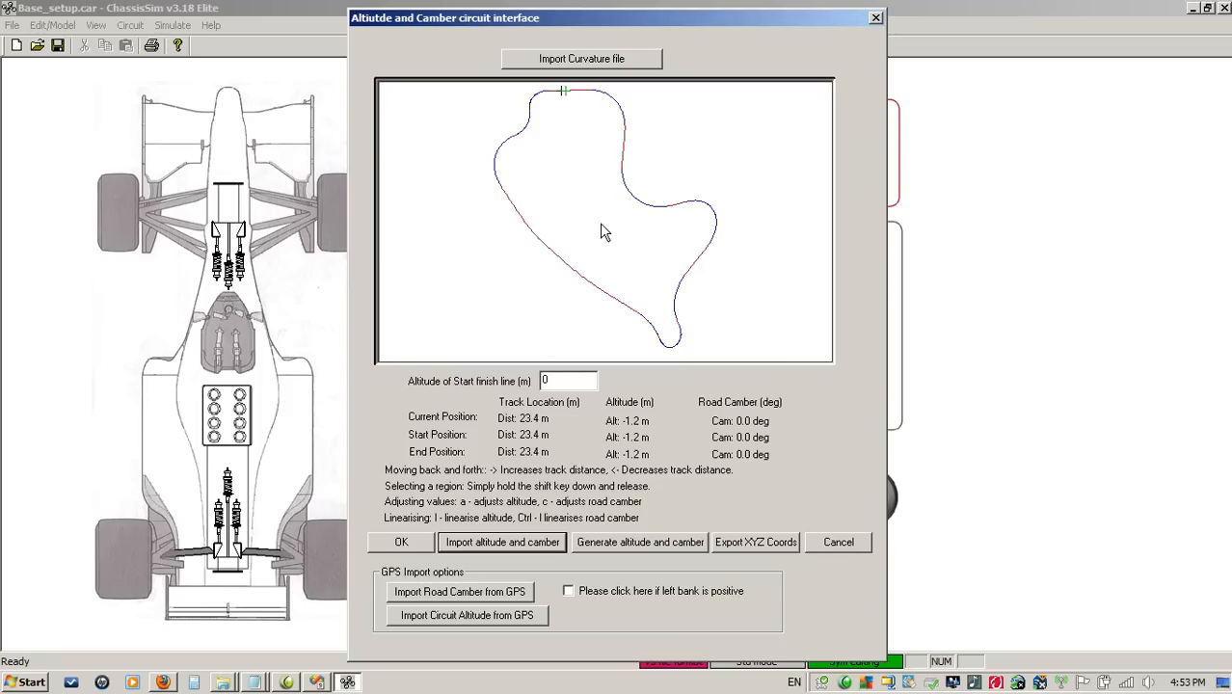
pyautogui.moveTo(463, 590)
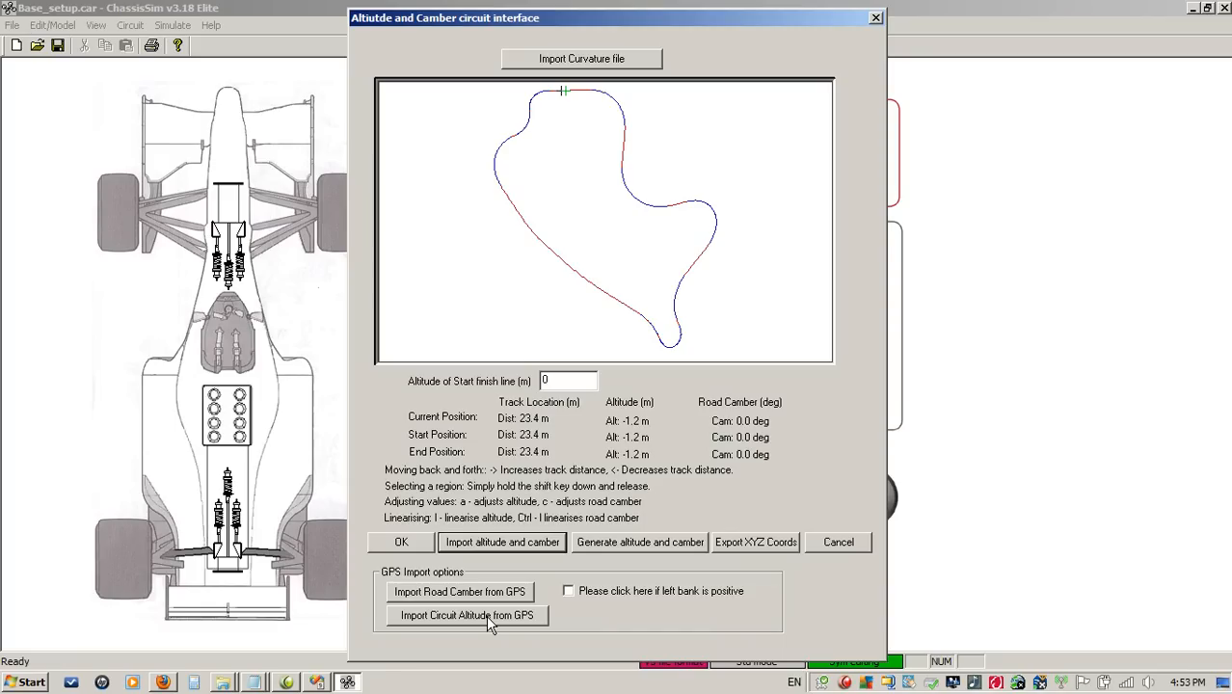
pyautogui.moveTo(818, 567)
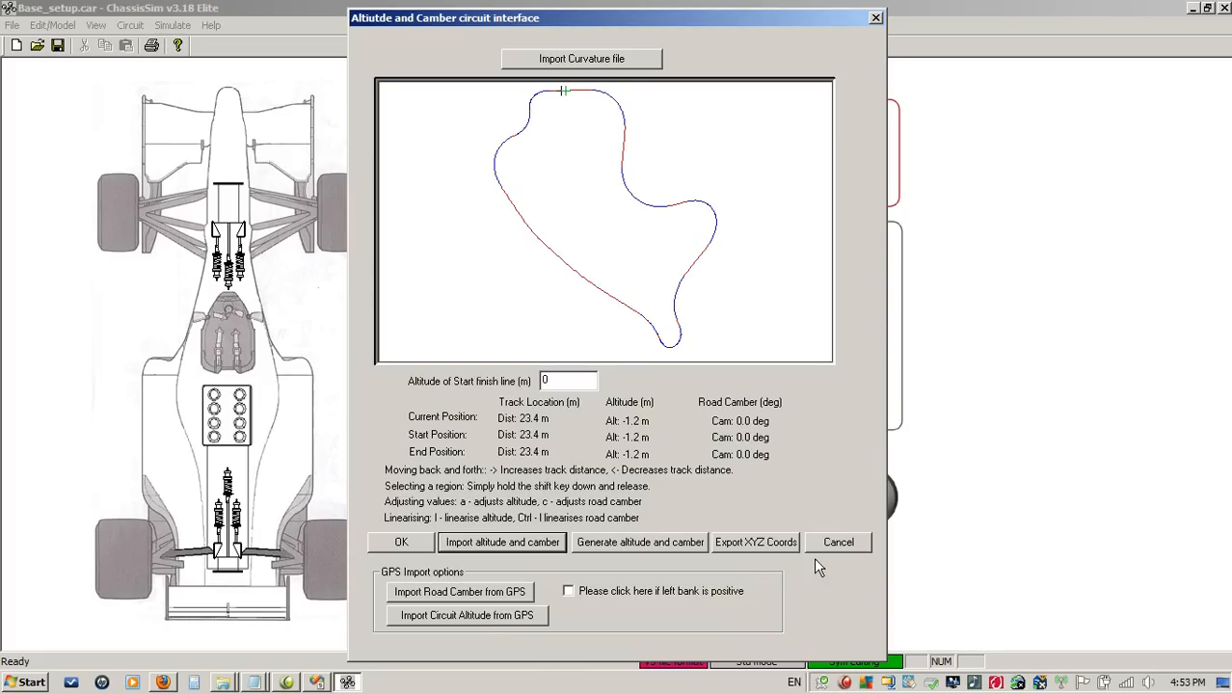
# Step: Close the editor, review the altitude/camber generator again and cancel it without changes
pyautogui.click(836, 542)
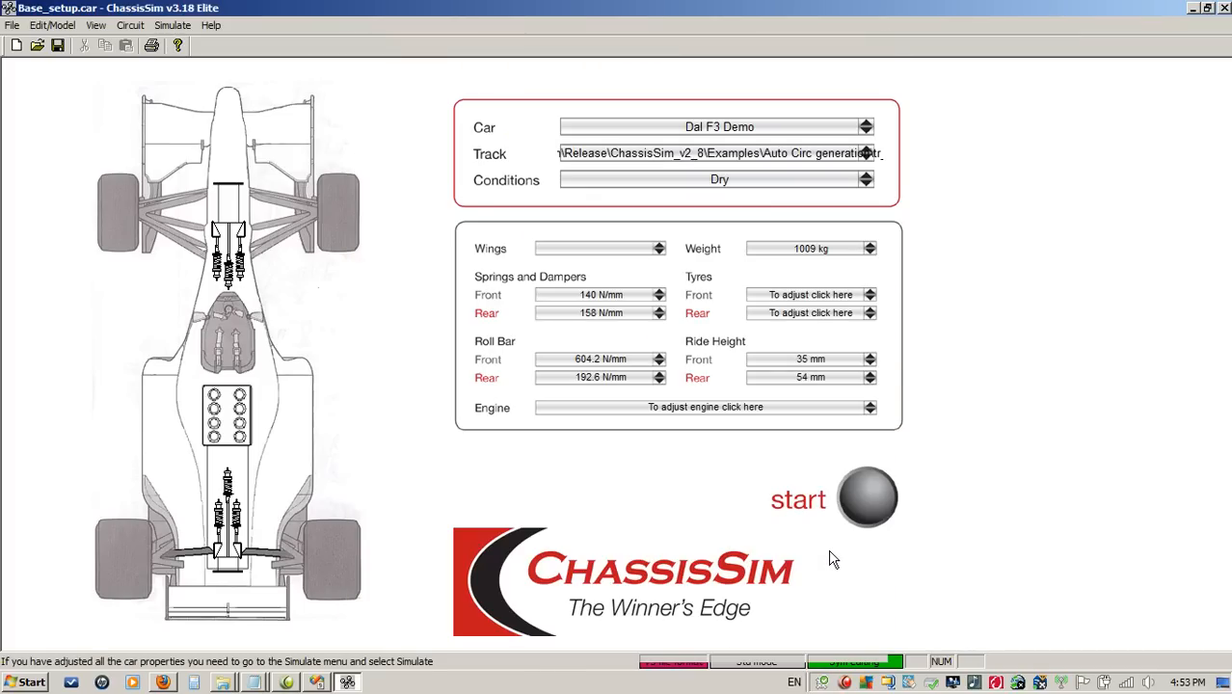
pyautogui.moveTo(582, 8)
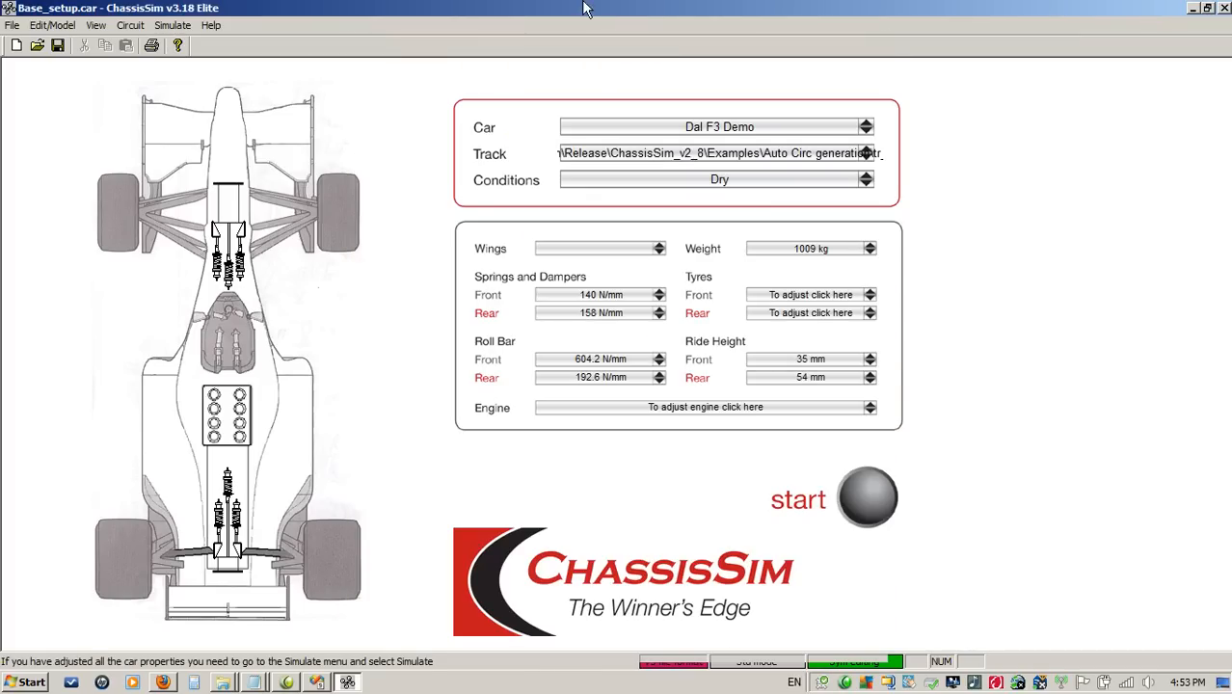
pyautogui.click(135, 25)
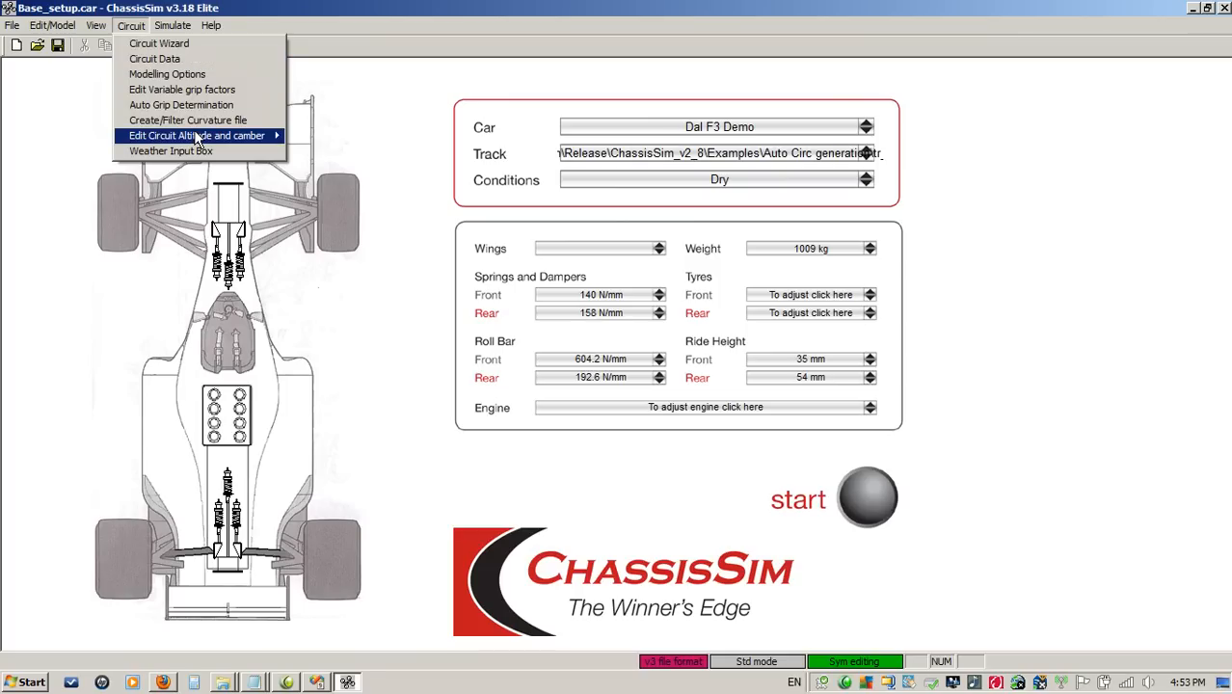
pyautogui.click(197, 135)
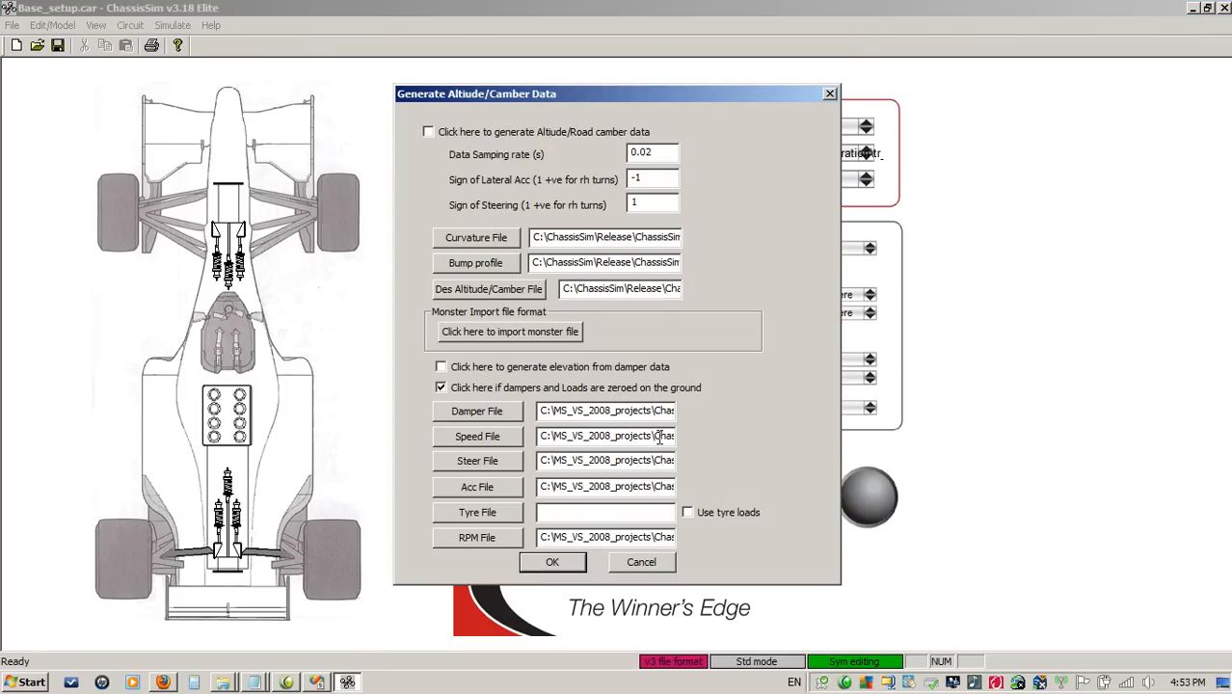
pyautogui.moveTo(709, 357)
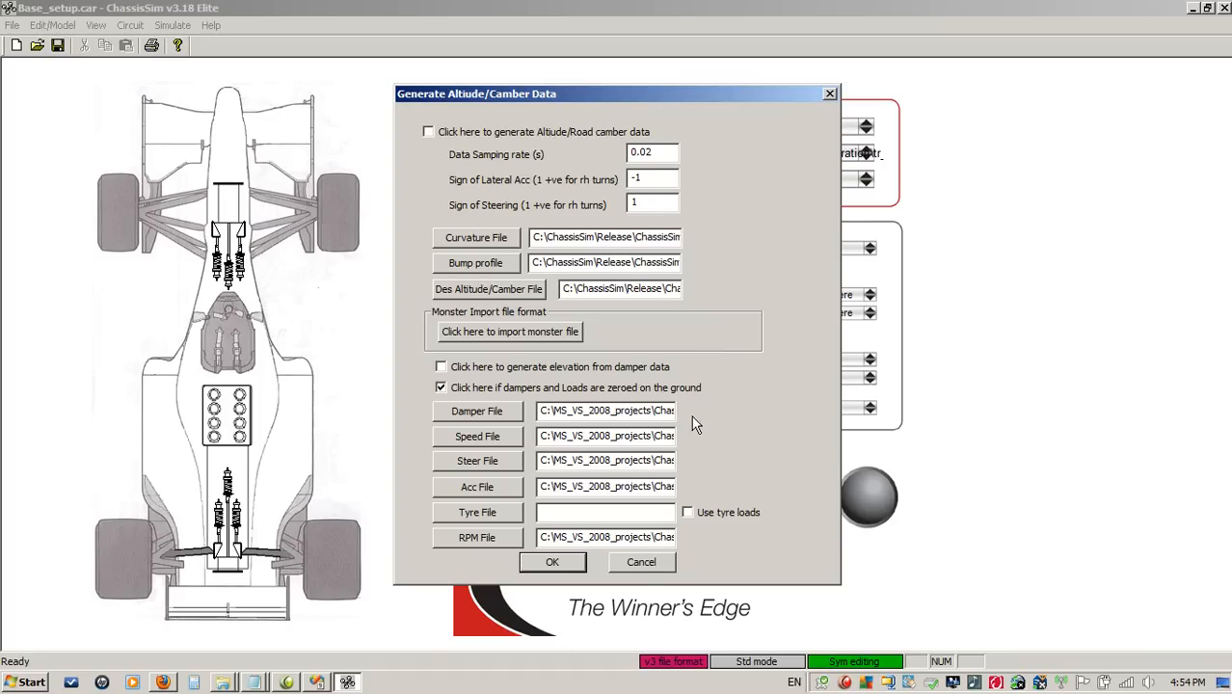
pyautogui.click(640, 563)
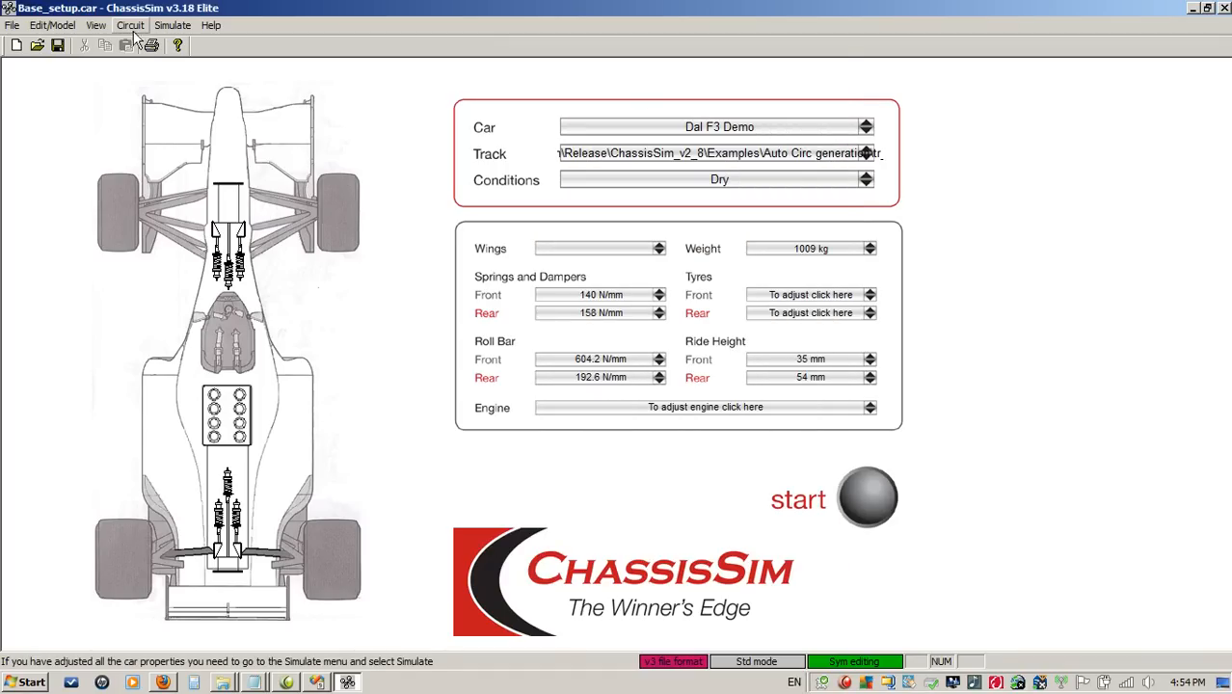
# Step: In Auto Grip Matching options, turn on automatic grip matching
pyautogui.click(129, 27)
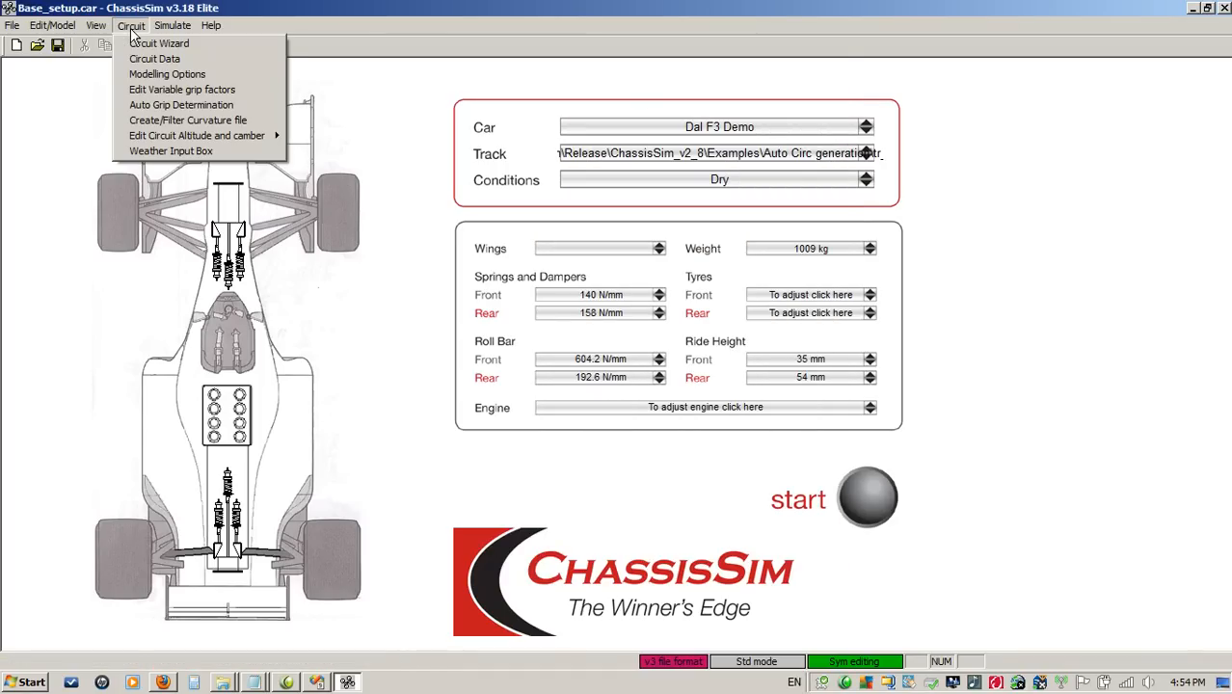
pyautogui.moveTo(181, 104)
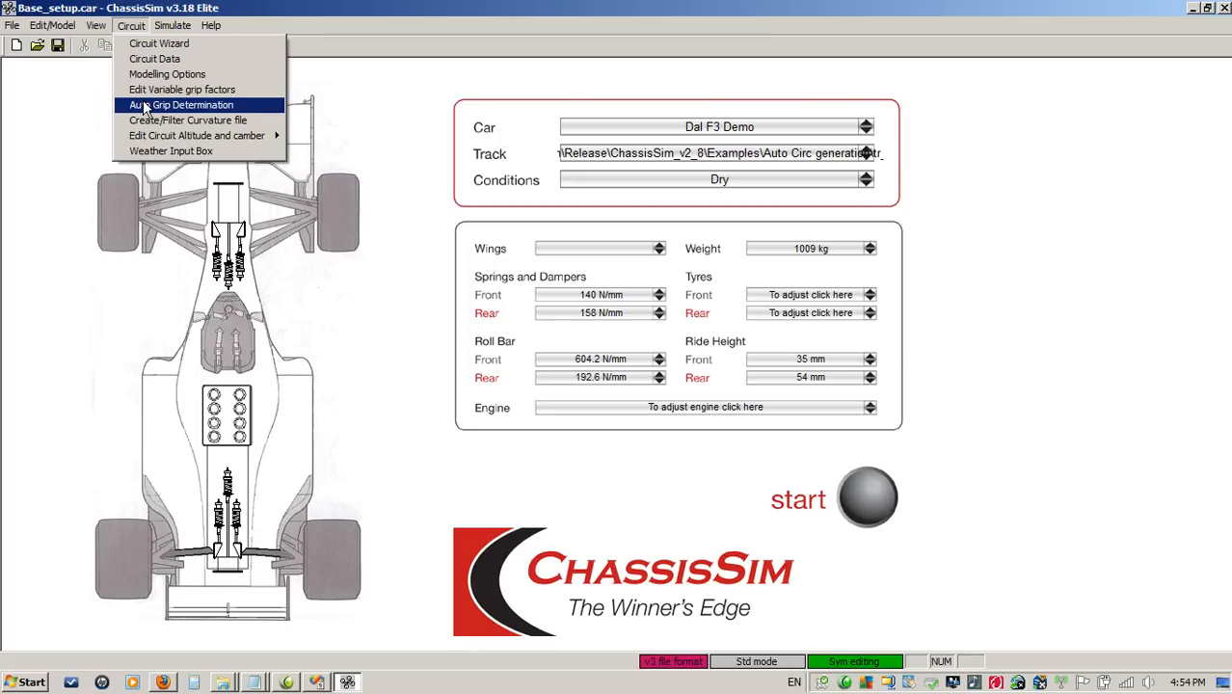
pyautogui.click(185, 105)
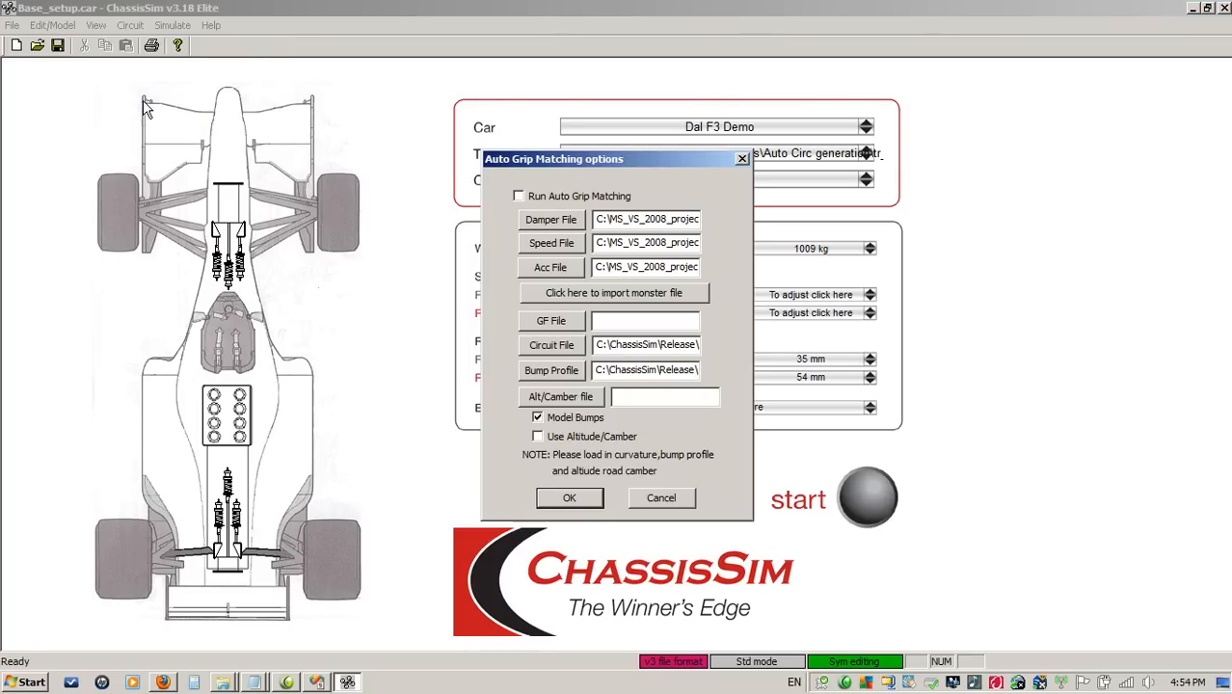
pyautogui.moveTo(566, 374)
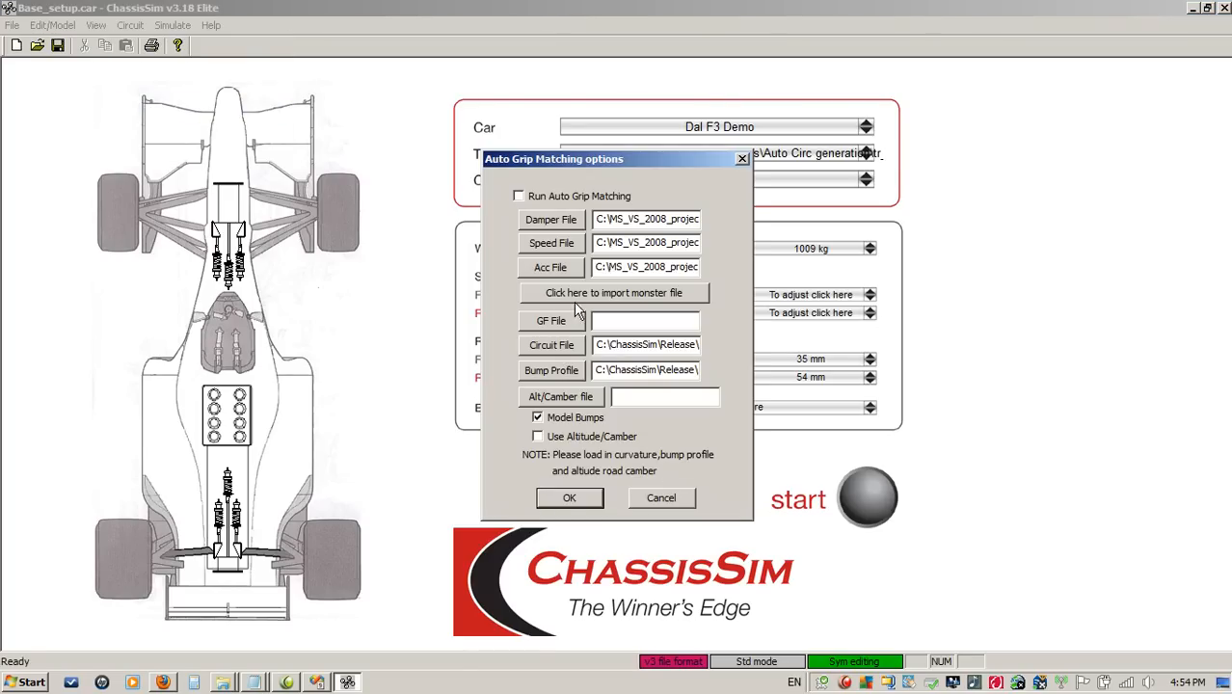
pyautogui.click(615, 293)
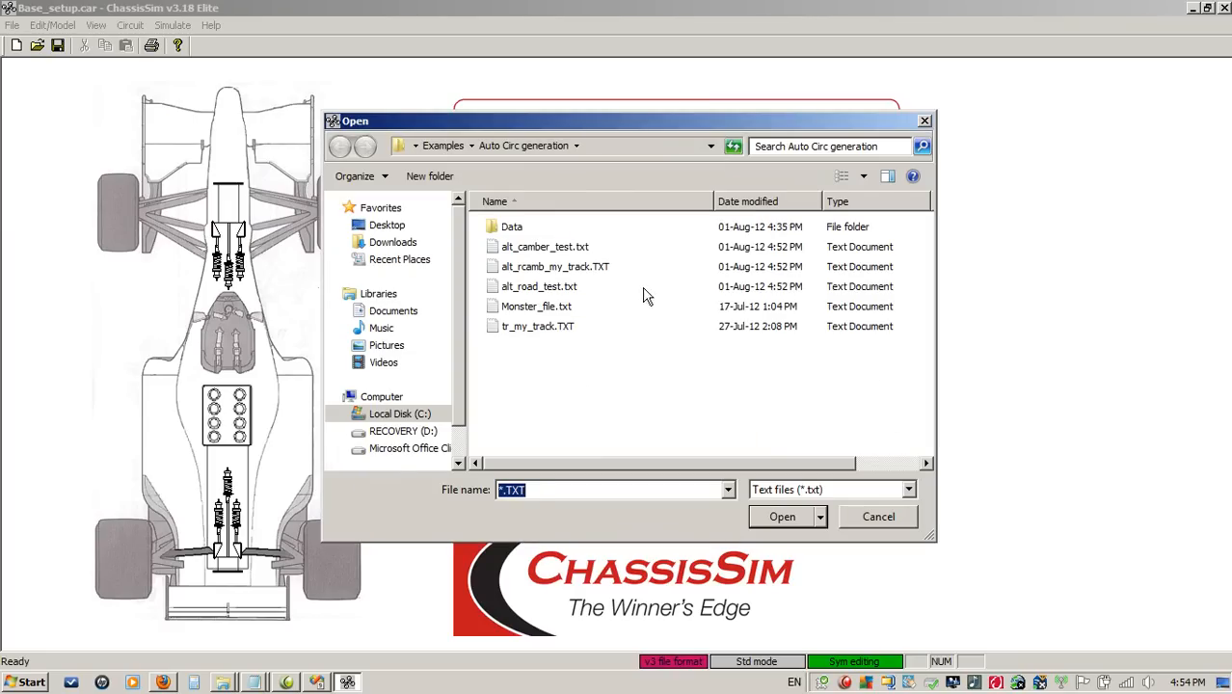
pyautogui.click(877, 517)
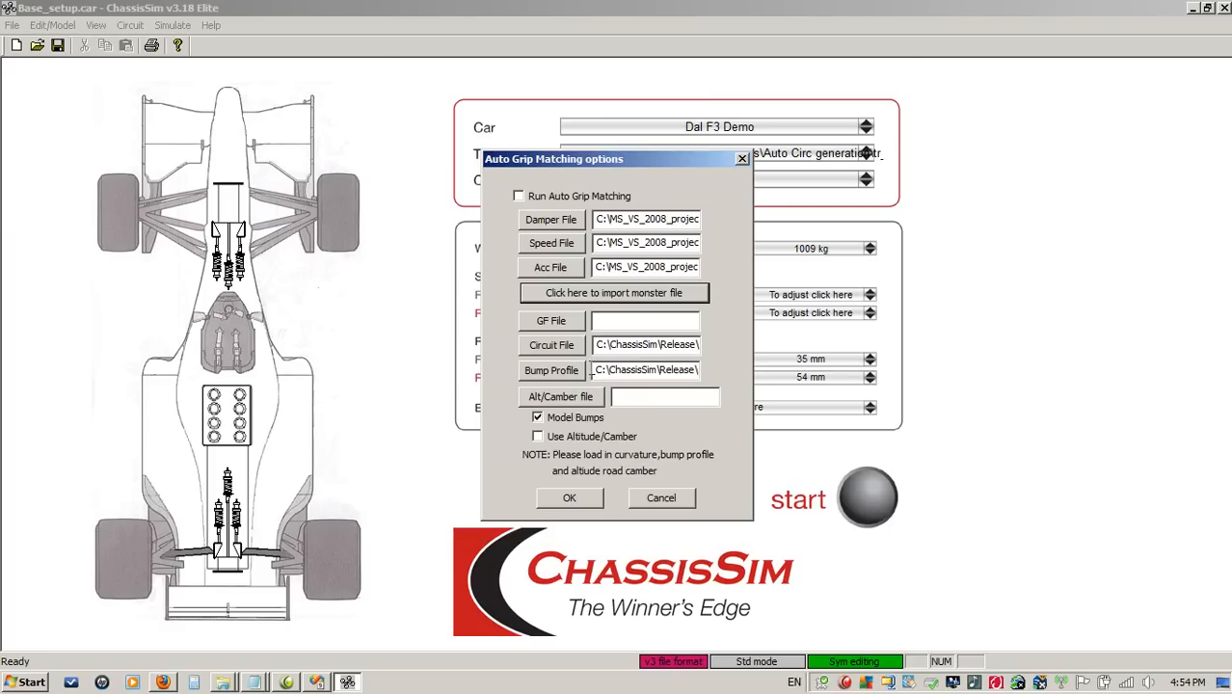
pyautogui.click(519, 197)
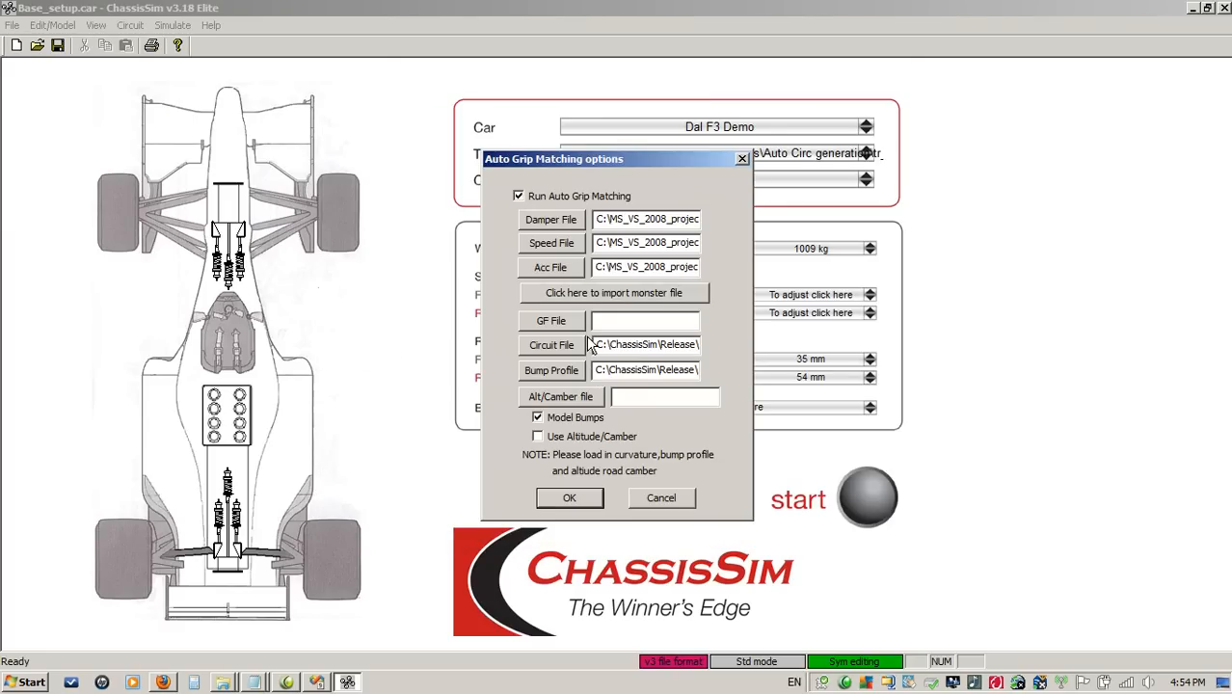
# Step: Set the grip factor output file to gf_my_track
pyautogui.click(551, 345)
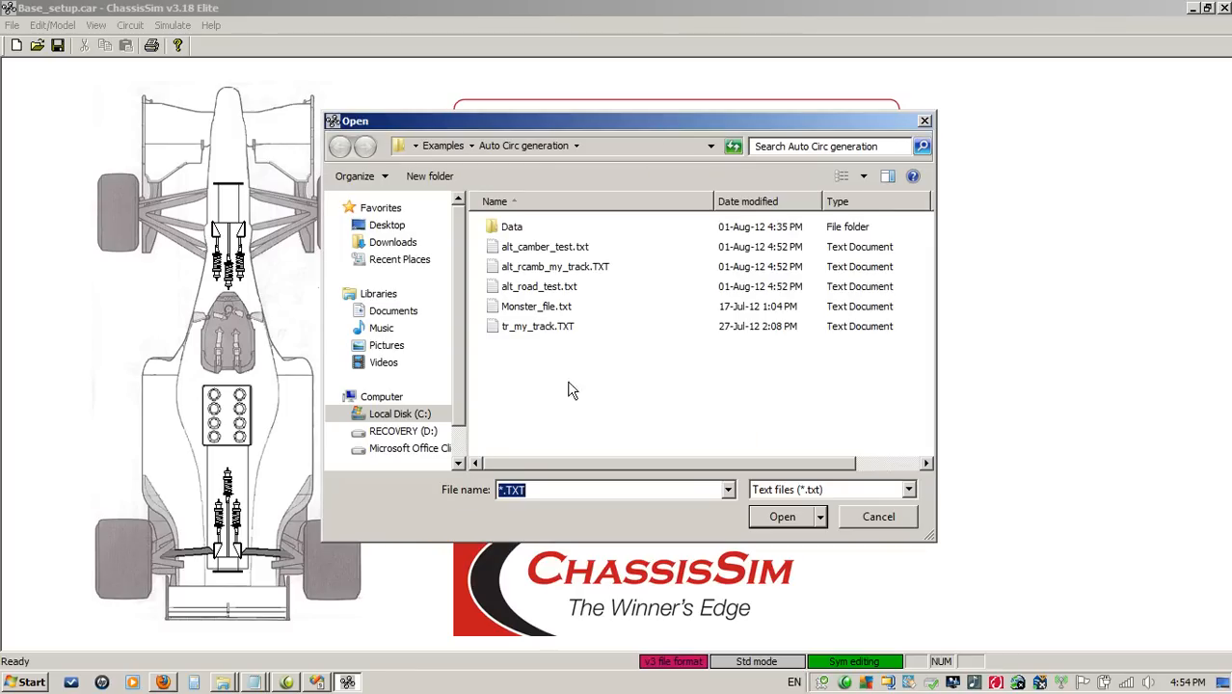
pyautogui.write('gf')
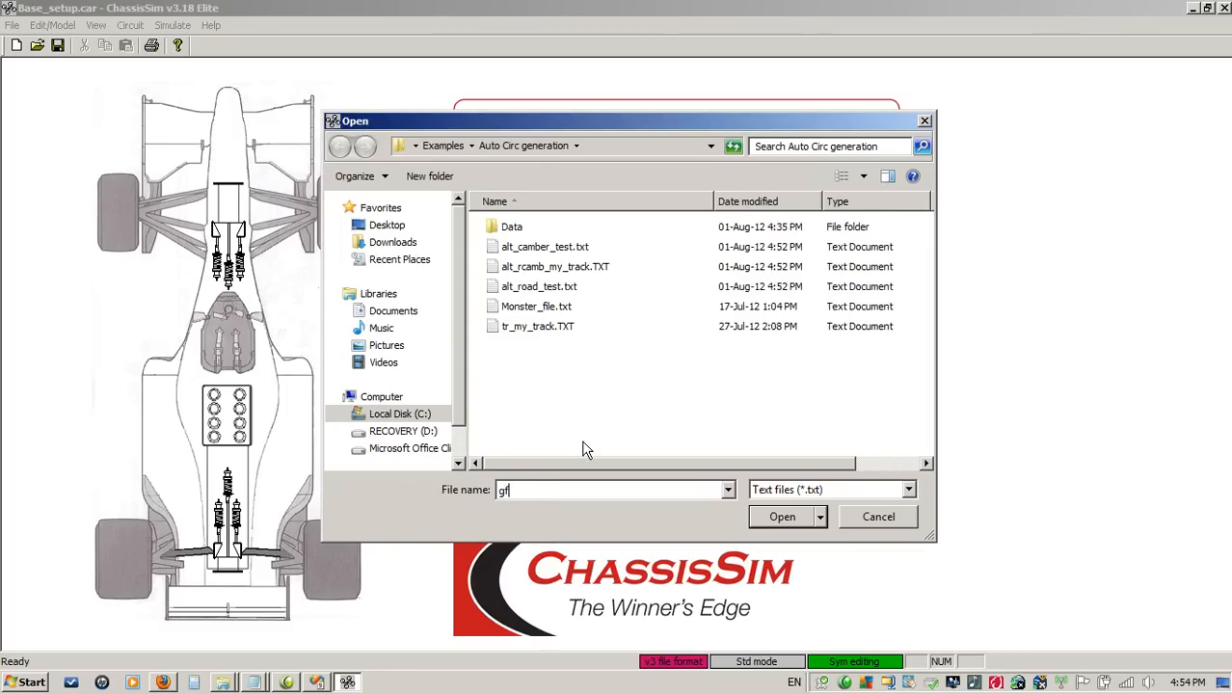
pyautogui.write('_f')
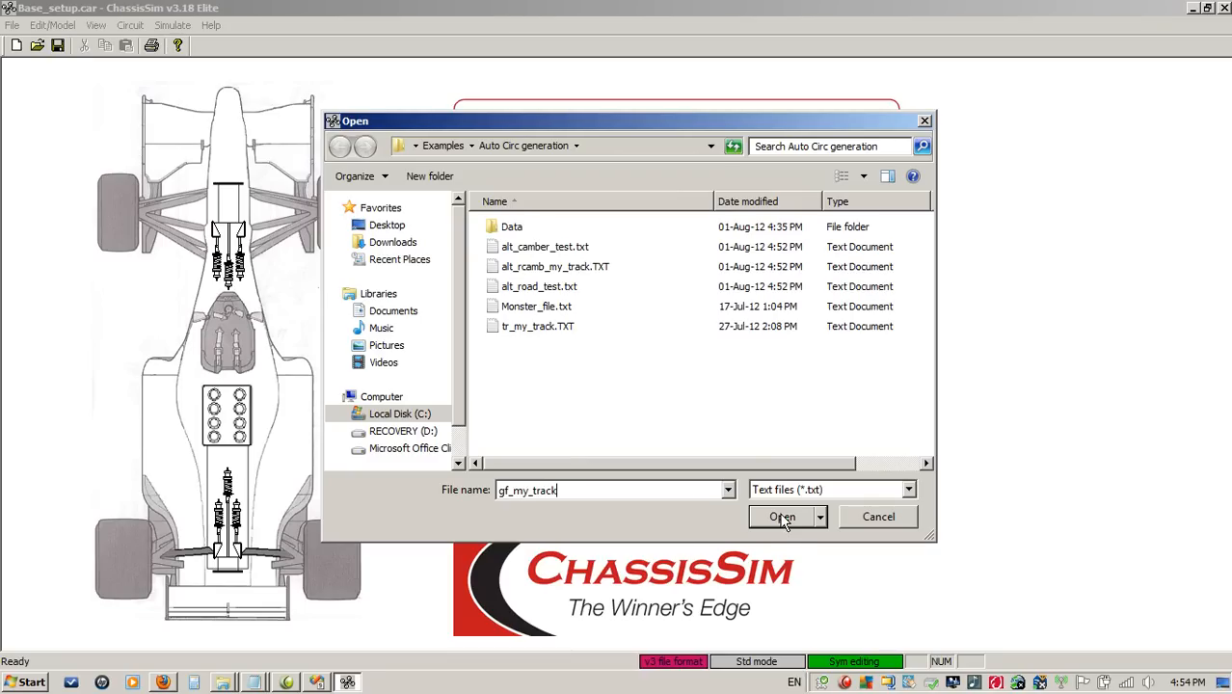
pyautogui.click(783, 517)
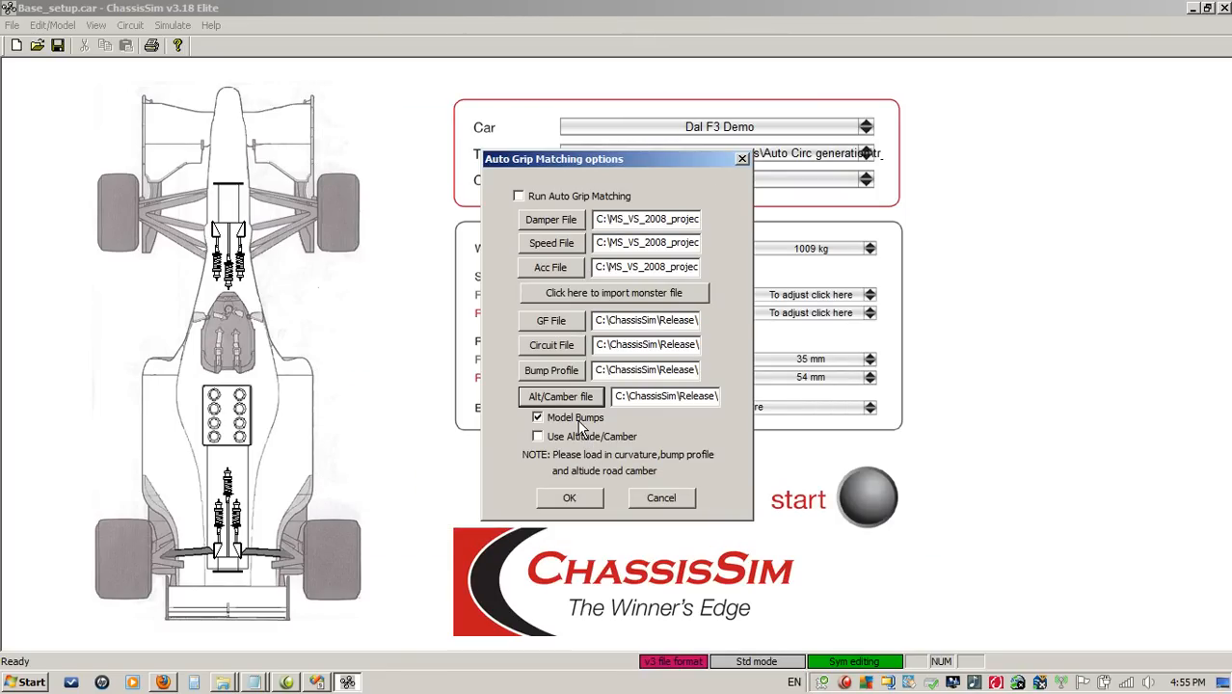
# Step: Include altitude and camber in the matching, re-enable auto grip matching and apply the settings
pyautogui.click(536, 436)
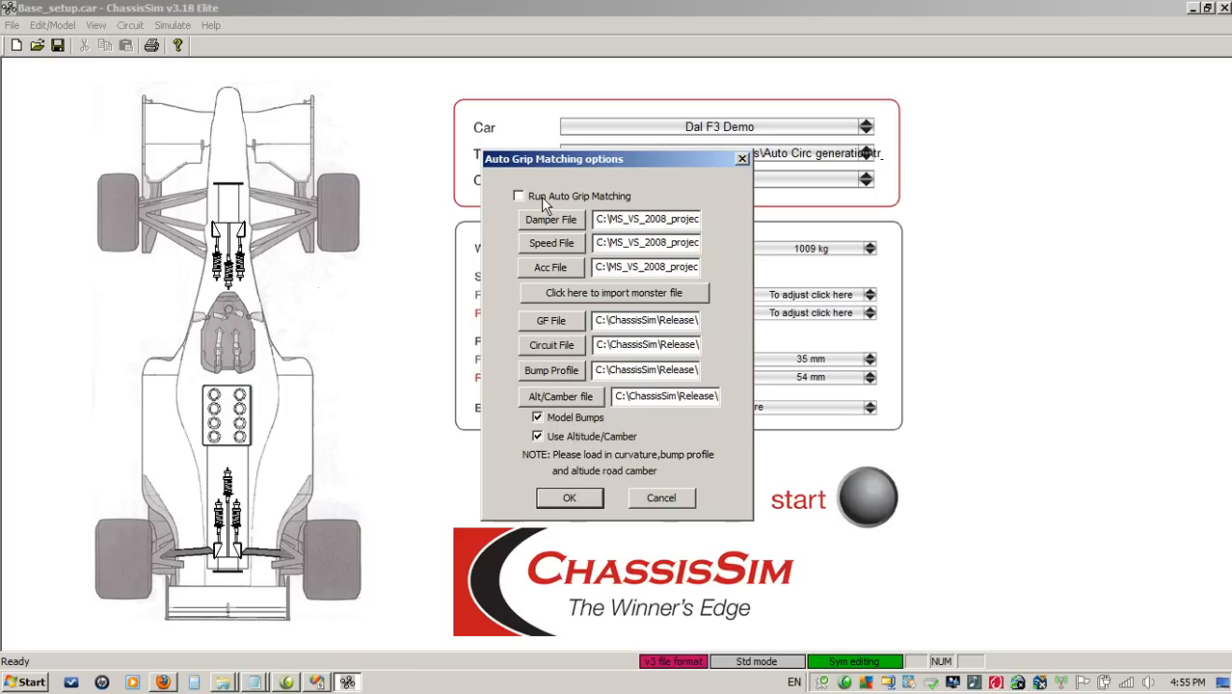
pyautogui.click(518, 196)
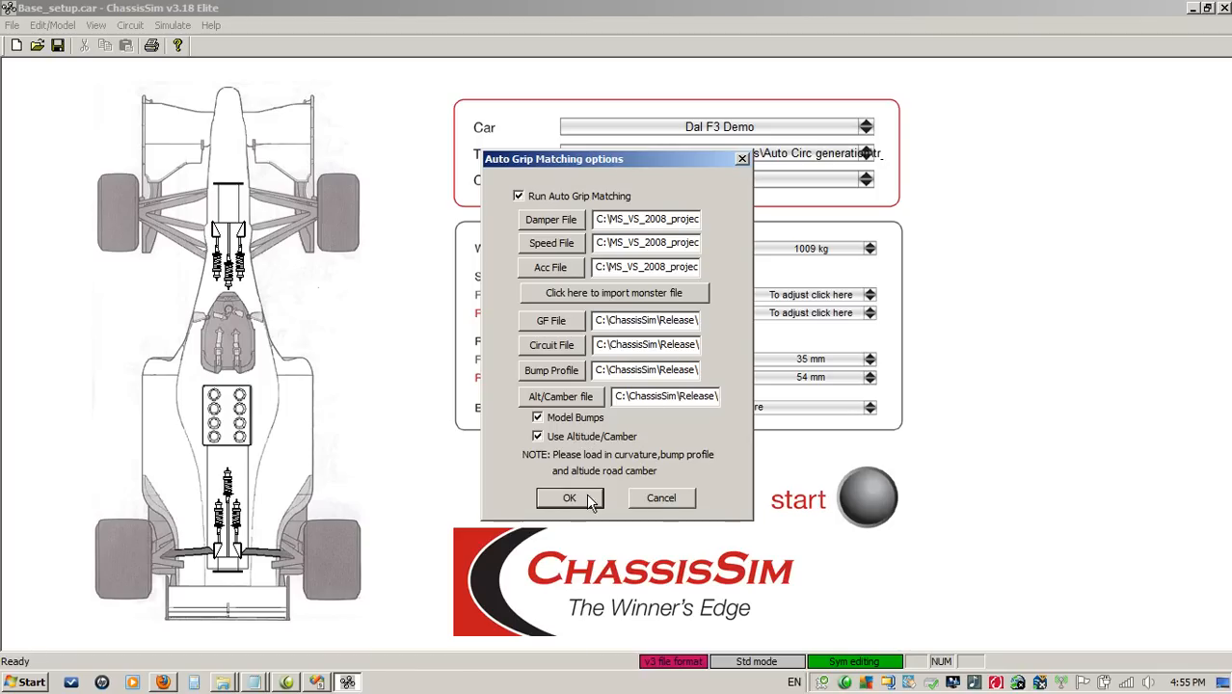
pyautogui.click(571, 497)
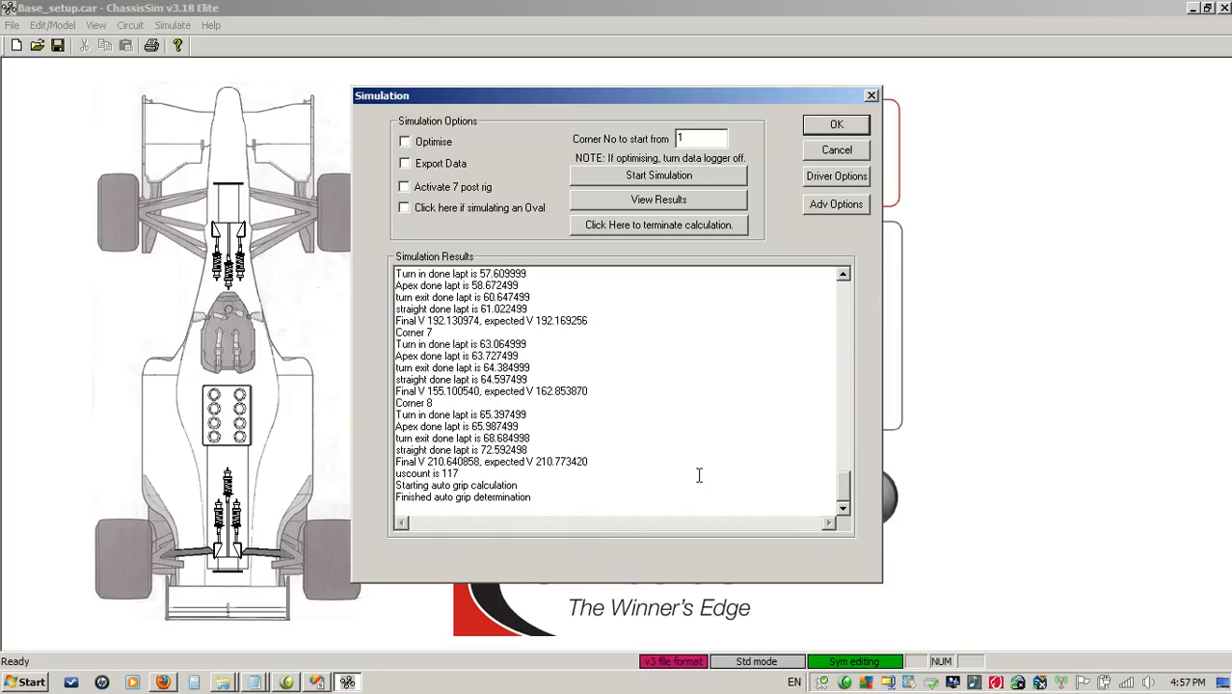
pyautogui.moveTo(463, 515)
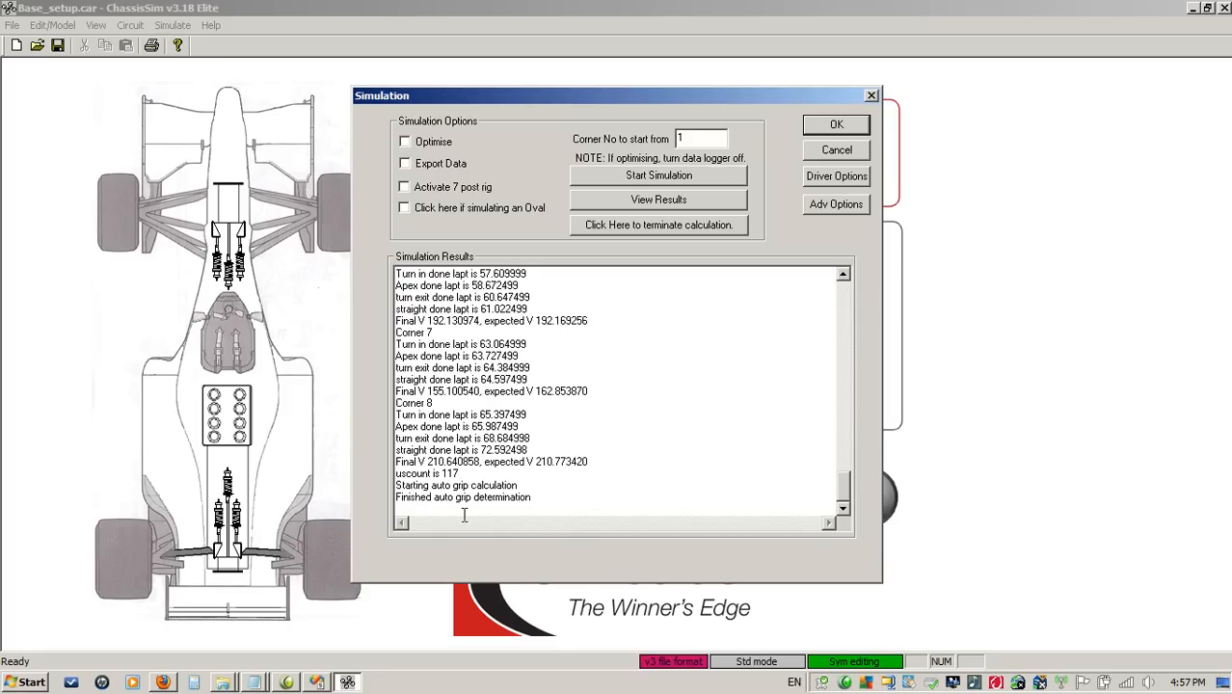
# Step: Close the Simulation Results window after auto grip determination finishes
pyautogui.doubleClick(512, 497)
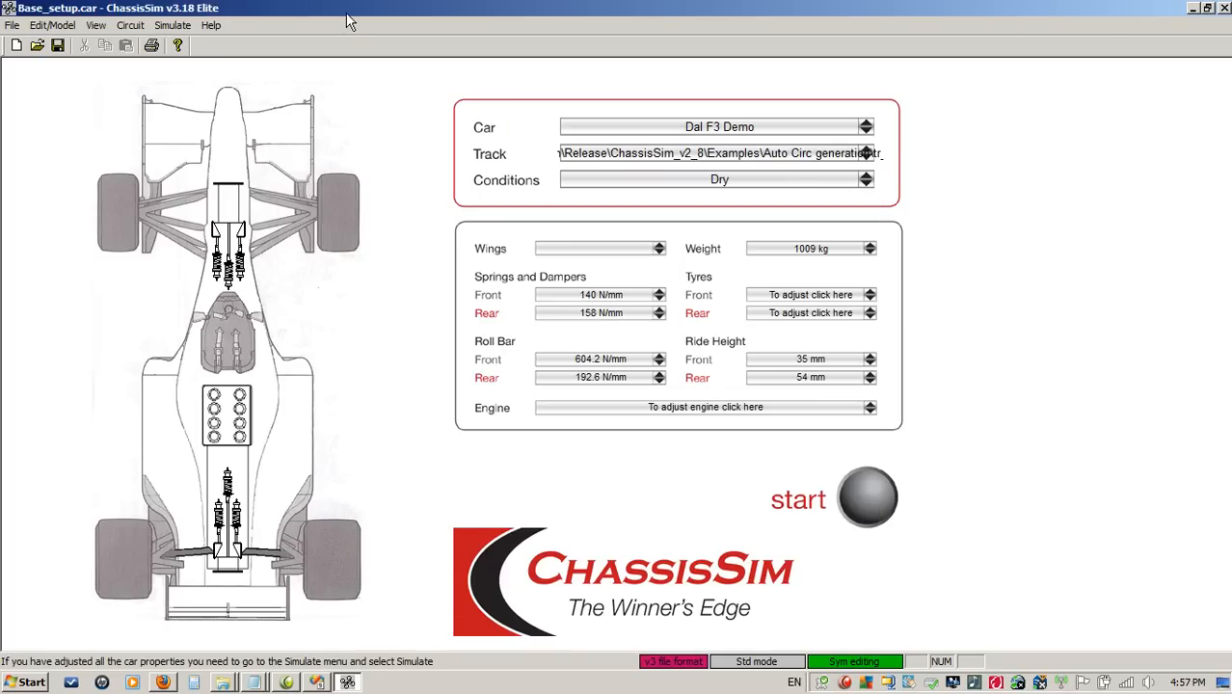
pyautogui.moveTo(343, 8)
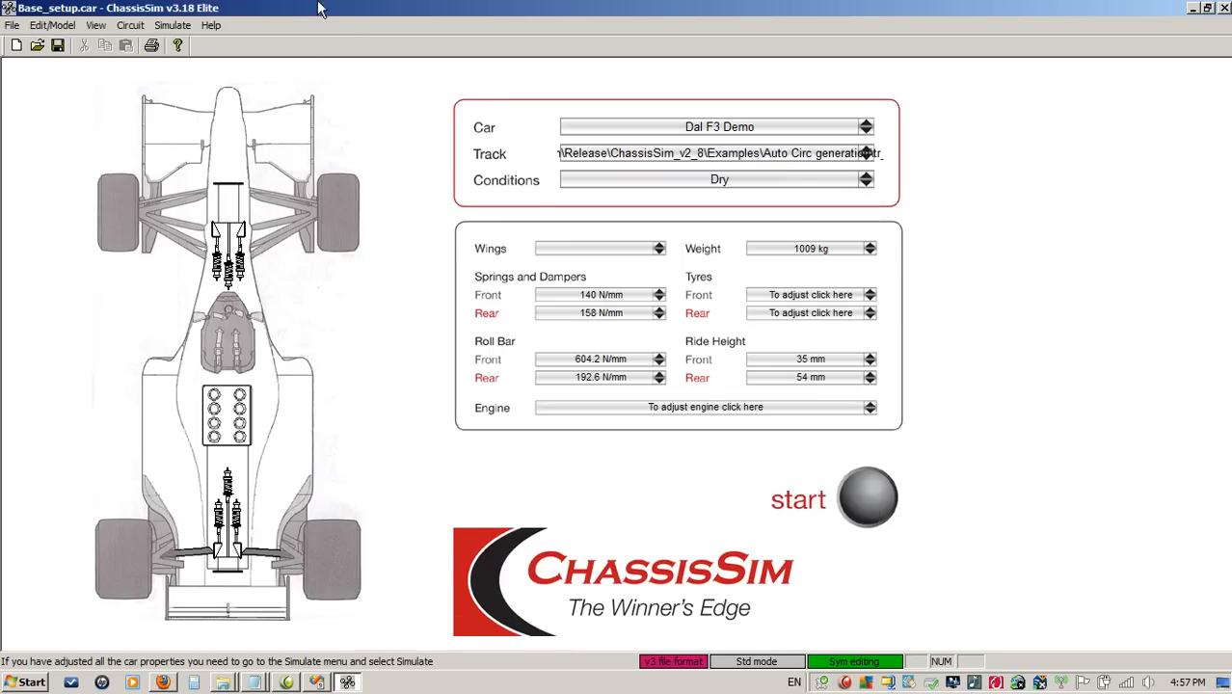
# Step: In Circuit Data, import gf_my_track.txt as the grip scale file and enable Use Grip scale factors
pyautogui.click(144, 25)
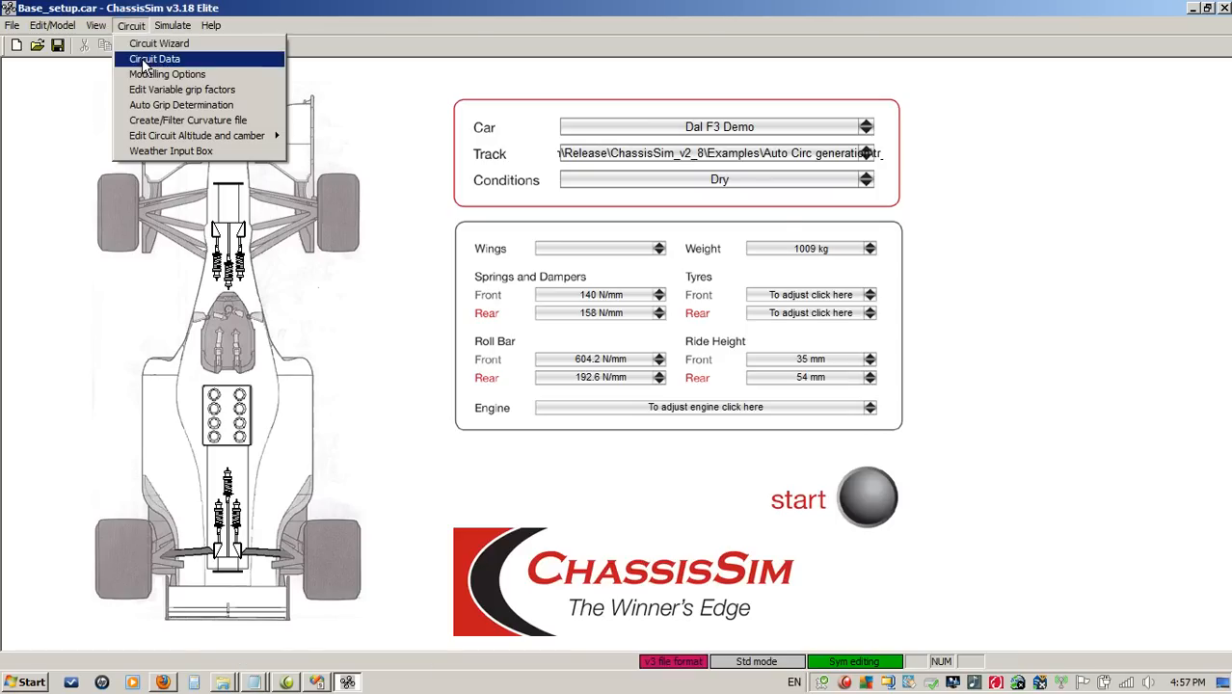
pyautogui.click(162, 58)
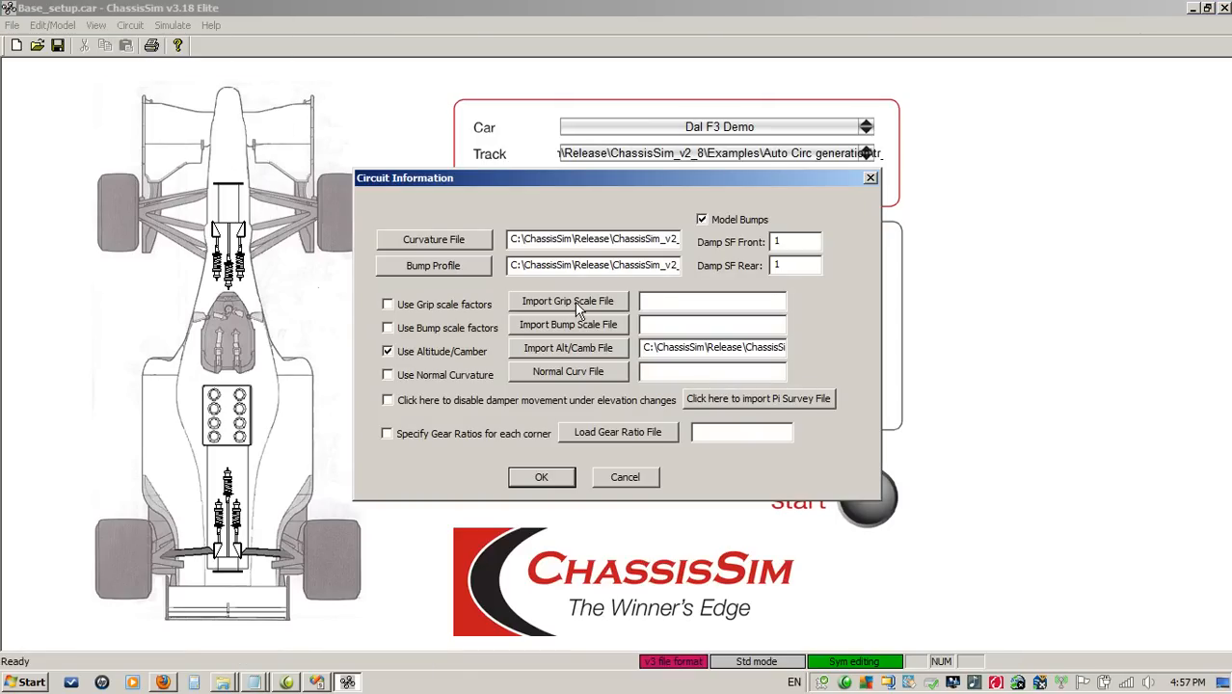
pyautogui.click(567, 301)
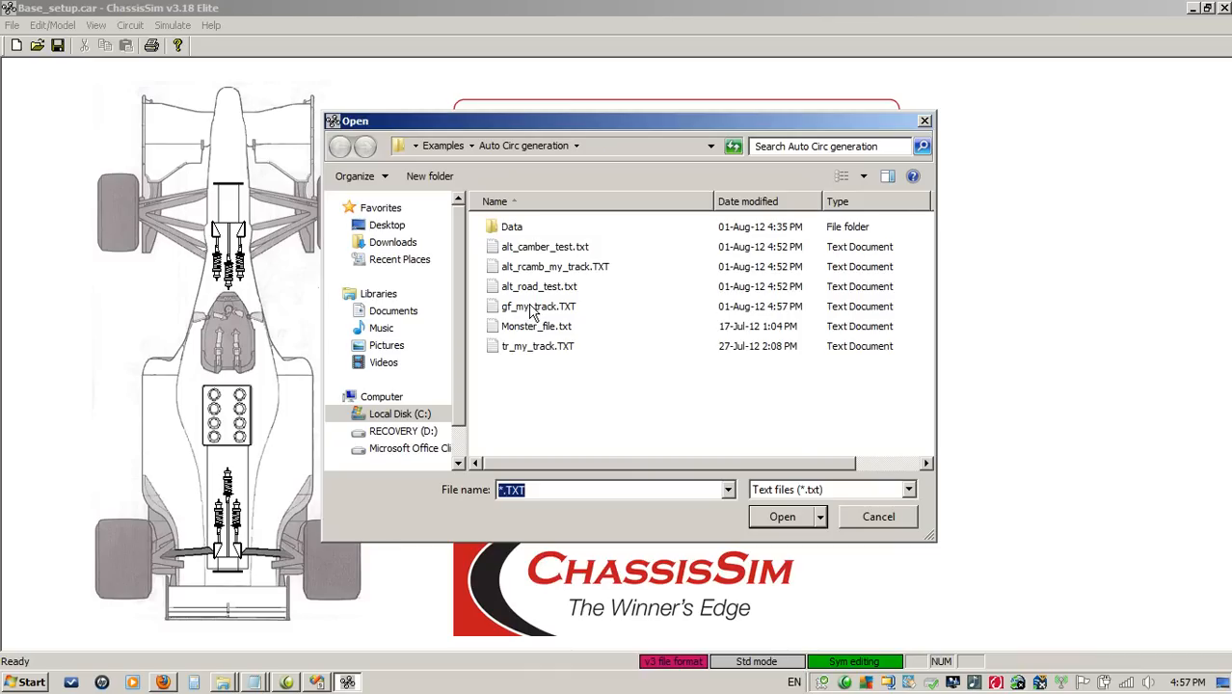
pyautogui.click(783, 517)
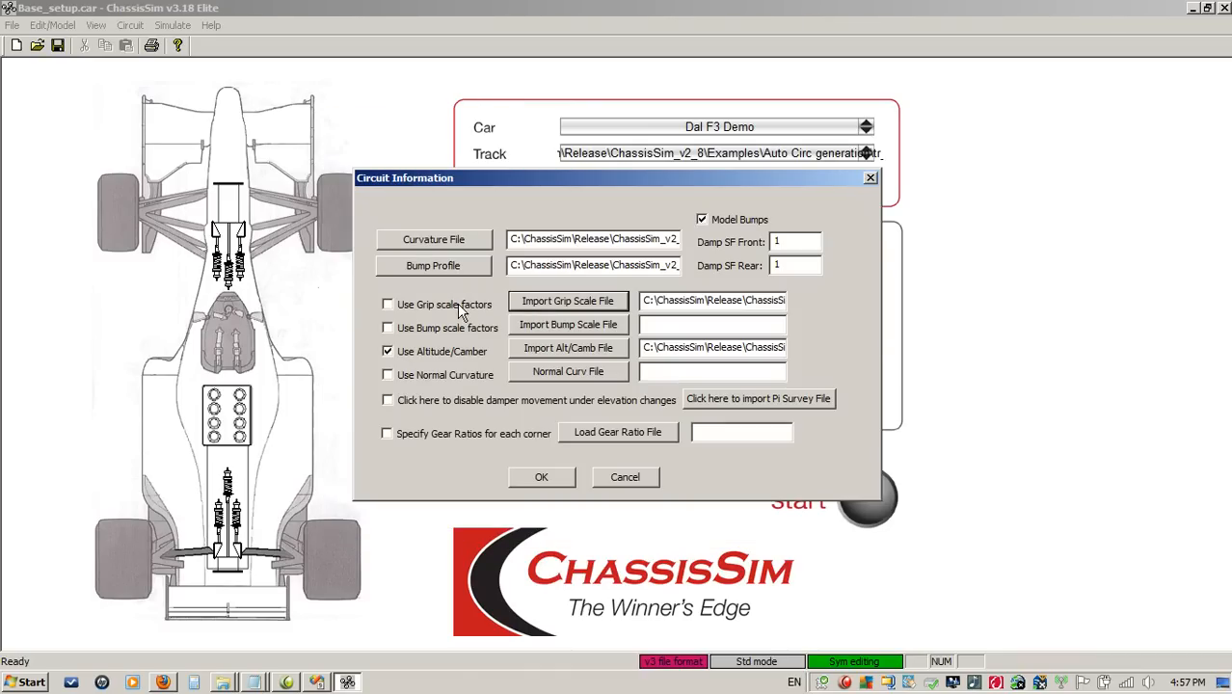
pyautogui.click(386, 305)
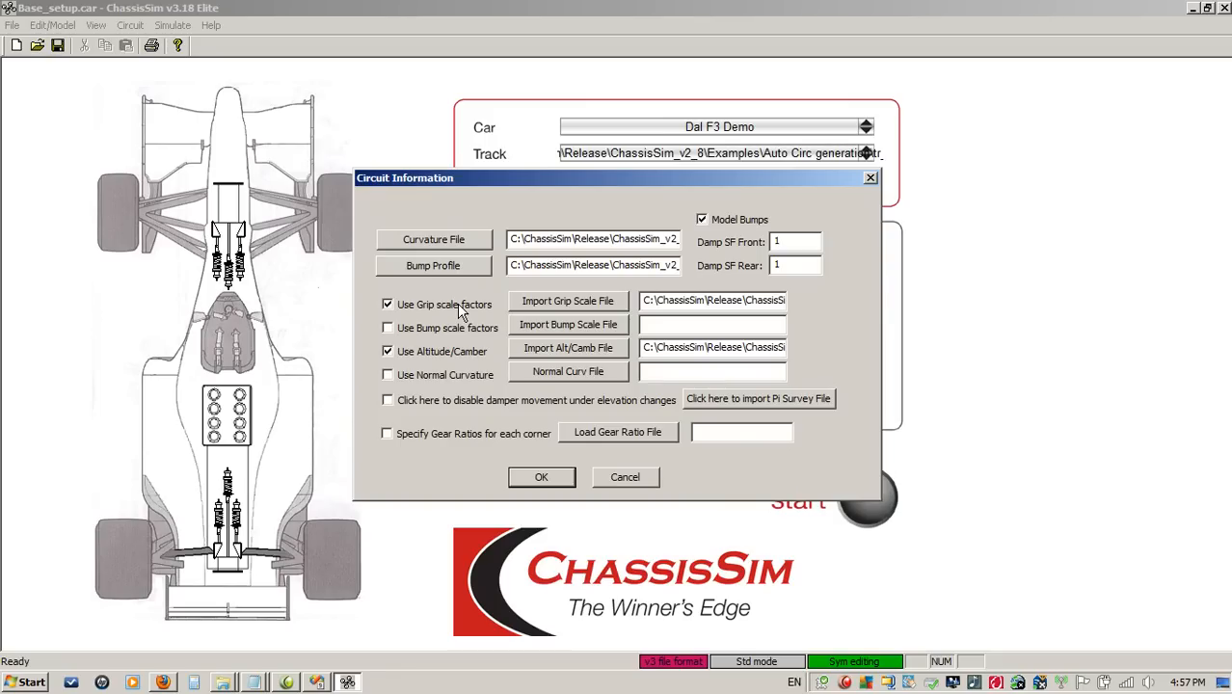
pyautogui.click(539, 478)
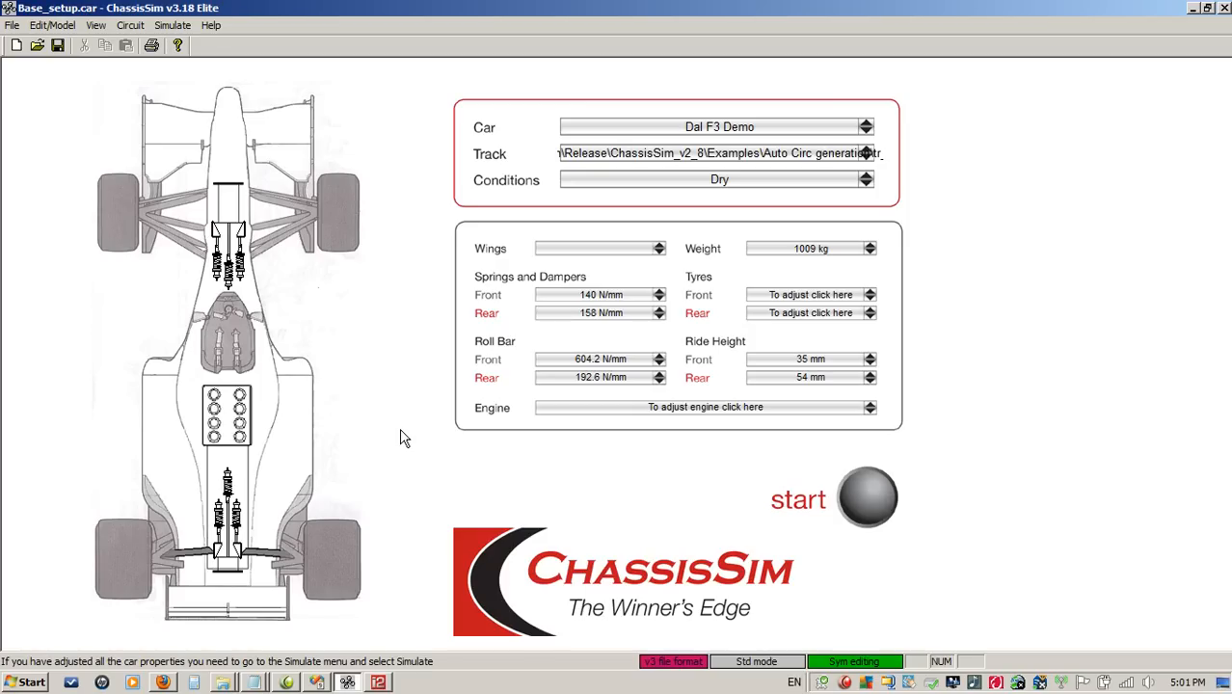
# Step: Bring up the Simulation window with Export Data enabled, ready to run
pyautogui.click(863, 497)
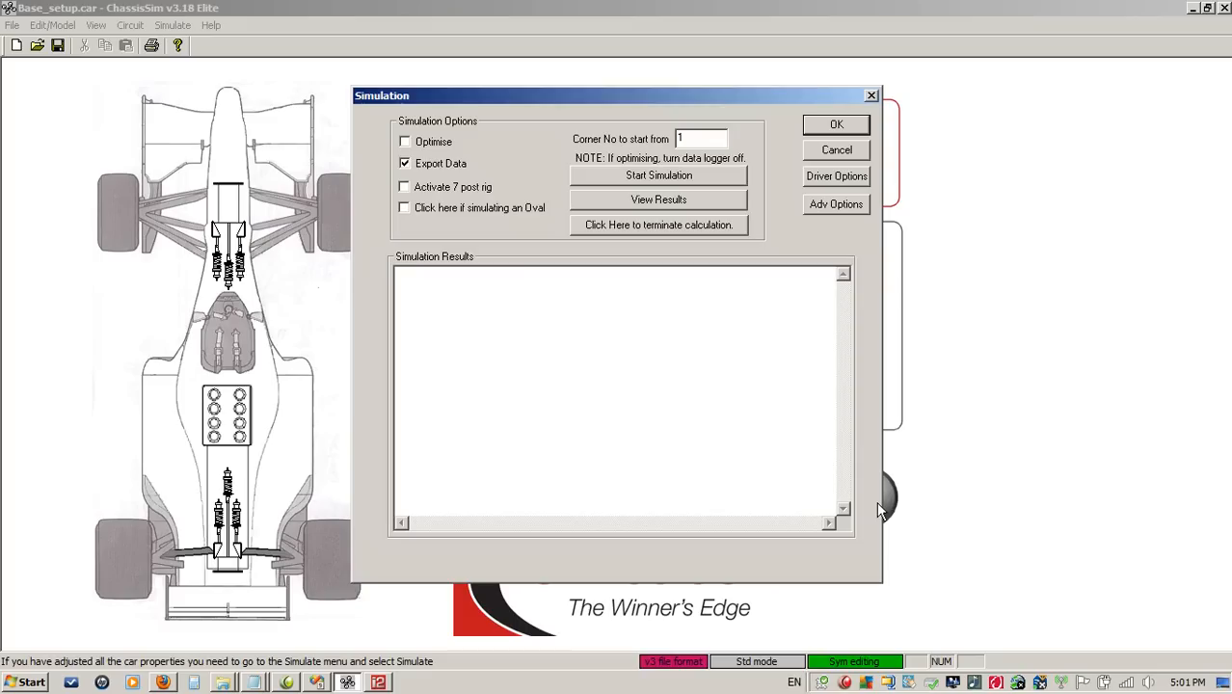
pyautogui.moveTo(694, 183)
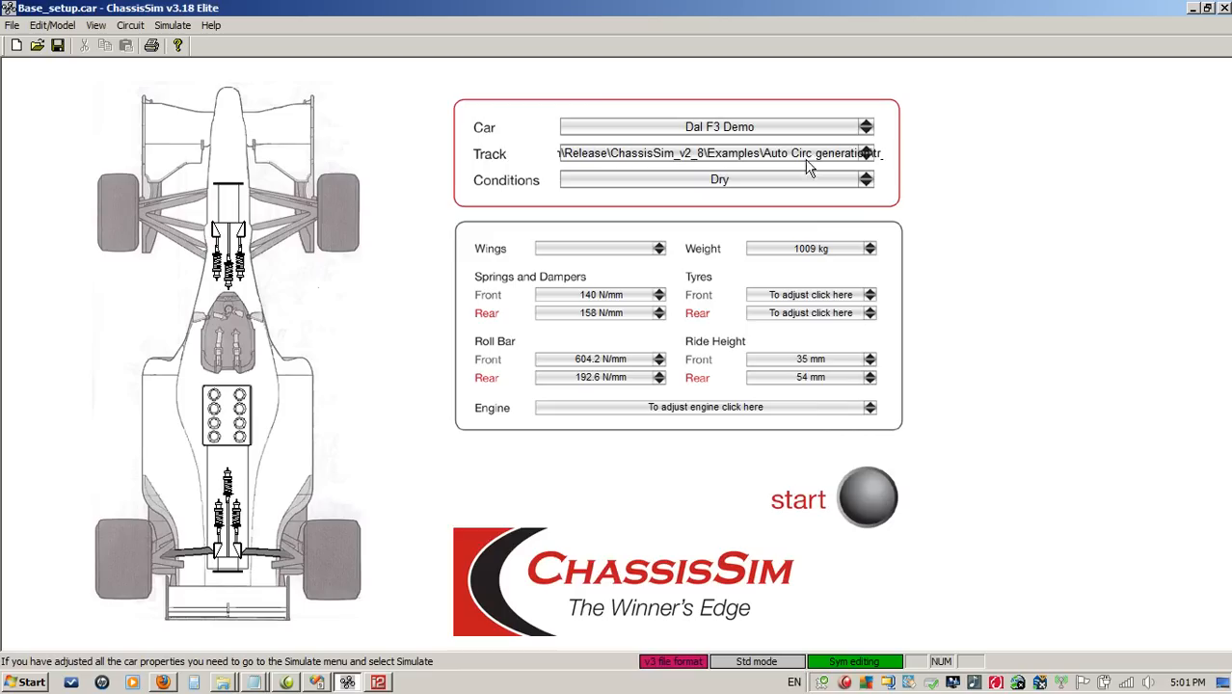
pyautogui.moveTo(975, 331)
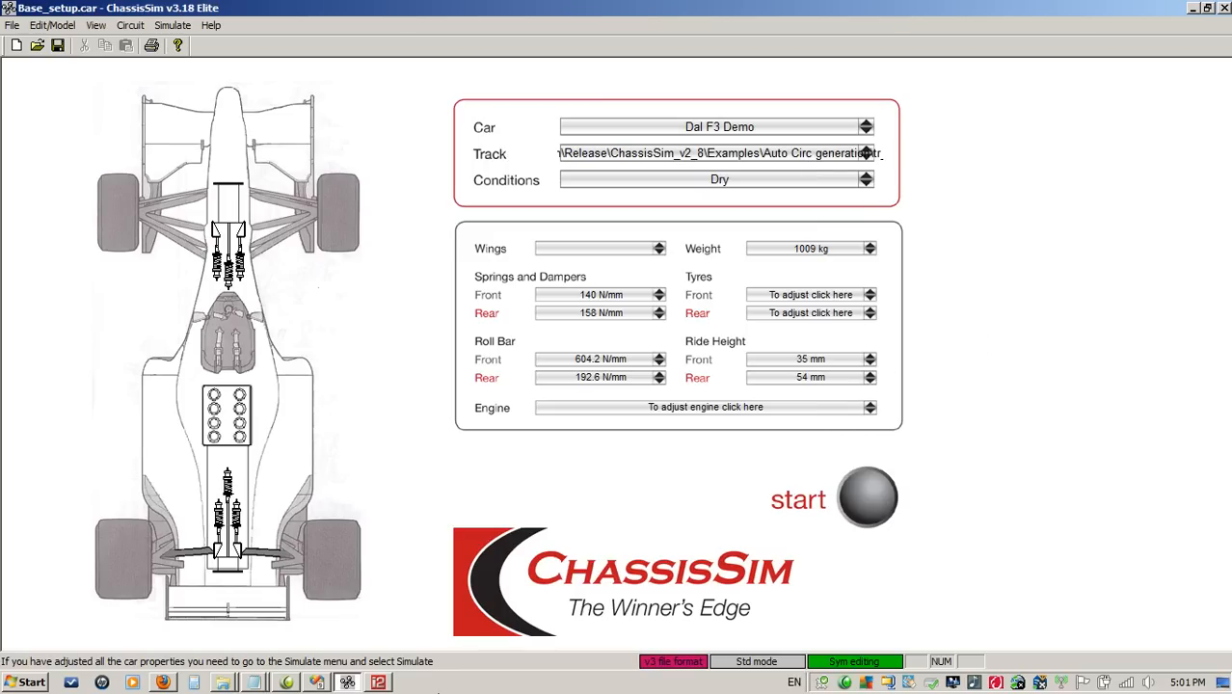
pyautogui.moveTo(378, 682)
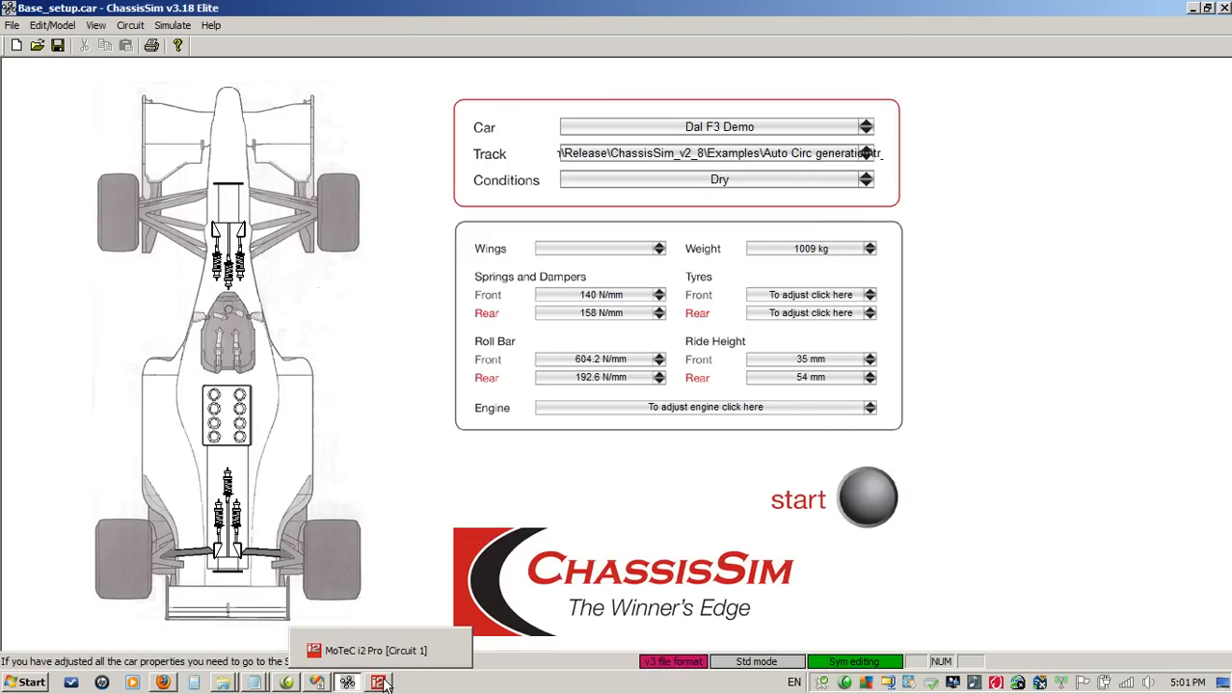
# Step: In MoTeC i2 Pro, view the Susp Histo and Gear Analysis worksheets, then return to Graph
pyautogui.click(376, 682)
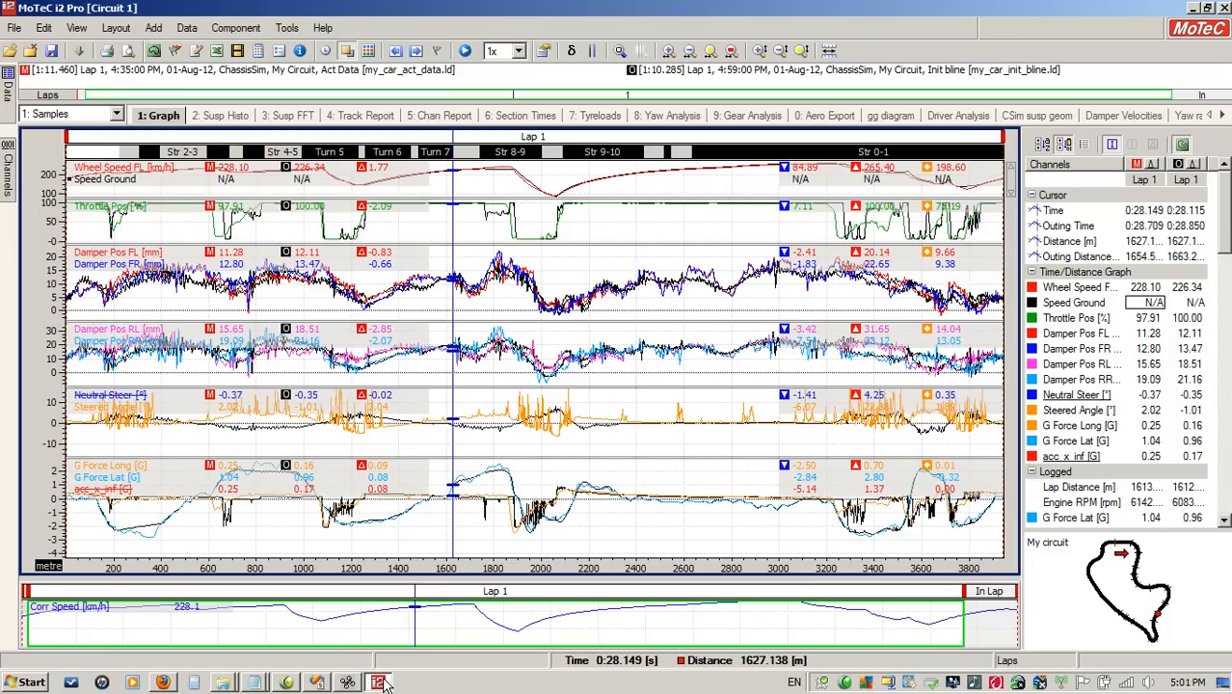
pyautogui.moveTo(229, 182)
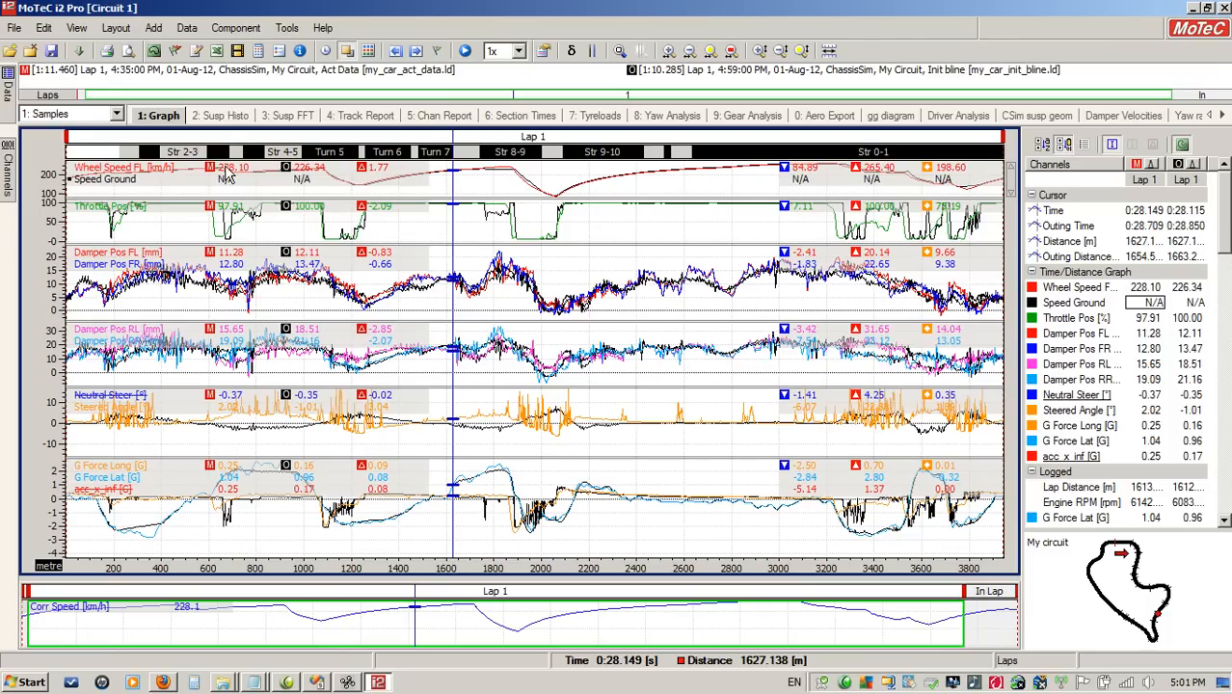
pyautogui.click(224, 115)
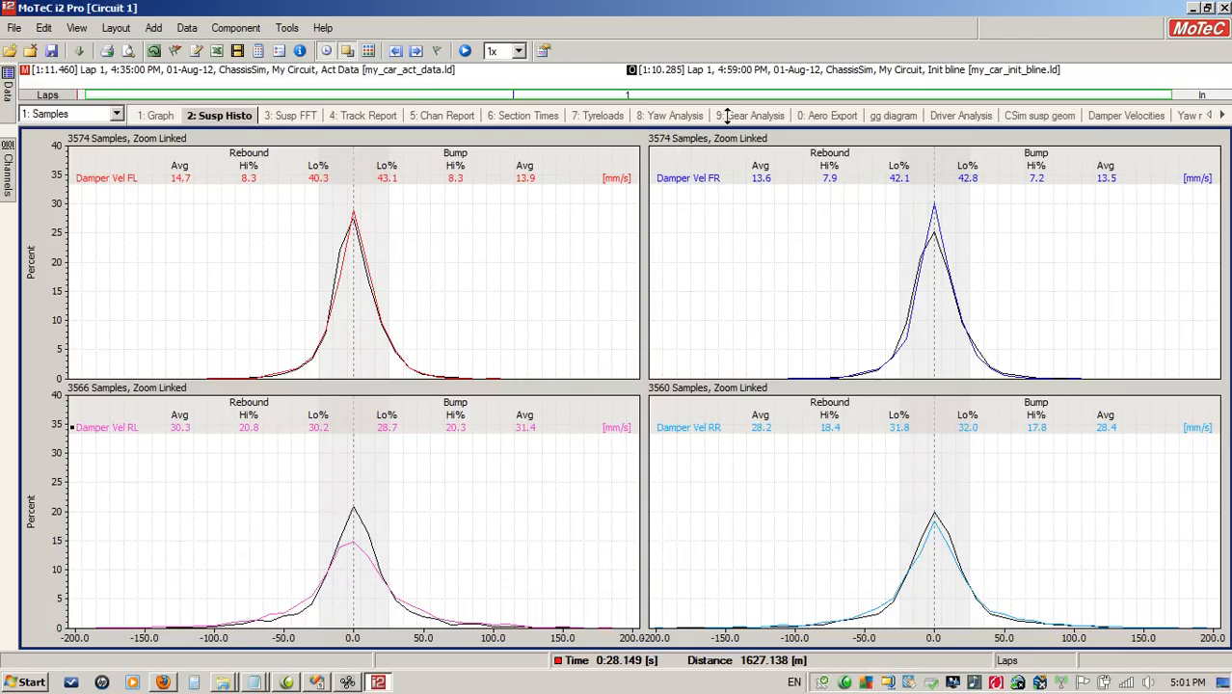
pyautogui.click(750, 115)
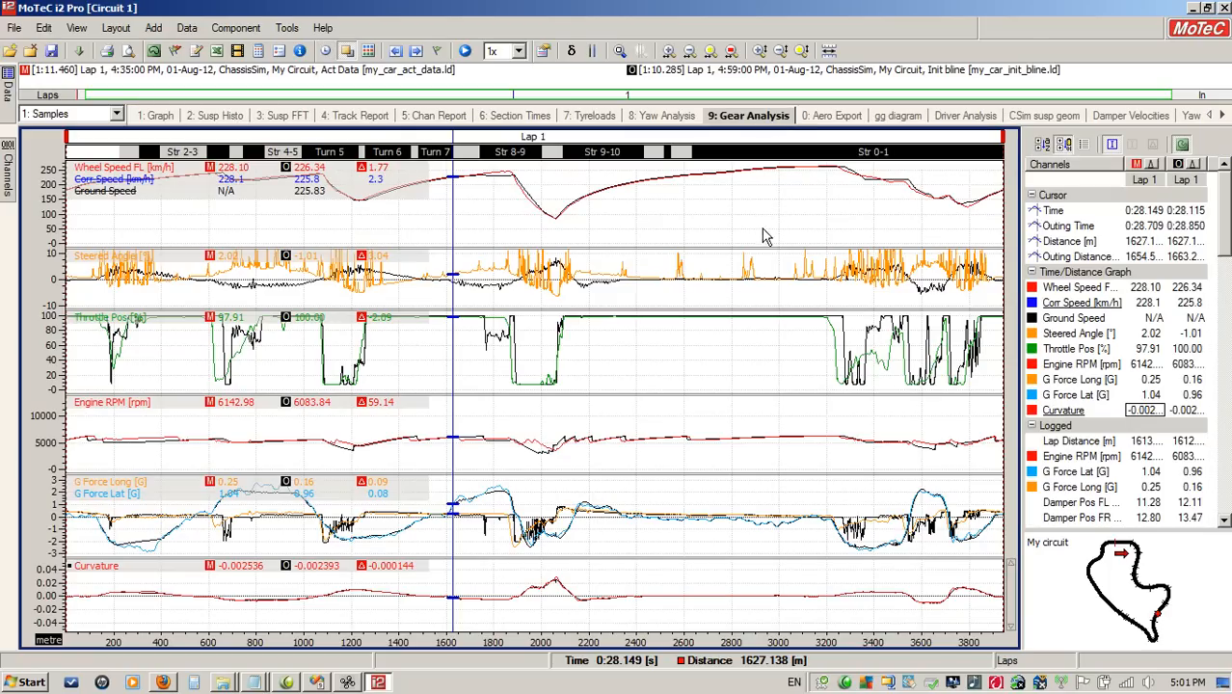
pyautogui.moveTo(756, 214)
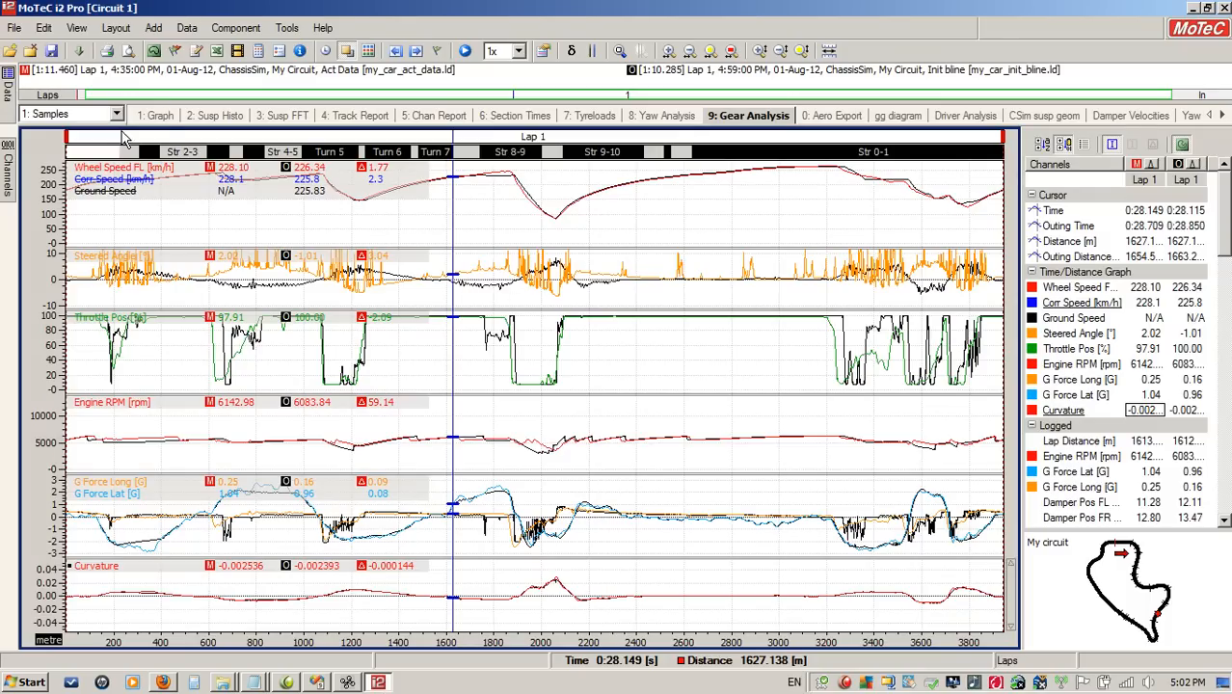
pyautogui.click(158, 116)
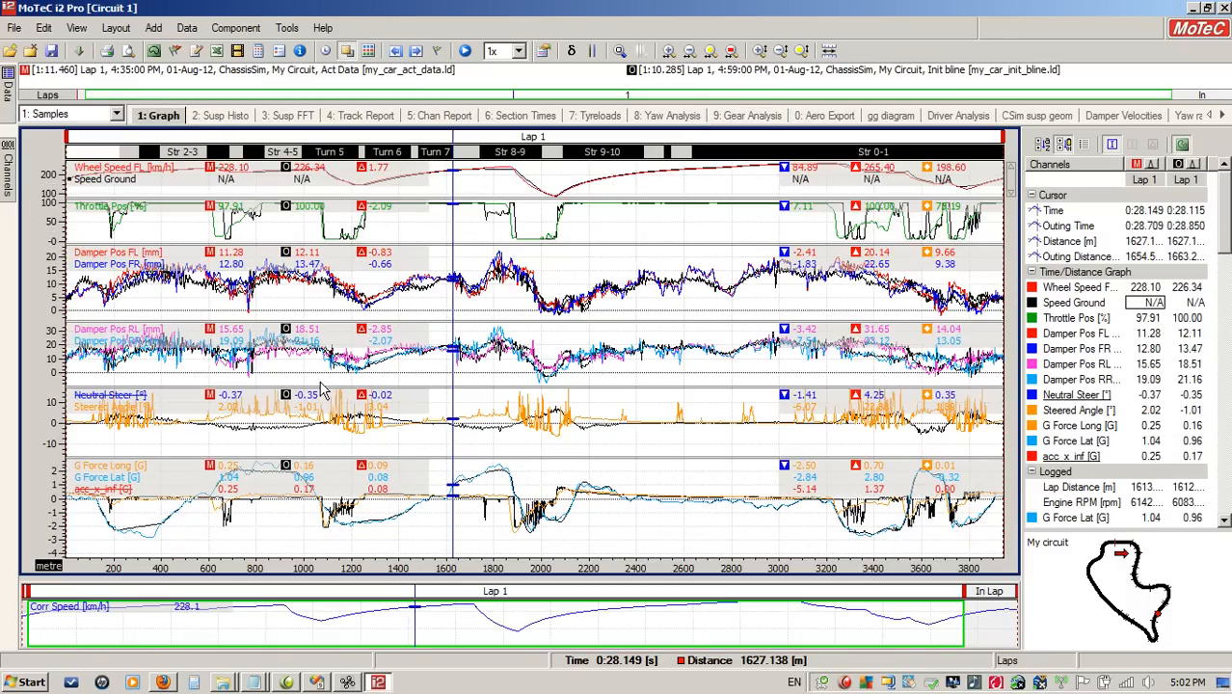